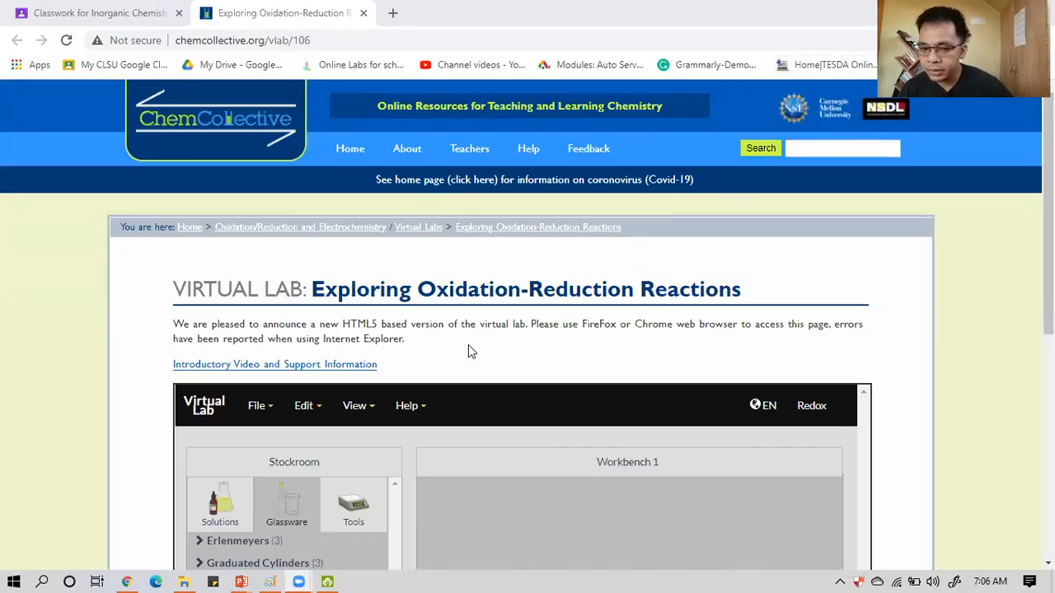
pyautogui.moveTo(455, 393)
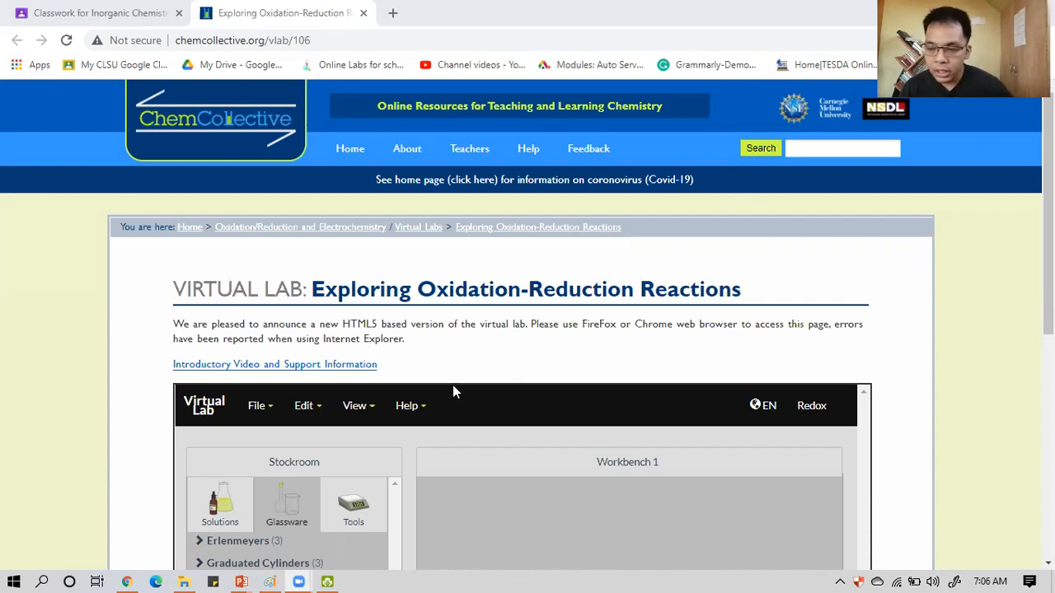
# Browse the Oxidation-Reduction lab page and open its Introductory Video and Support page in a new tab.
pyautogui.scroll(-3)
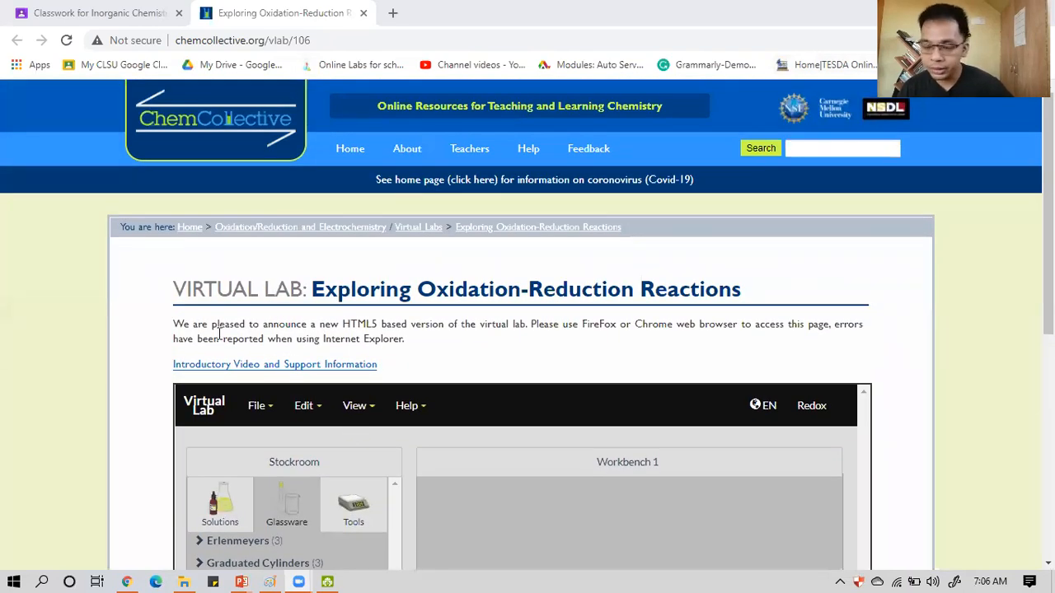
pyautogui.moveTo(293, 372)
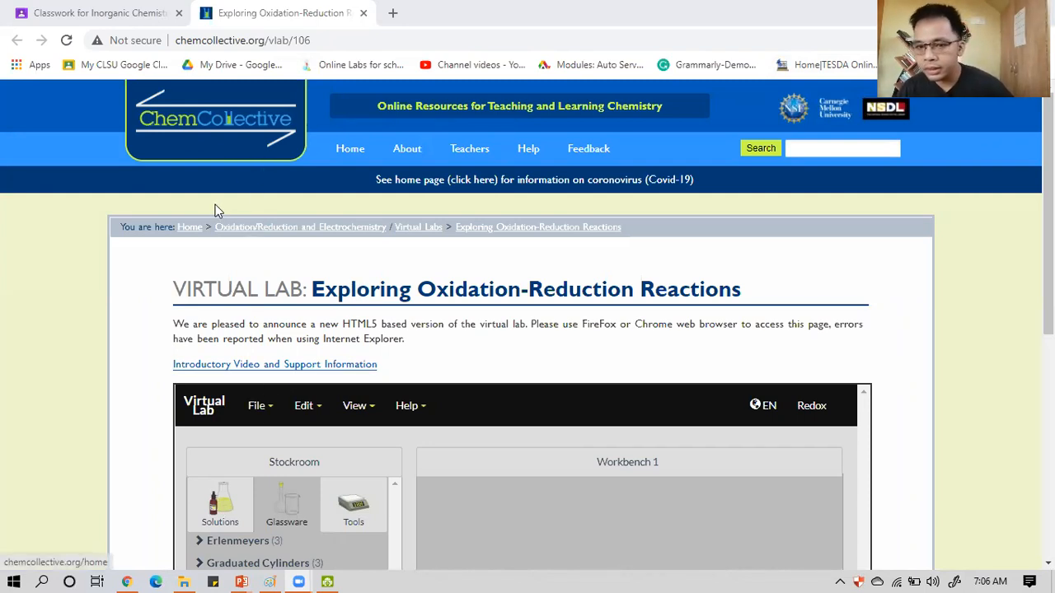
pyautogui.moveTo(228, 168)
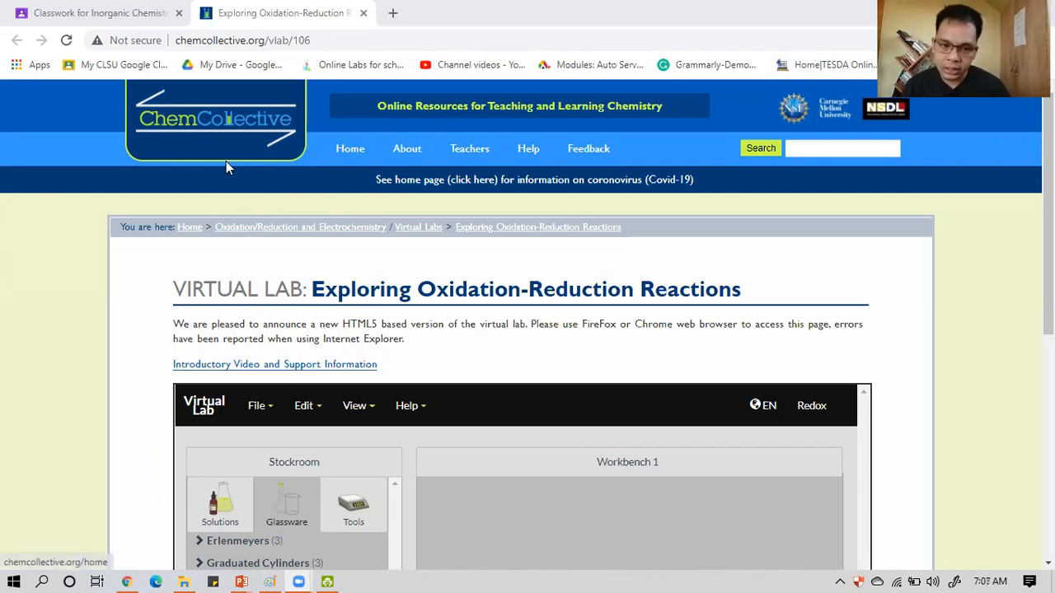
pyautogui.moveTo(327, 308)
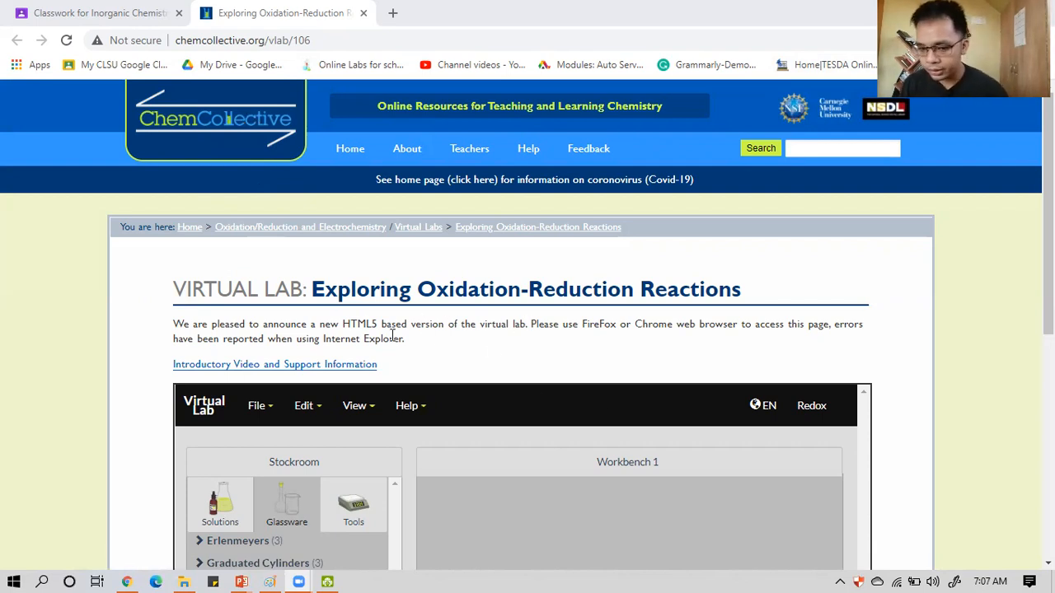
pyautogui.scroll(-3)
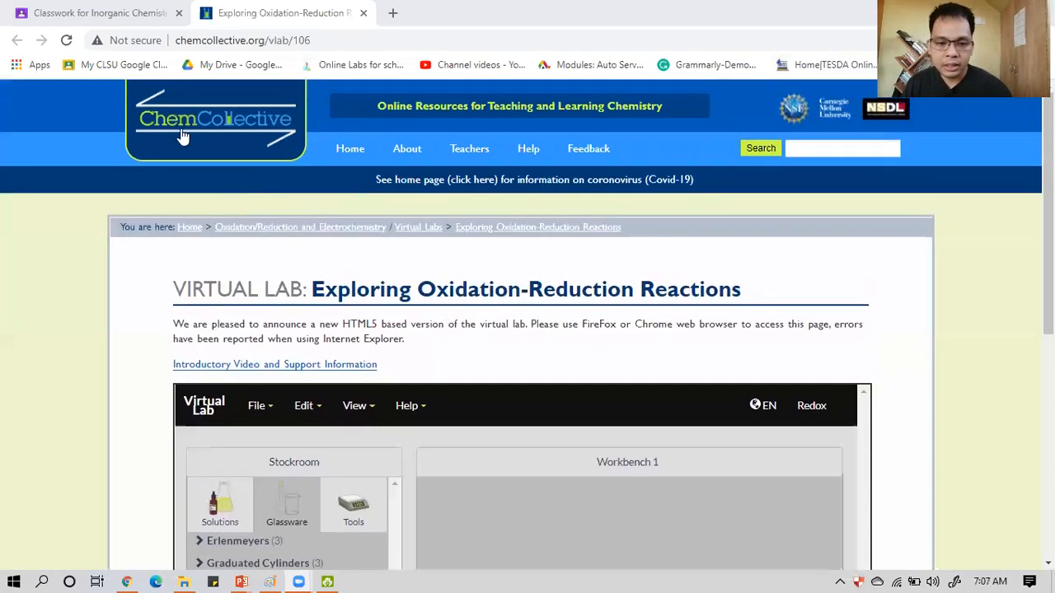
pyautogui.moveTo(300, 179)
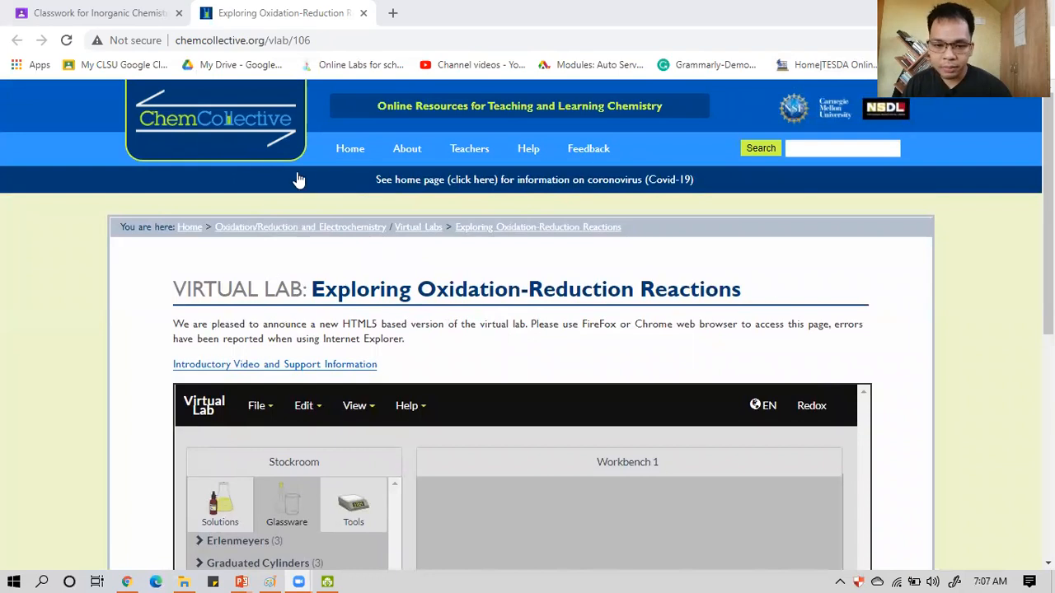
pyautogui.moveTo(419, 240)
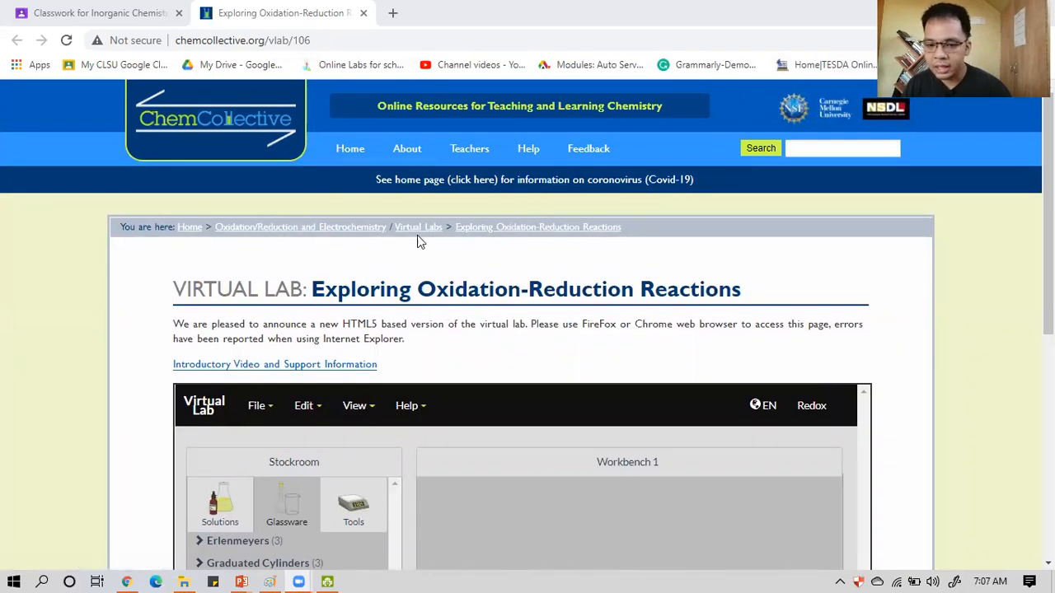
pyautogui.moveTo(264, 275)
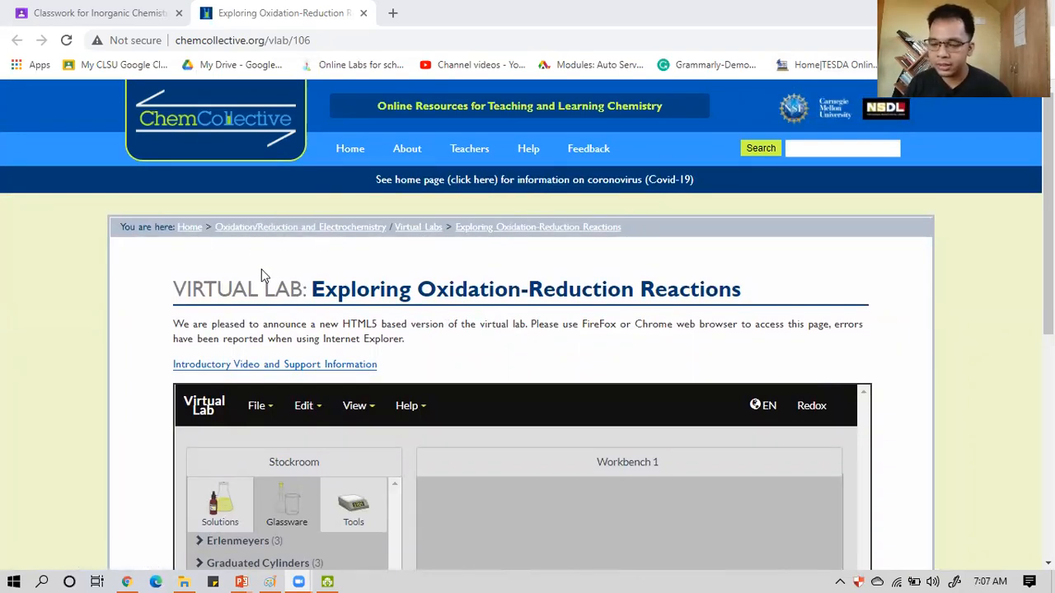
pyautogui.moveTo(316, 369)
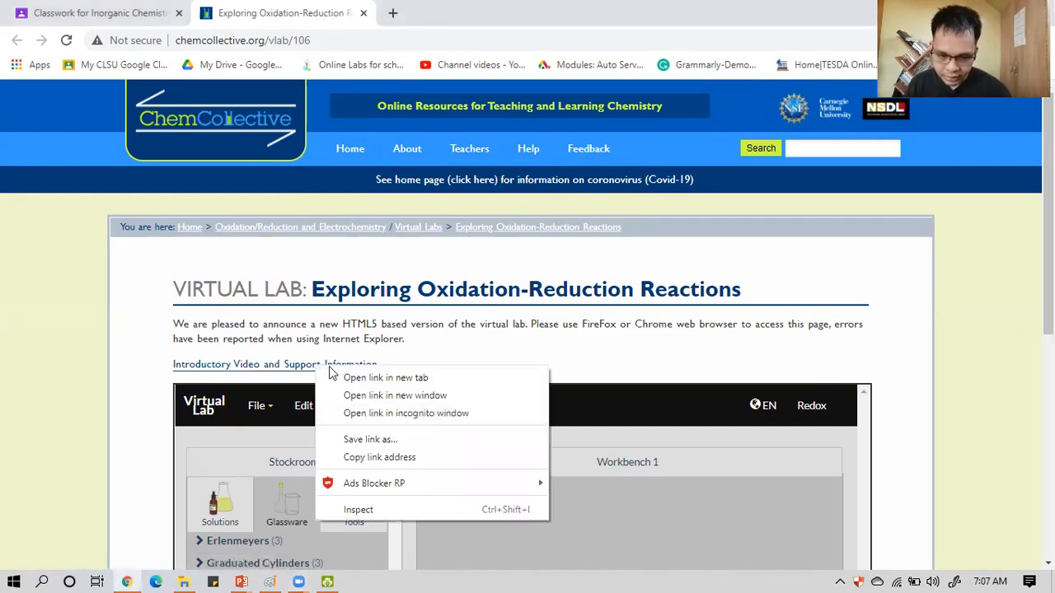
pyautogui.click(385, 377)
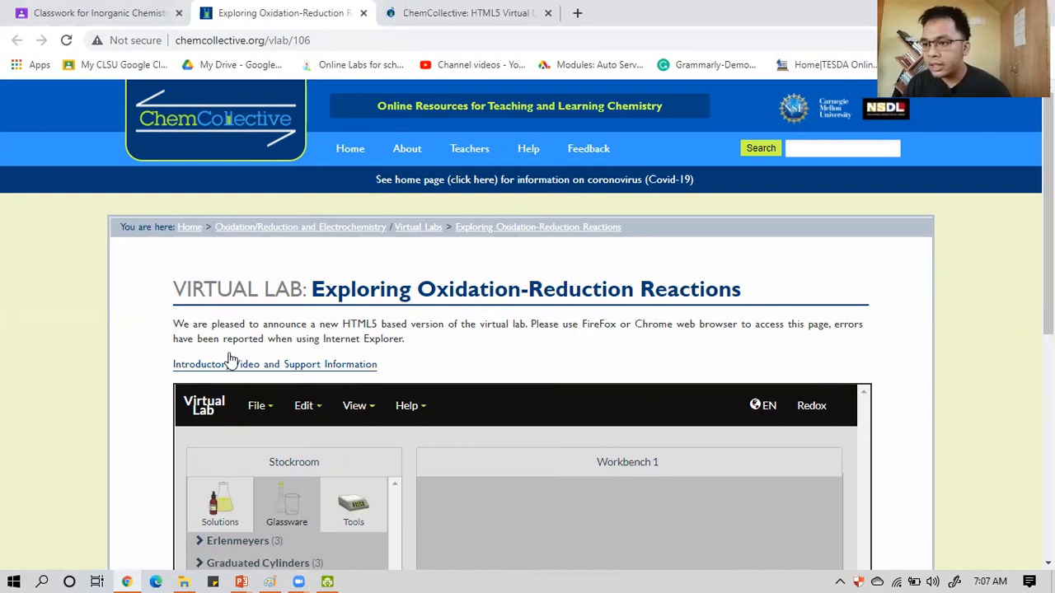
pyautogui.scroll(-3)
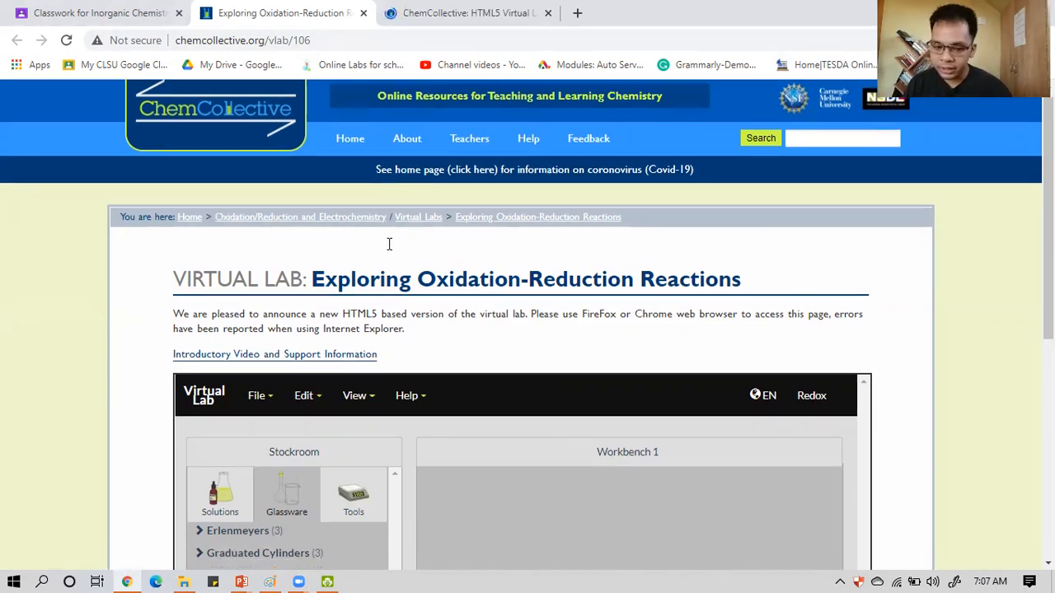
pyautogui.scroll(-3)
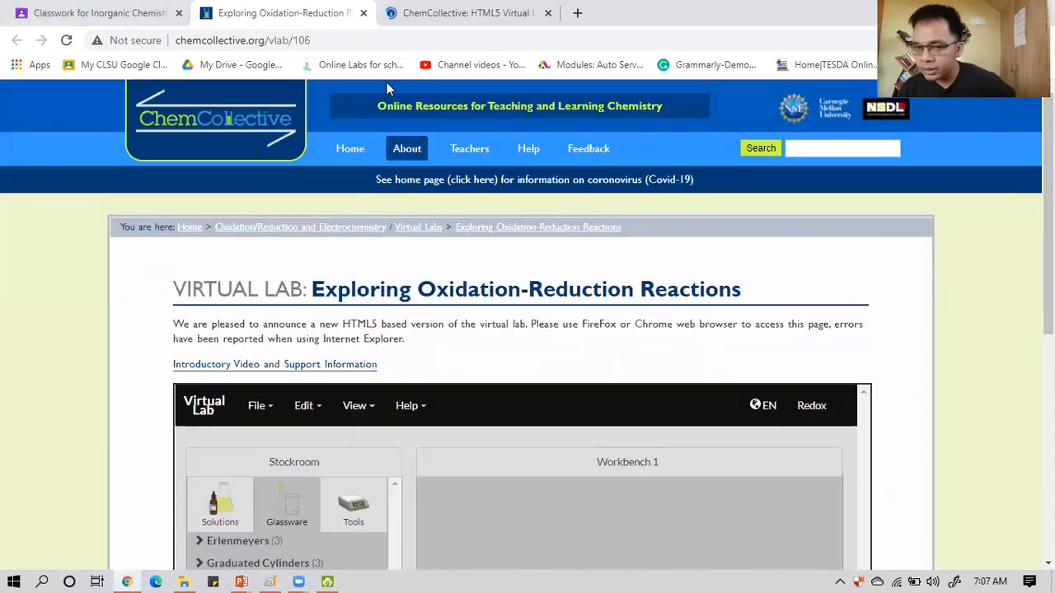
pyautogui.moveTo(272, 346)
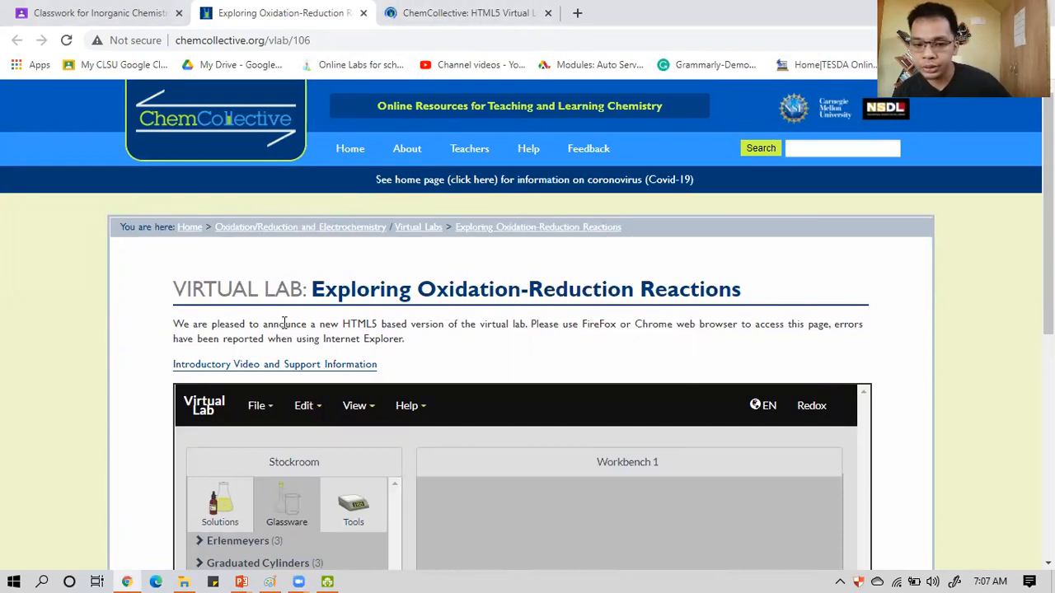
pyautogui.scroll(-3)
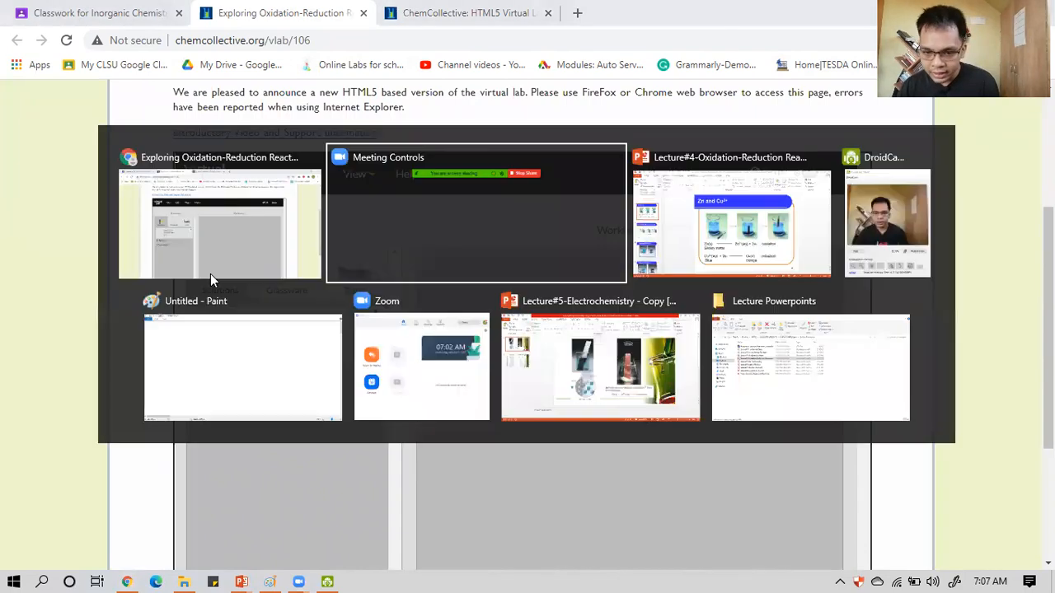
# Review the Zn and Cu2+ slides in the redox lecture, then bring up the window switcher.
pyautogui.click(730, 223)
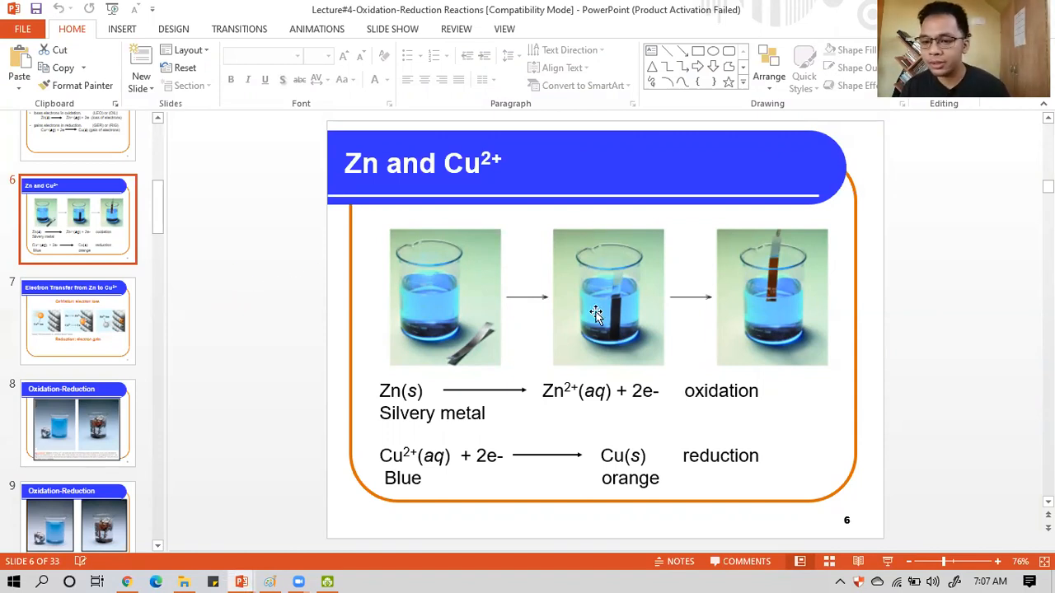
pyautogui.moveTo(672, 303)
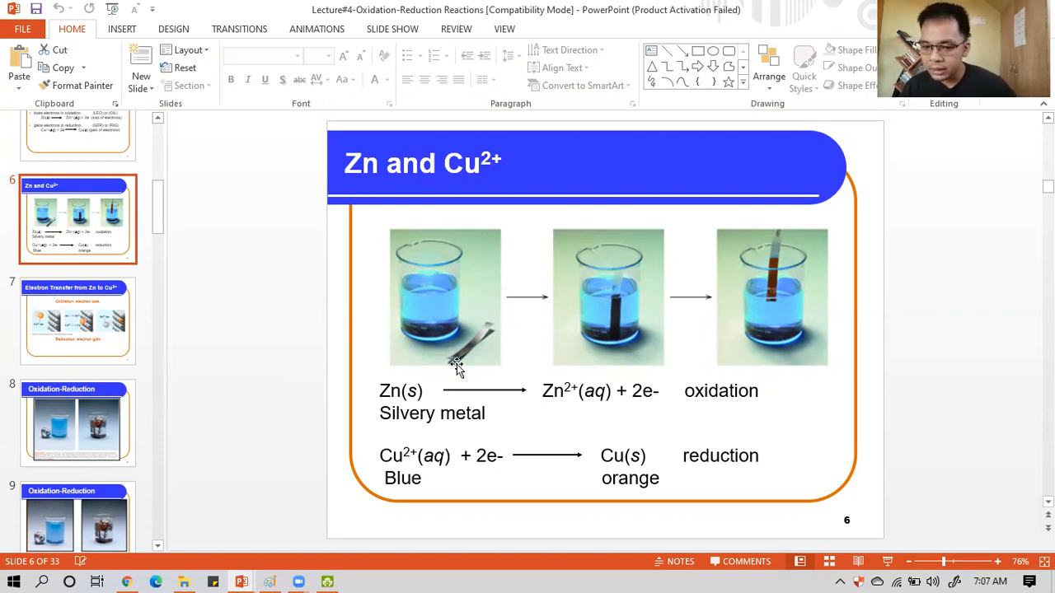
pyautogui.moveTo(448, 320)
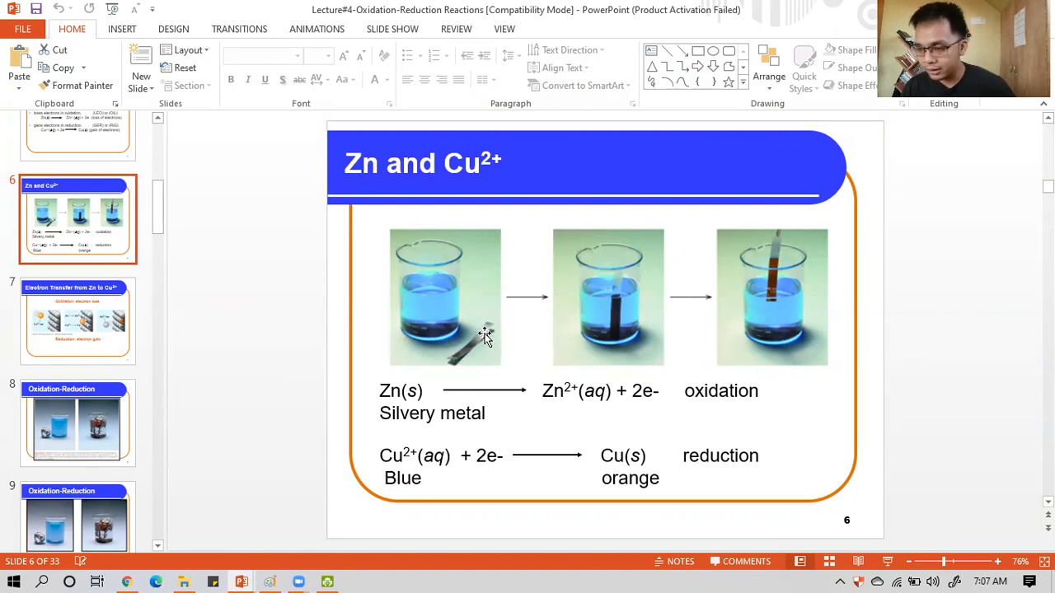
pyautogui.moveTo(440, 316)
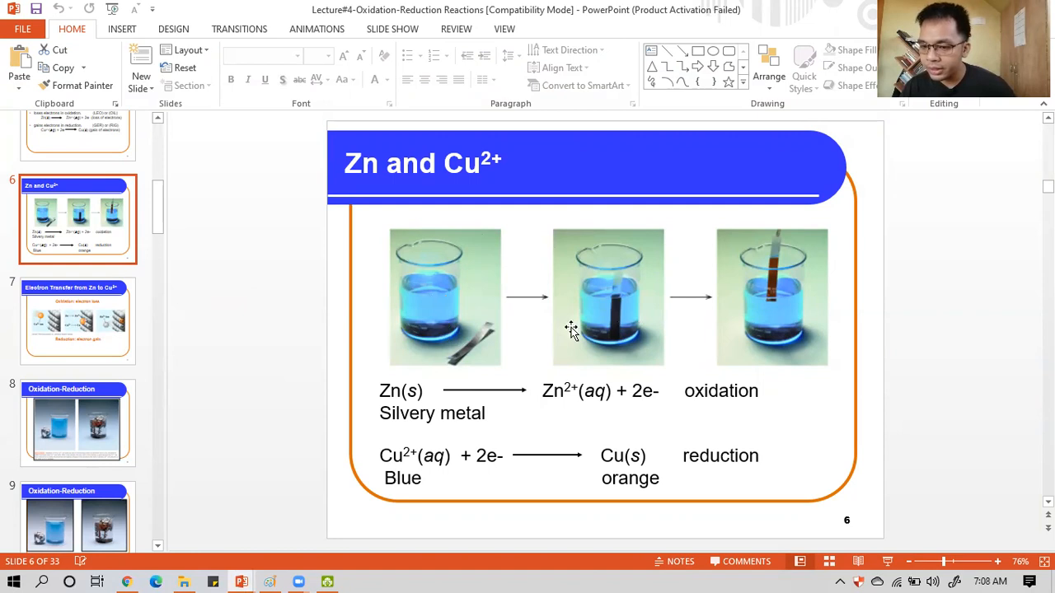
pyautogui.click(76, 319)
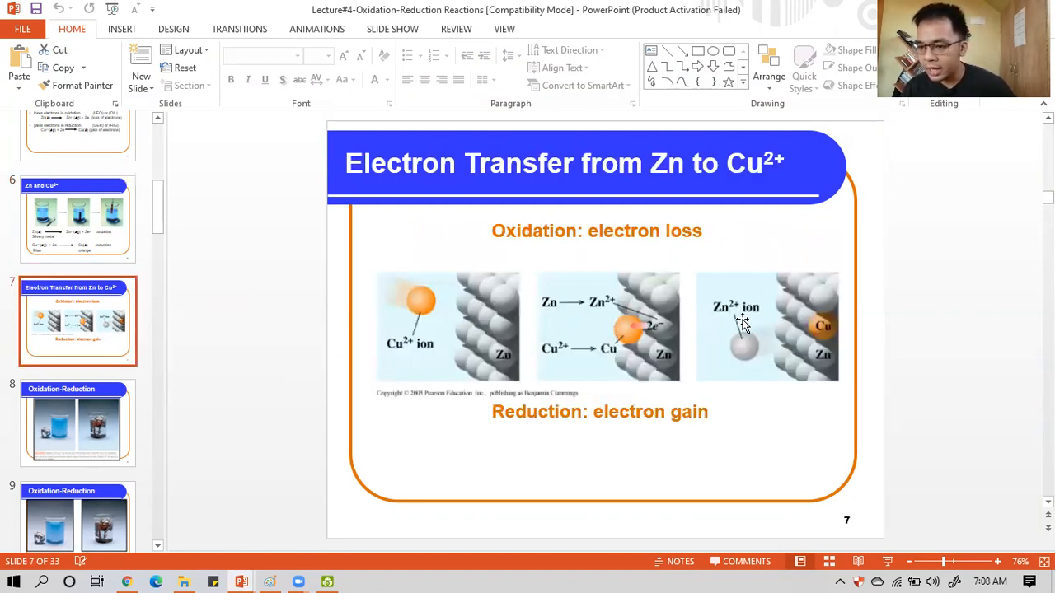
pyautogui.moveTo(538, 362)
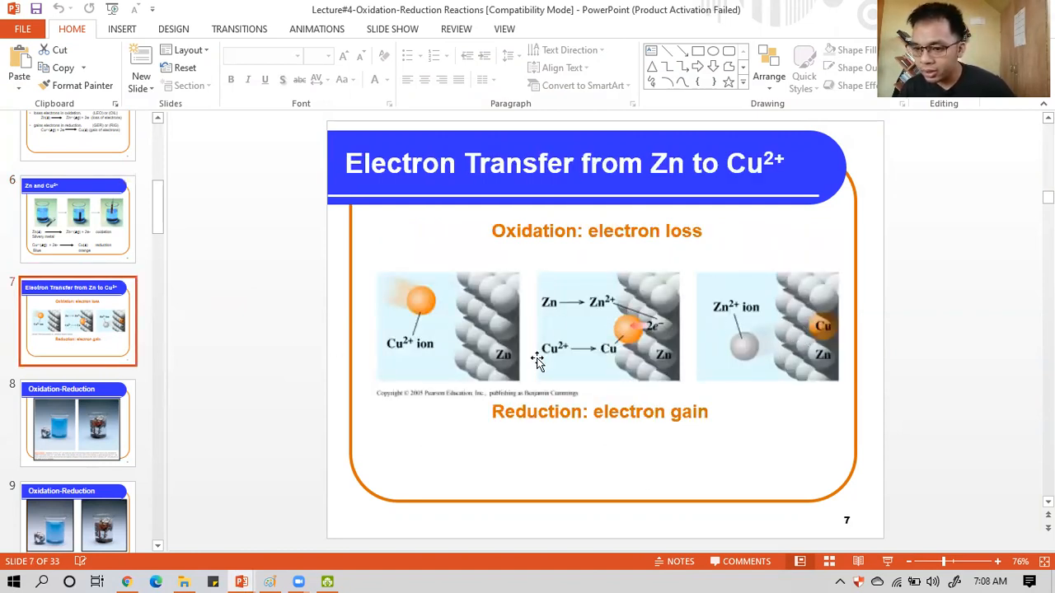
pyautogui.moveTo(96, 223)
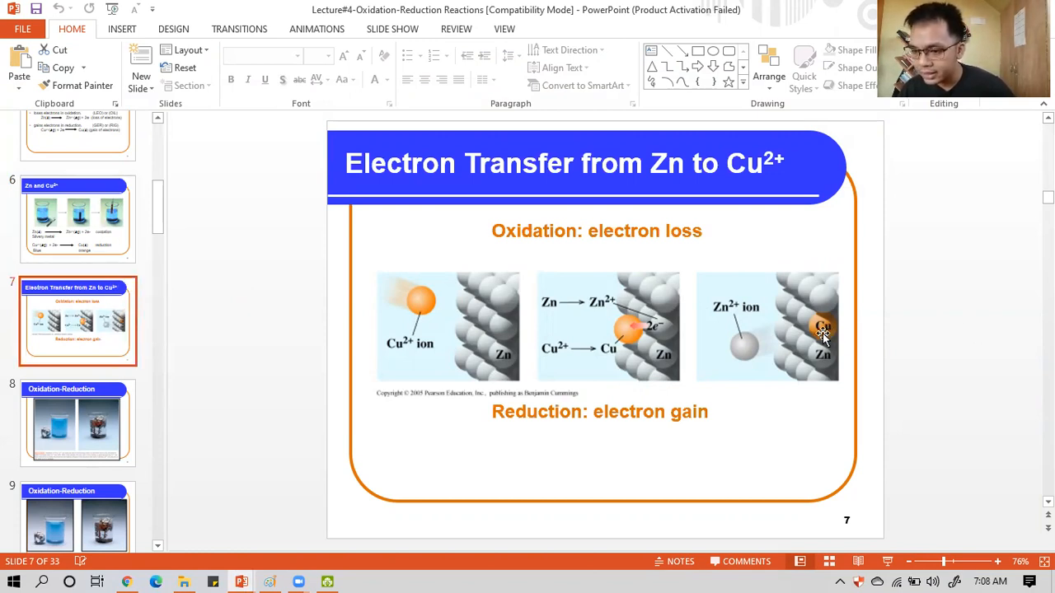
pyautogui.moveTo(162, 227)
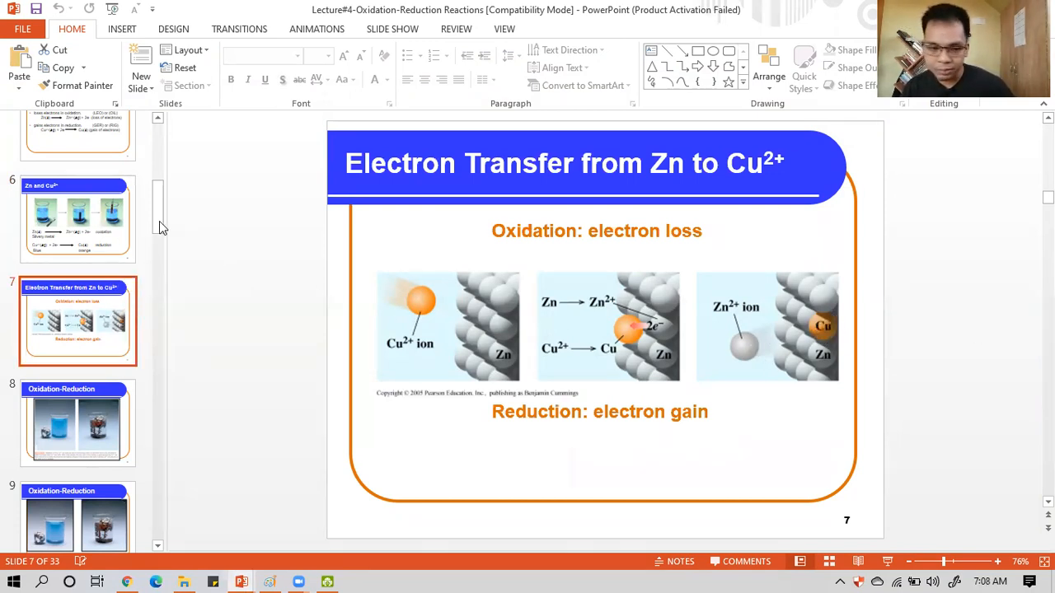
pyautogui.click(80, 217)
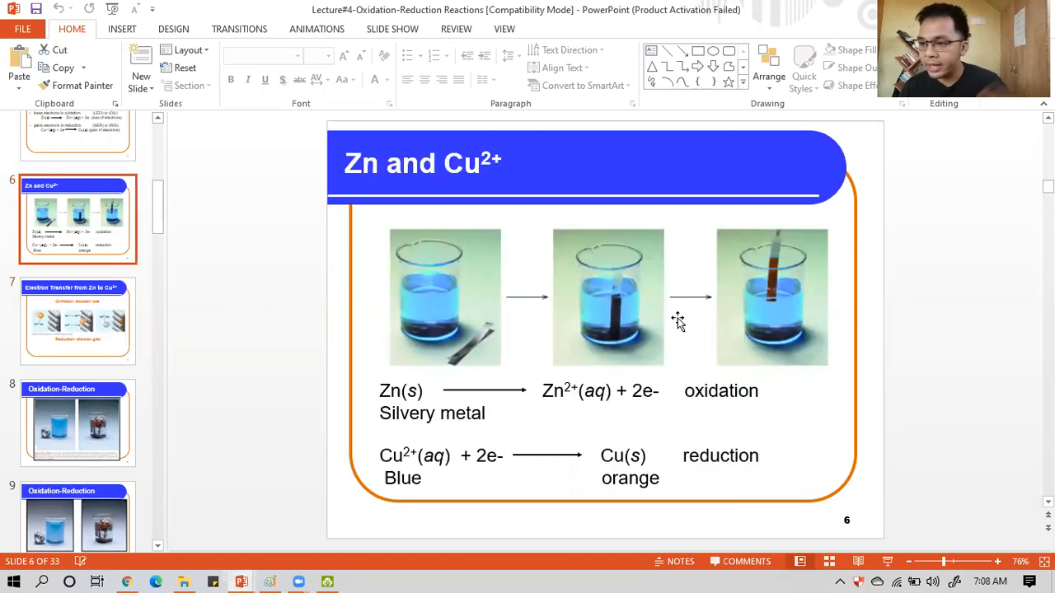
pyautogui.moveTo(467, 364)
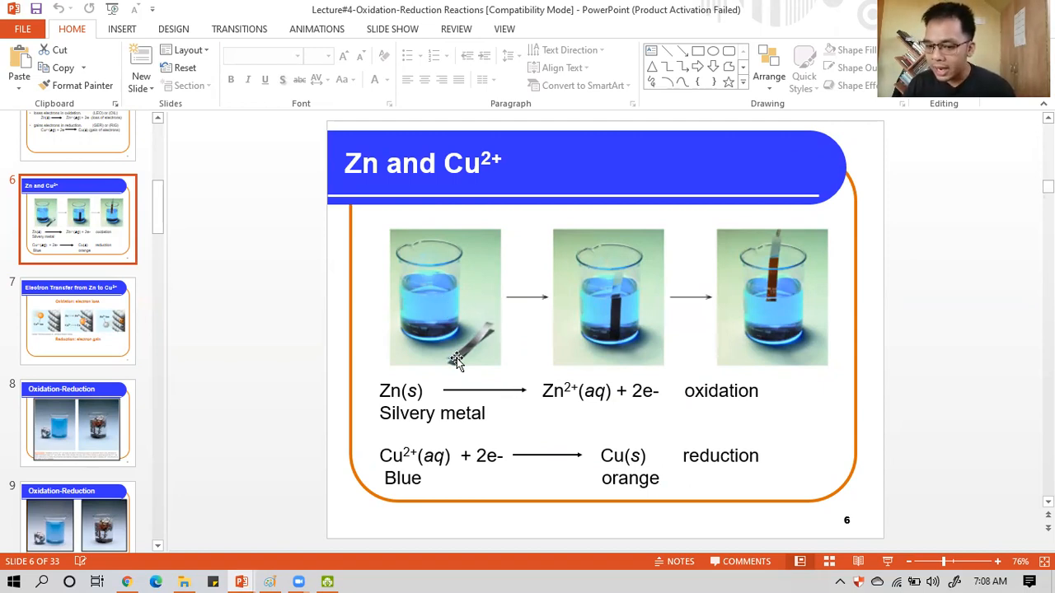
pyautogui.moveTo(470, 359)
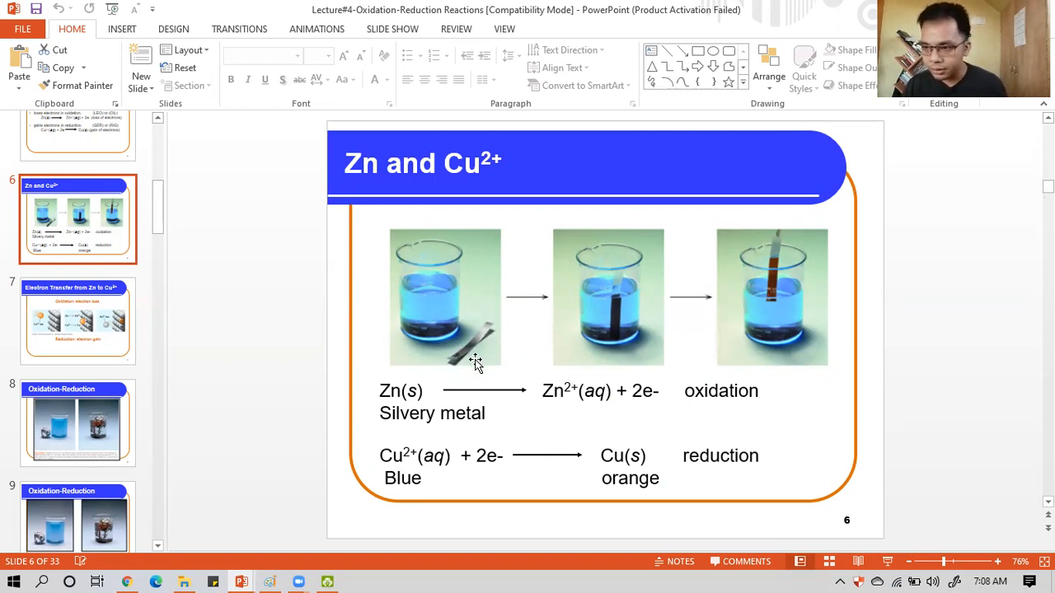
pyautogui.moveTo(478, 369)
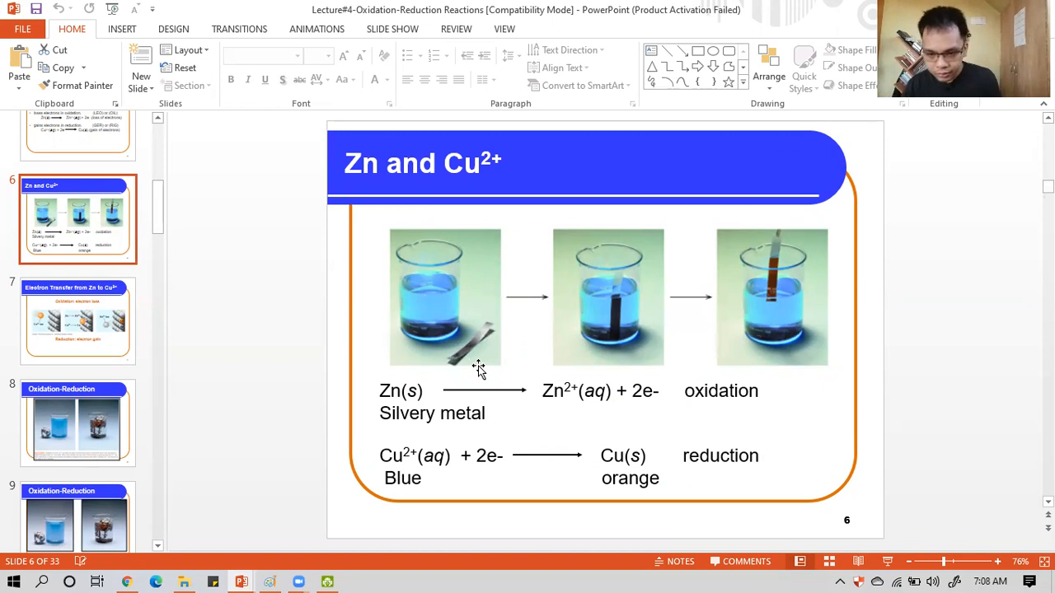
pyautogui.press('alt+tab')
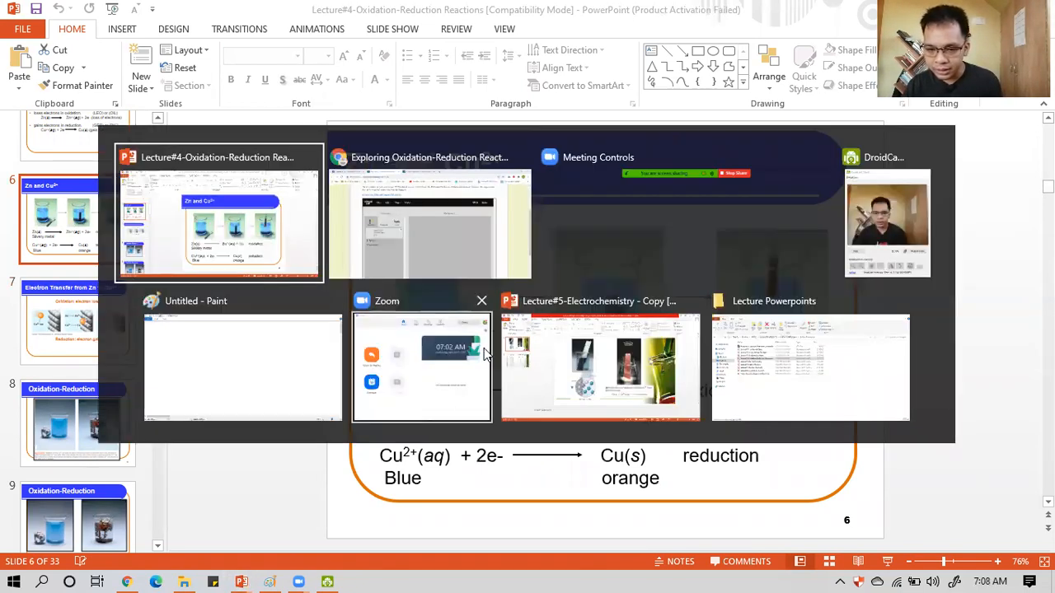
# Bring the Lecture#5 Electrochemistry copy deck to the front on its Cu vs Zn2+ slide.
pyautogui.click(600, 366)
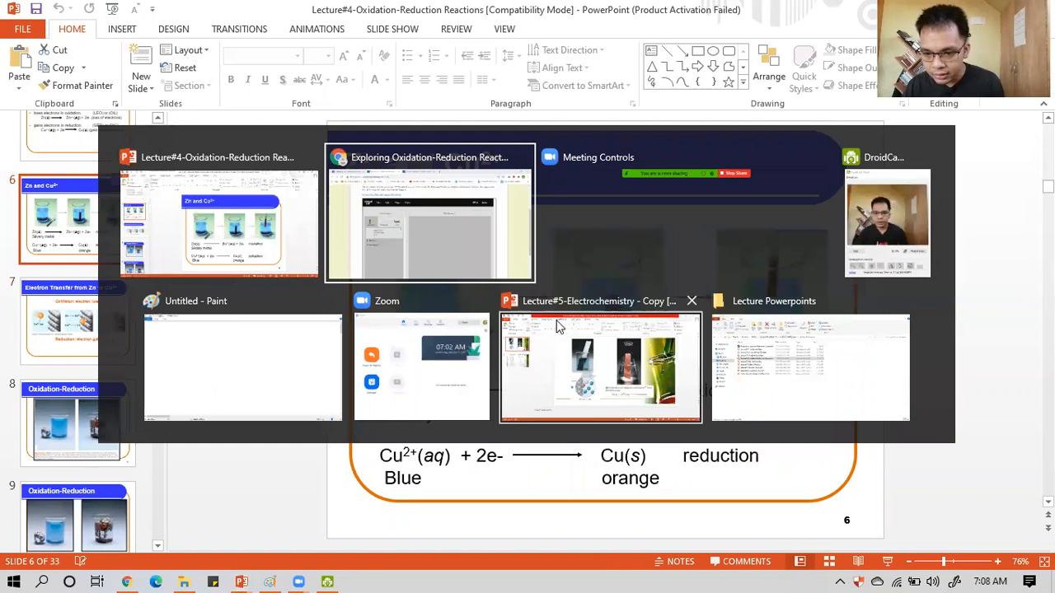
pyautogui.click(599, 365)
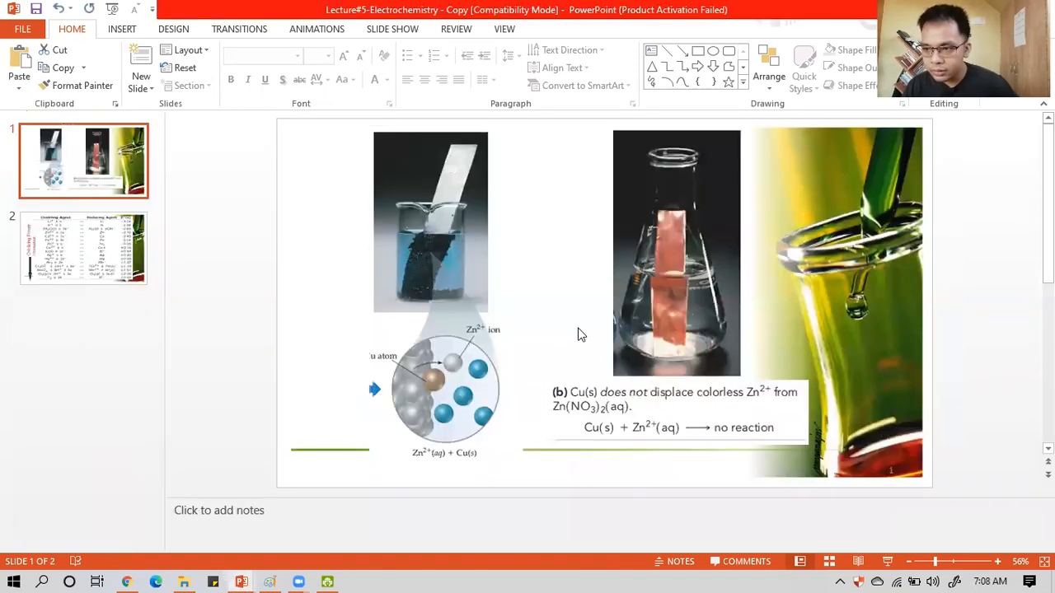
pyautogui.moveTo(481, 208)
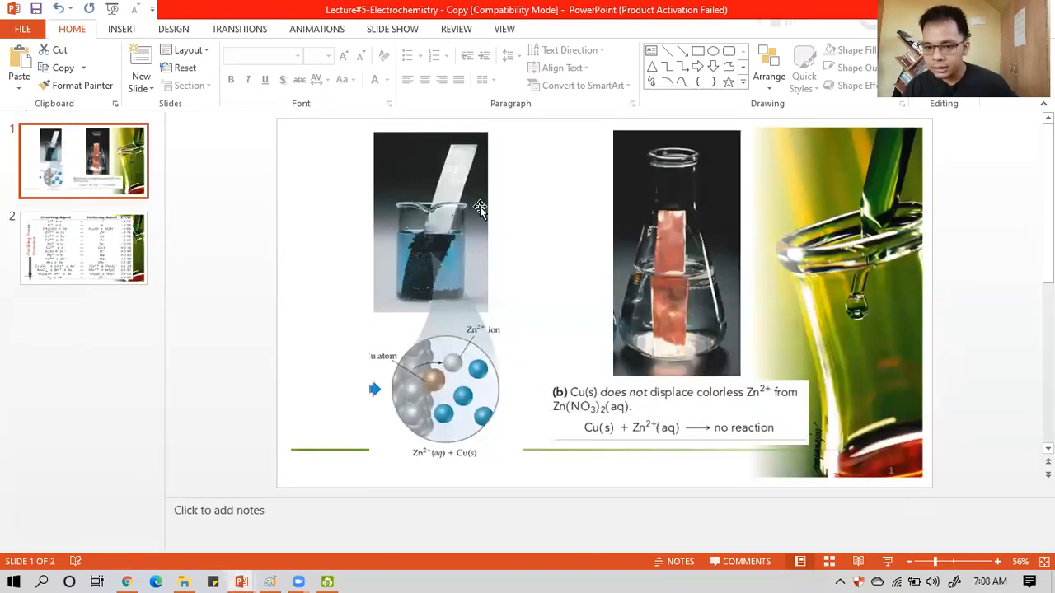
pyautogui.moveTo(441, 240)
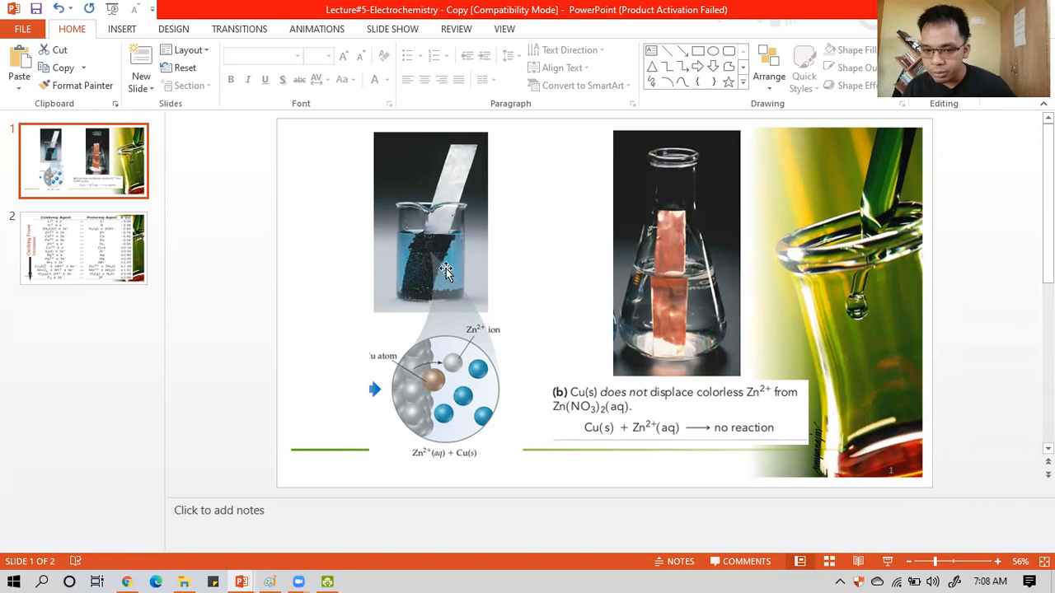
pyautogui.moveTo(454, 251)
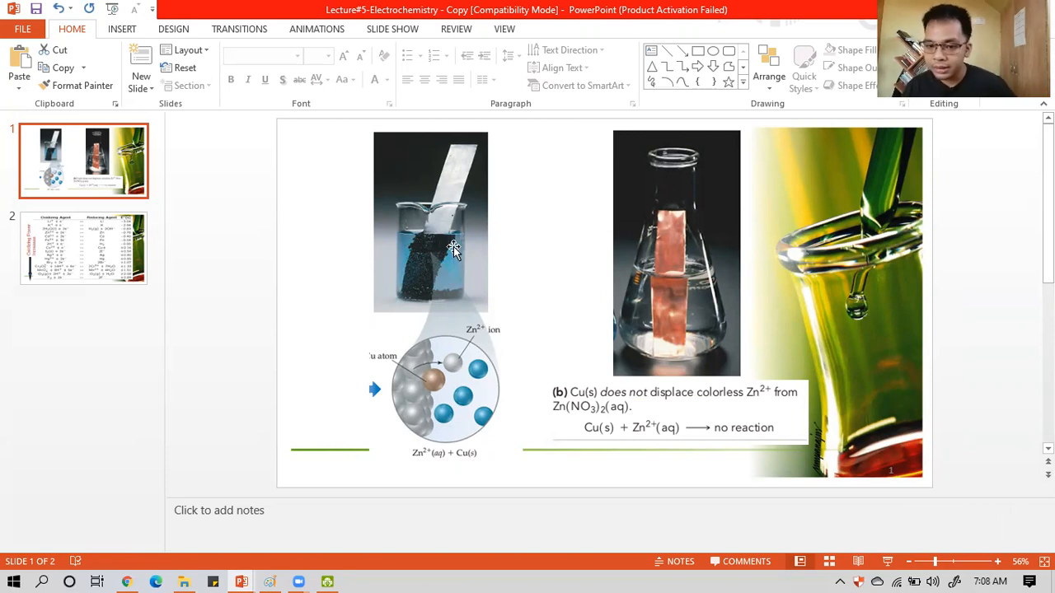
pyautogui.moveTo(666, 270)
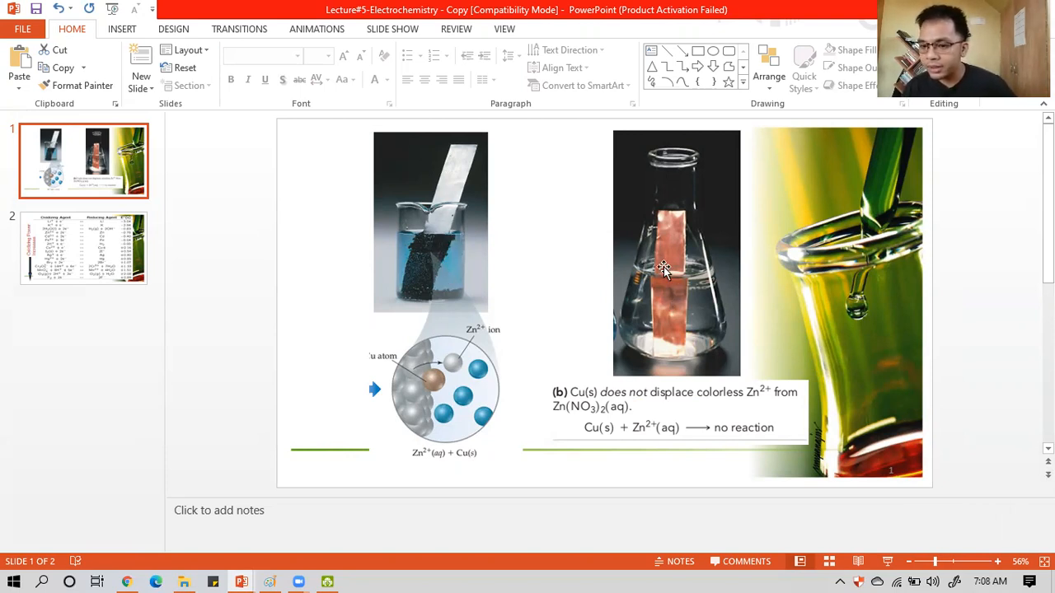
pyautogui.moveTo(630, 338)
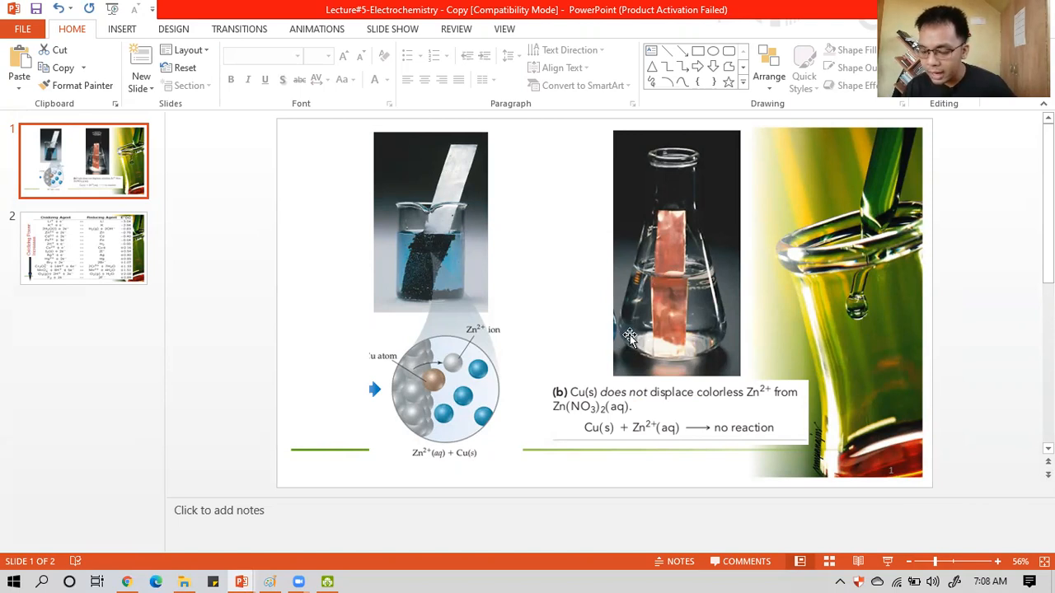
pyautogui.moveTo(636, 329)
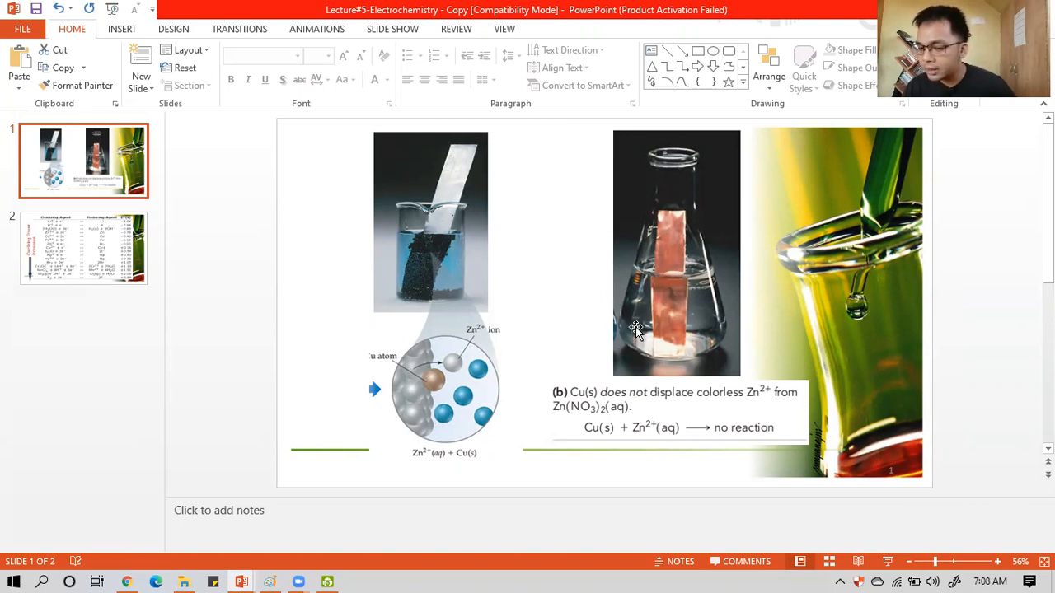
pyautogui.moveTo(663, 317)
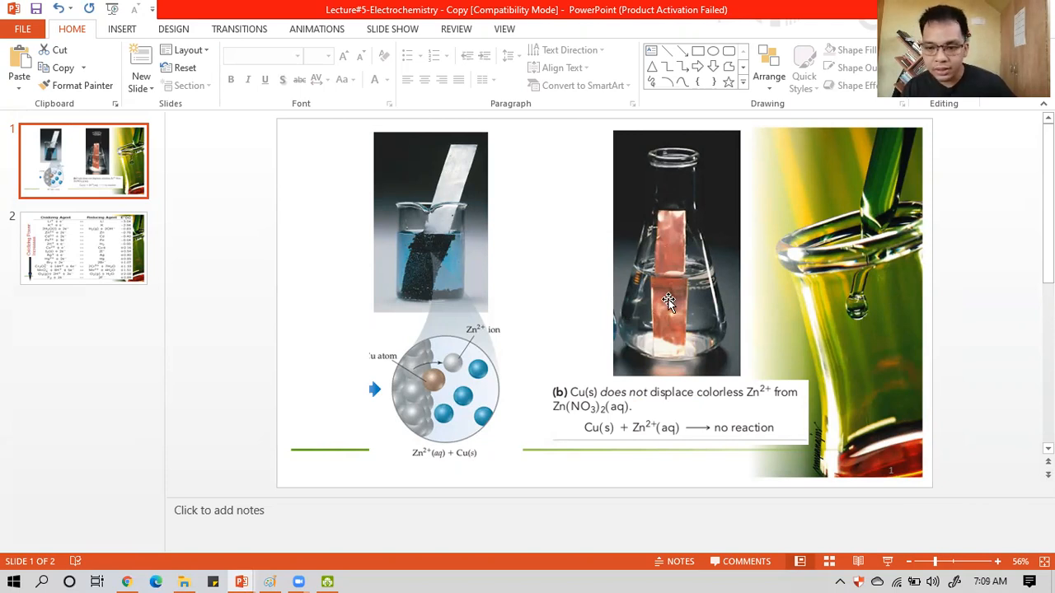
pyautogui.moveTo(663, 270)
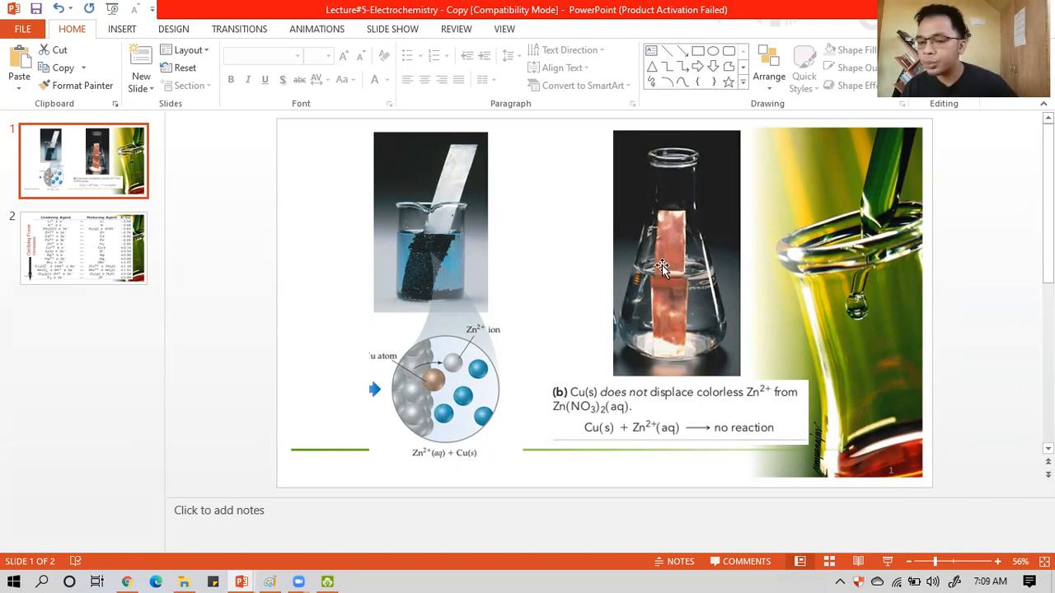
pyautogui.moveTo(669, 256)
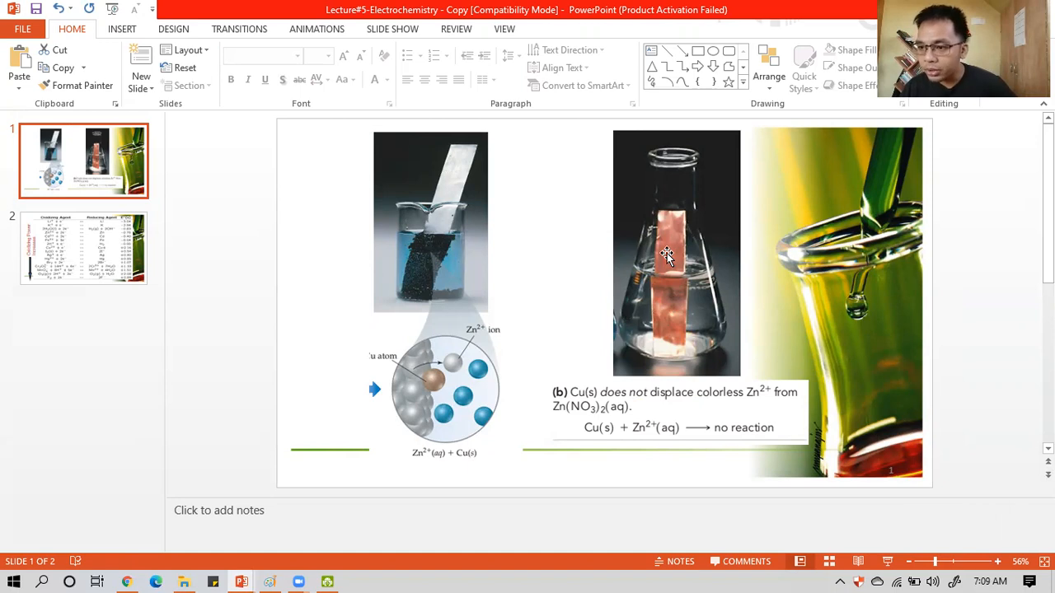
pyautogui.moveTo(606, 346)
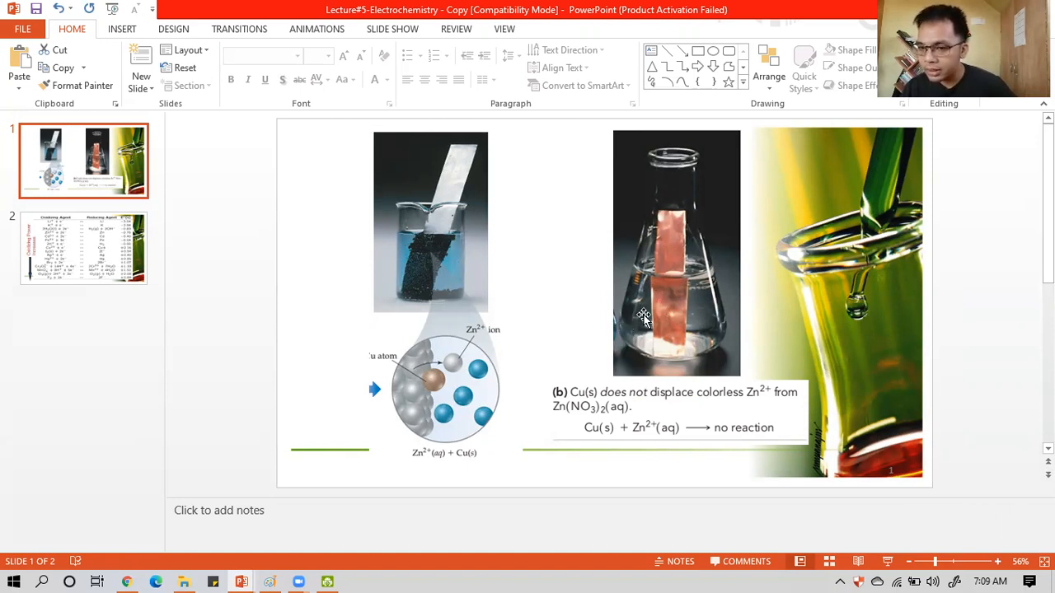
pyautogui.moveTo(501, 307)
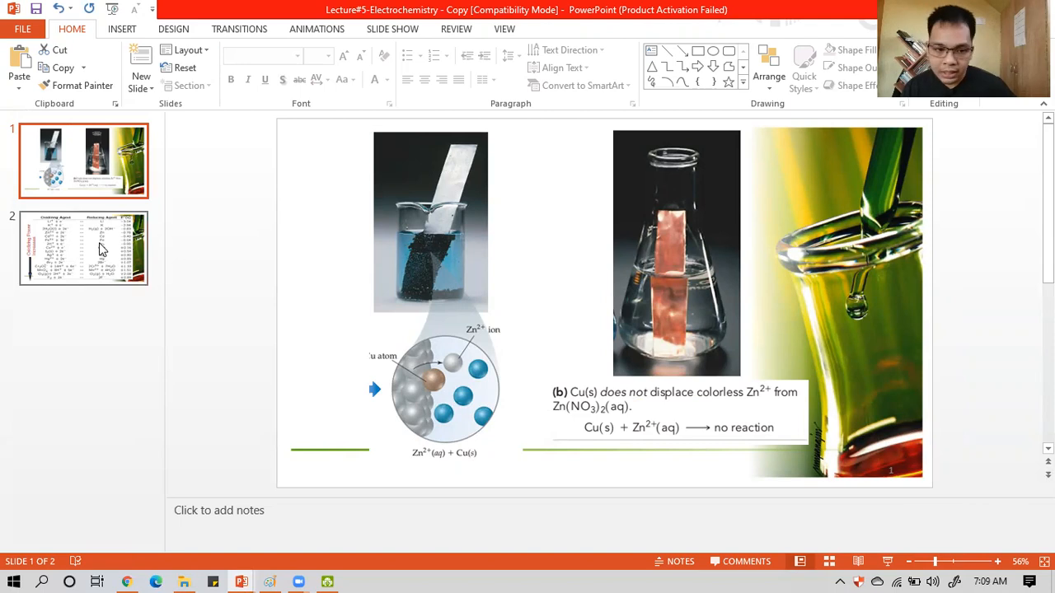
pyautogui.click(82, 249)
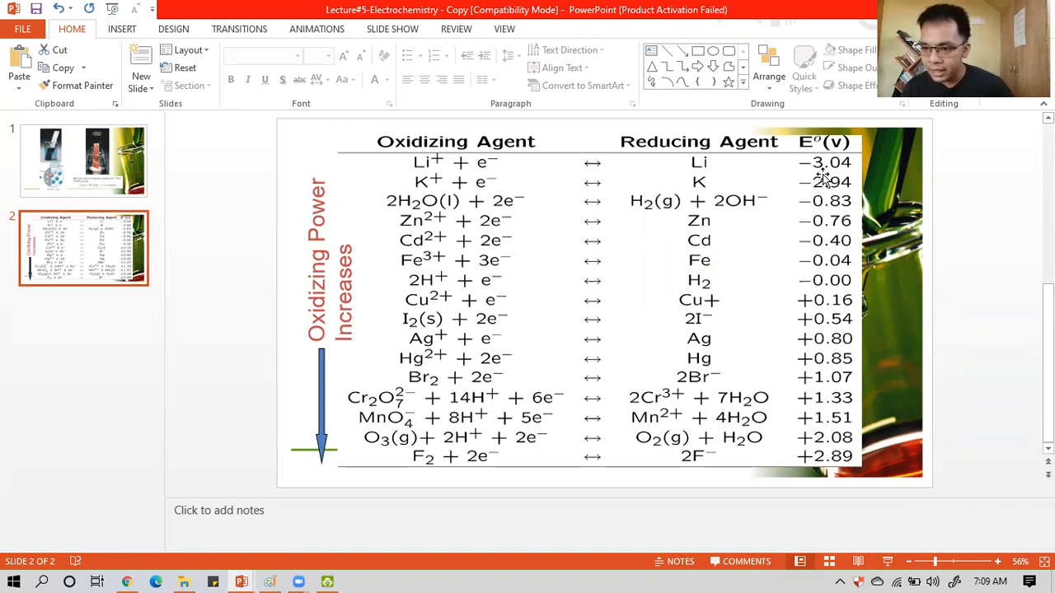
pyautogui.moveTo(834, 153)
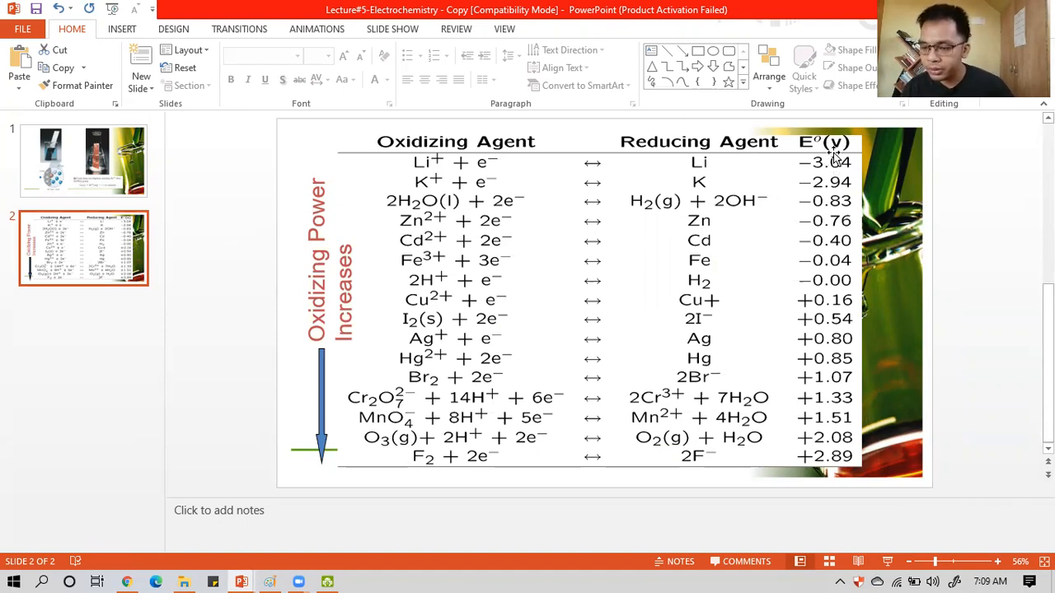
pyautogui.moveTo(558, 438)
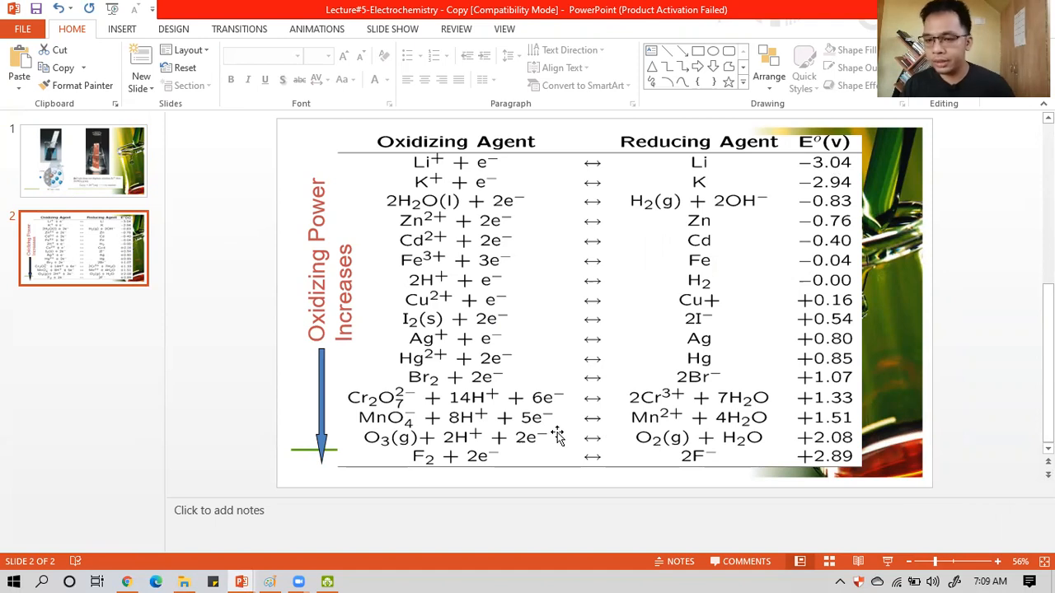
pyautogui.moveTo(652, 359)
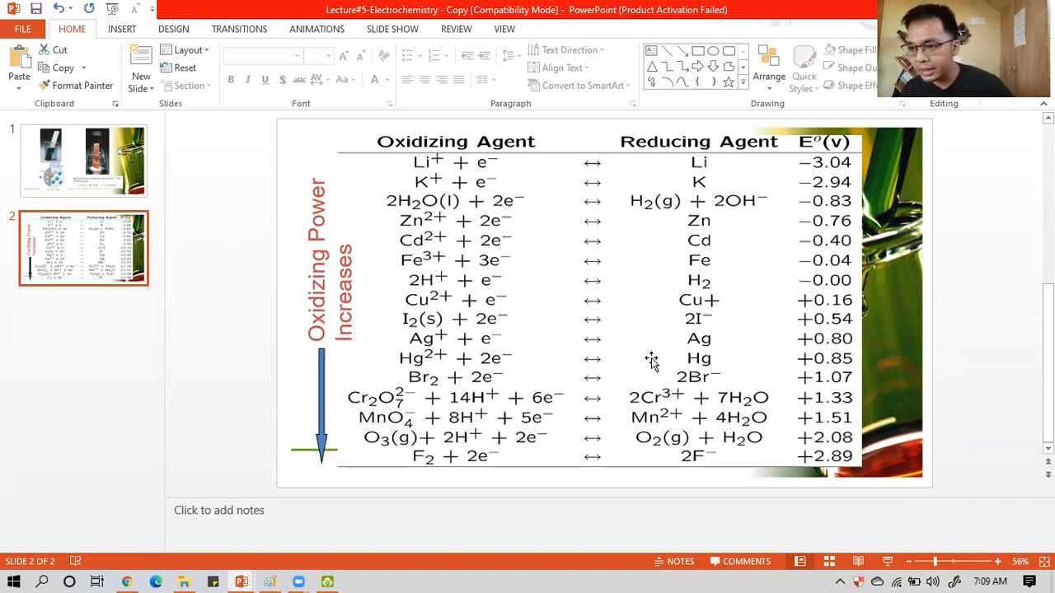
pyautogui.moveTo(860, 207)
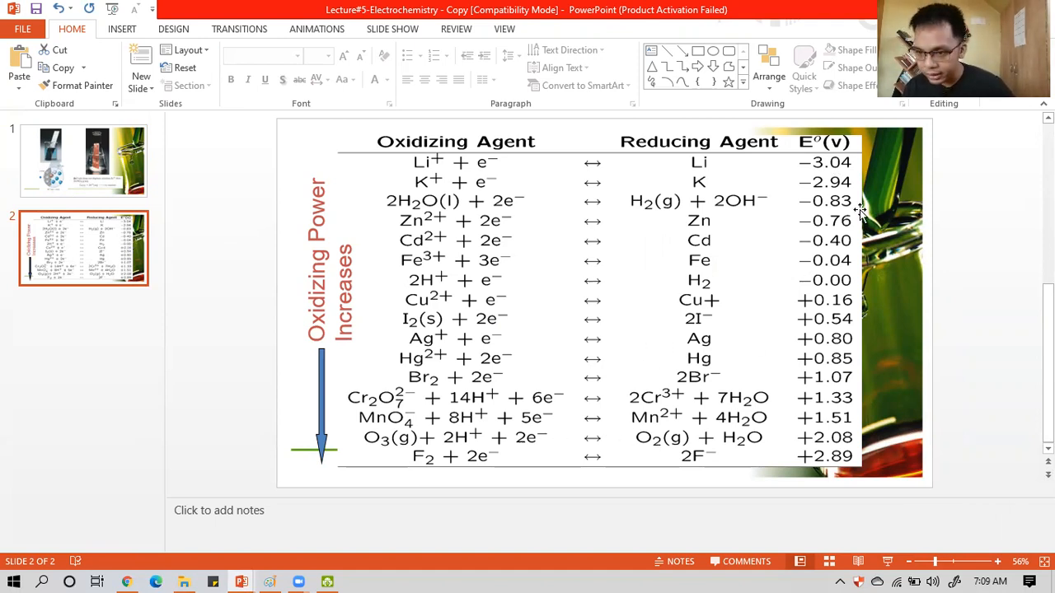
pyautogui.moveTo(816, 157)
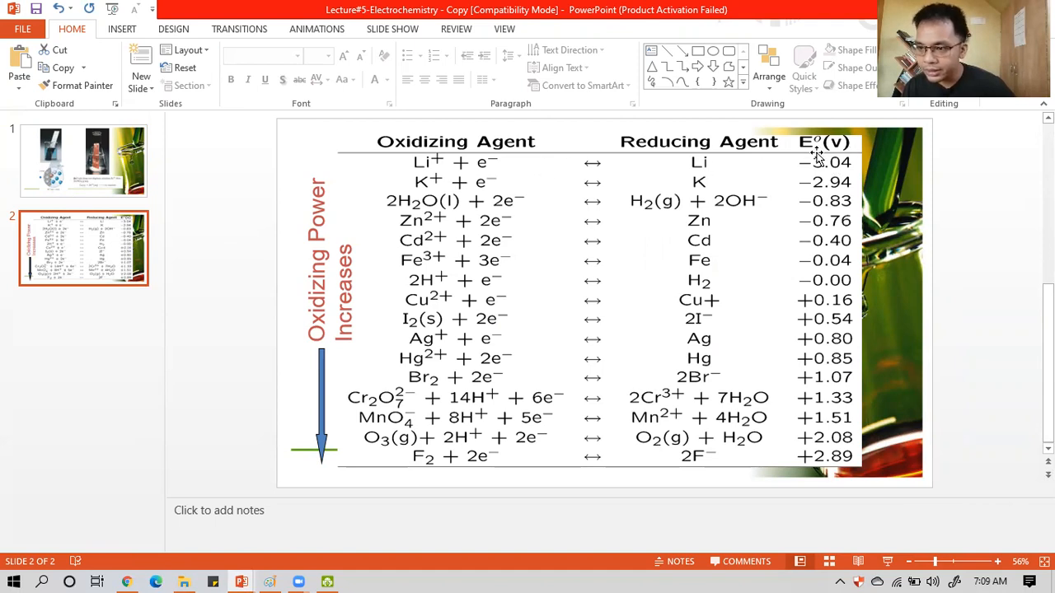
pyautogui.moveTo(844, 452)
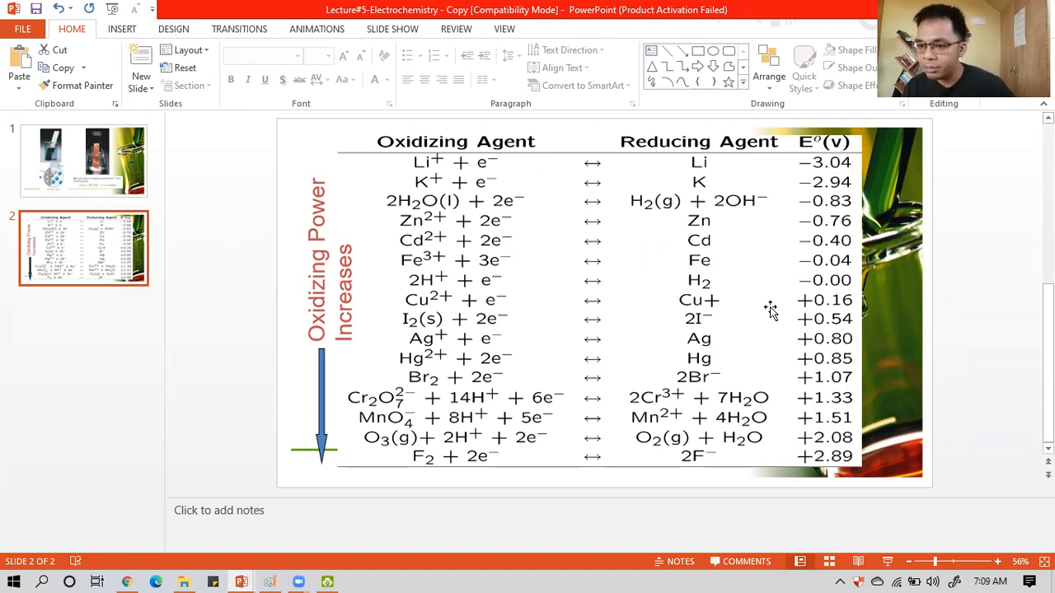
pyautogui.moveTo(808, 396)
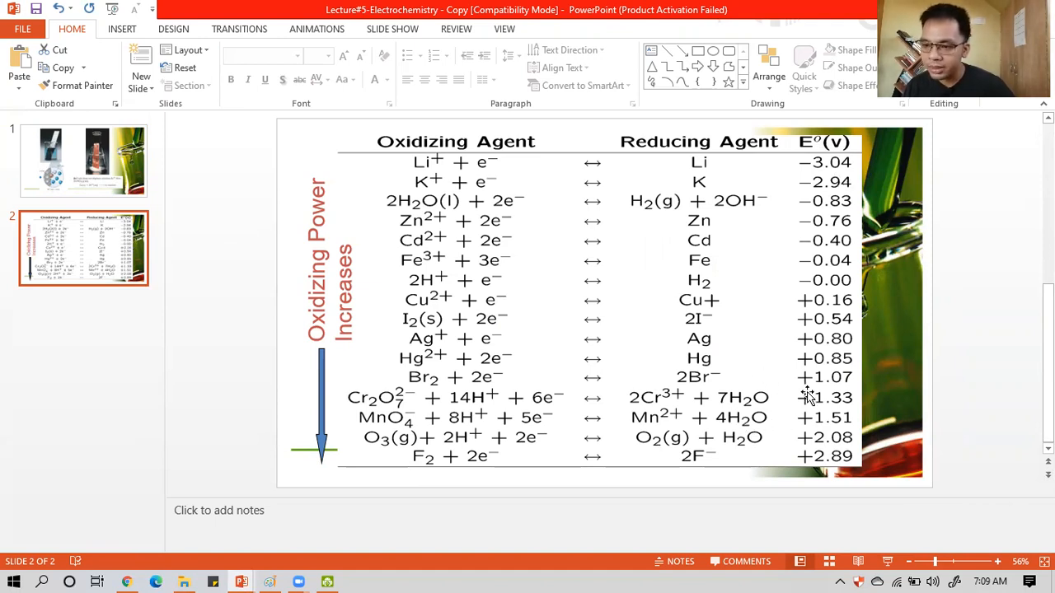
pyautogui.moveTo(242, 234)
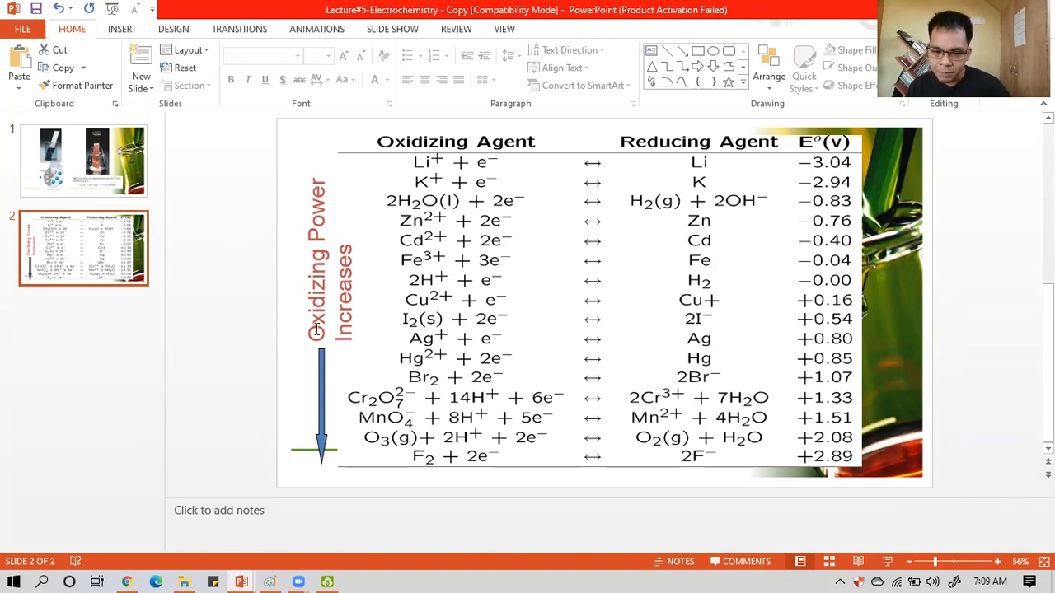
pyautogui.moveTo(321, 474)
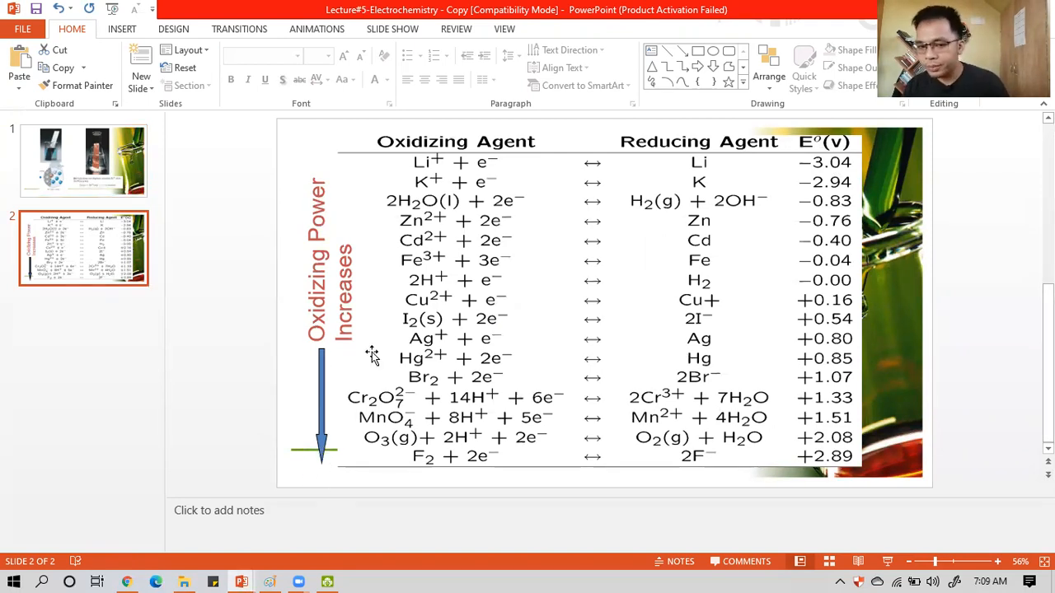
pyautogui.moveTo(411, 224)
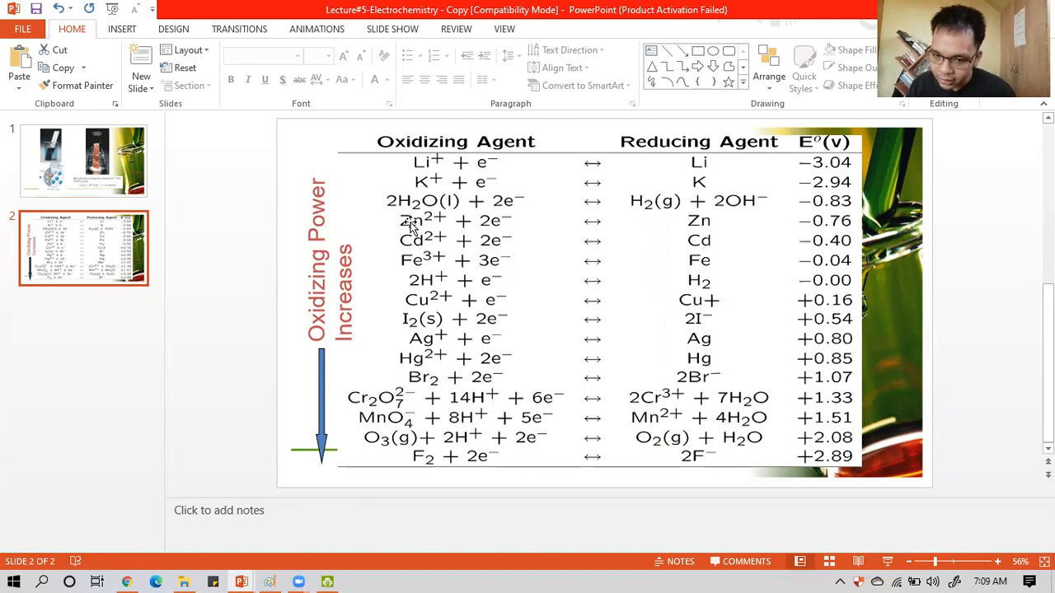
pyautogui.moveTo(623, 231)
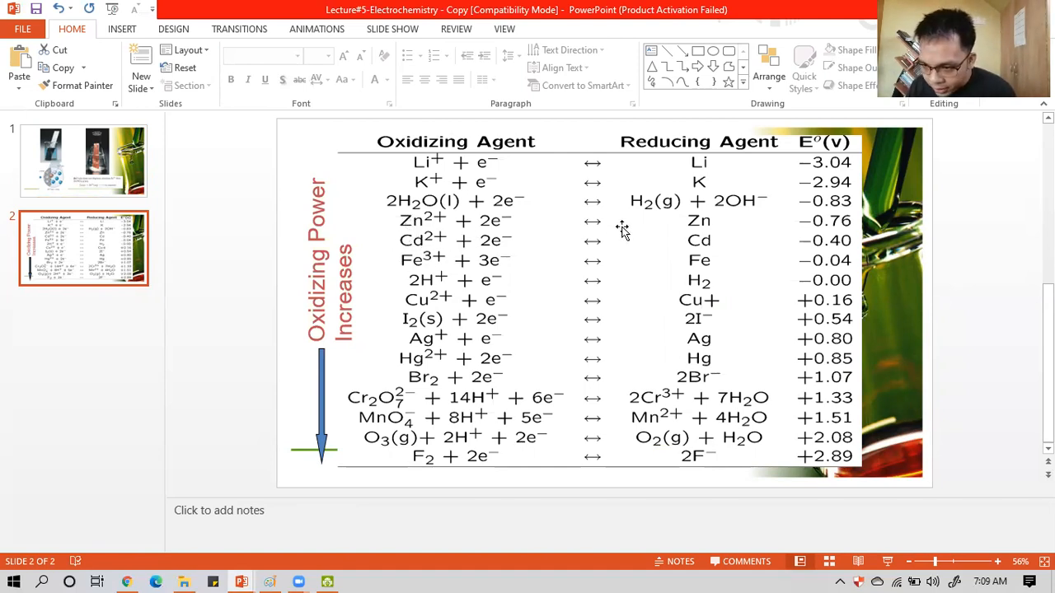
pyautogui.moveTo(837, 320)
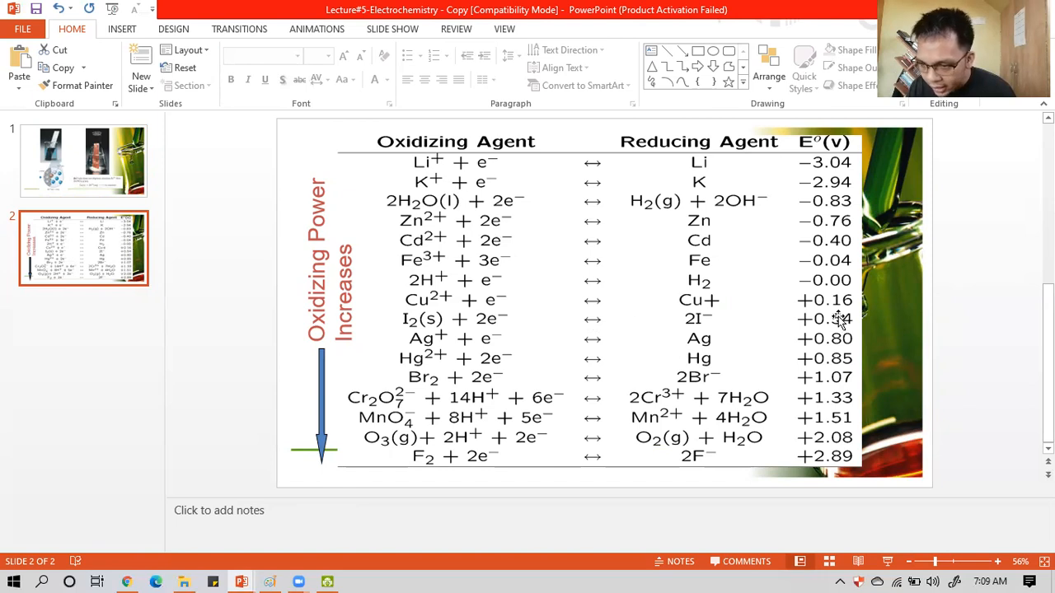
pyautogui.moveTo(818, 317)
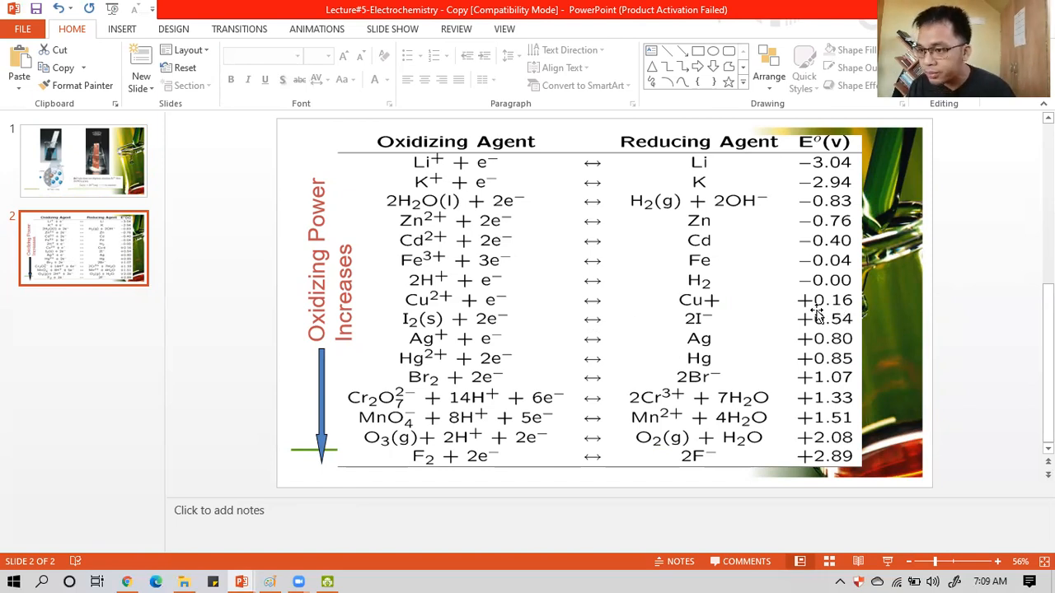
pyautogui.moveTo(486, 239)
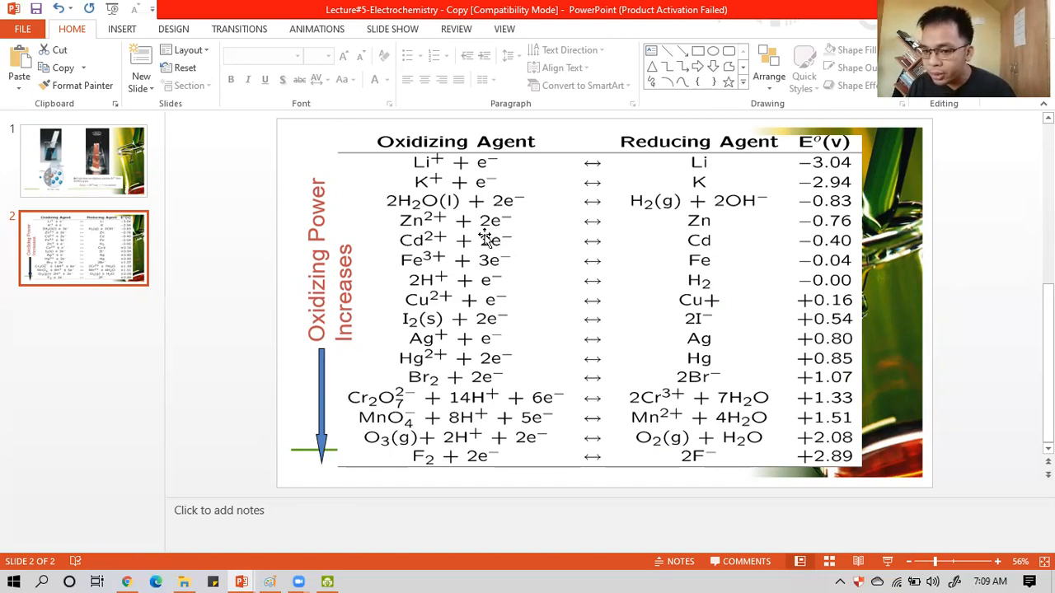
pyautogui.moveTo(803, 233)
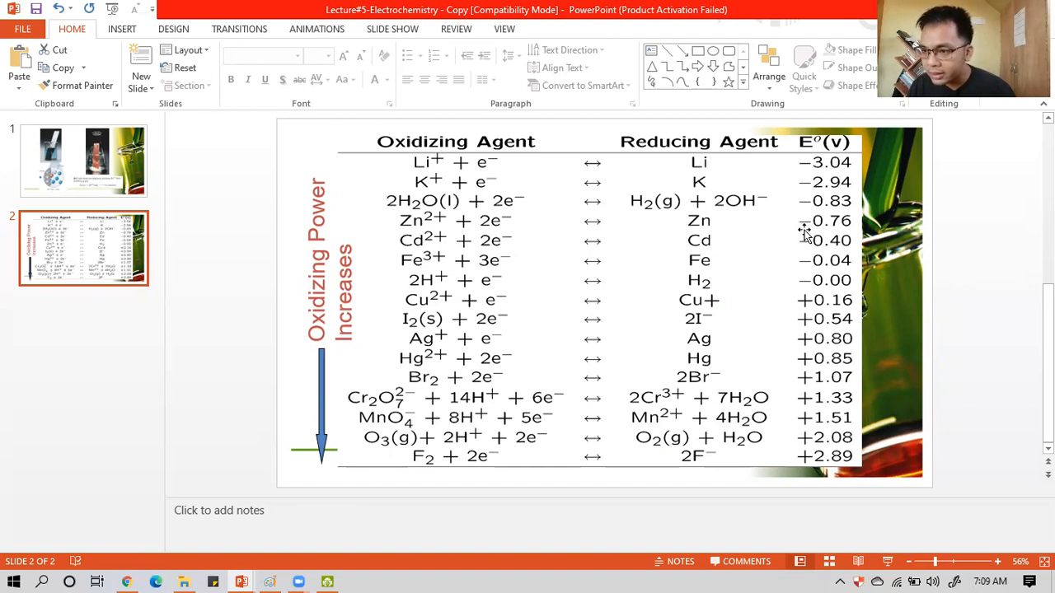
pyautogui.moveTo(474, 316)
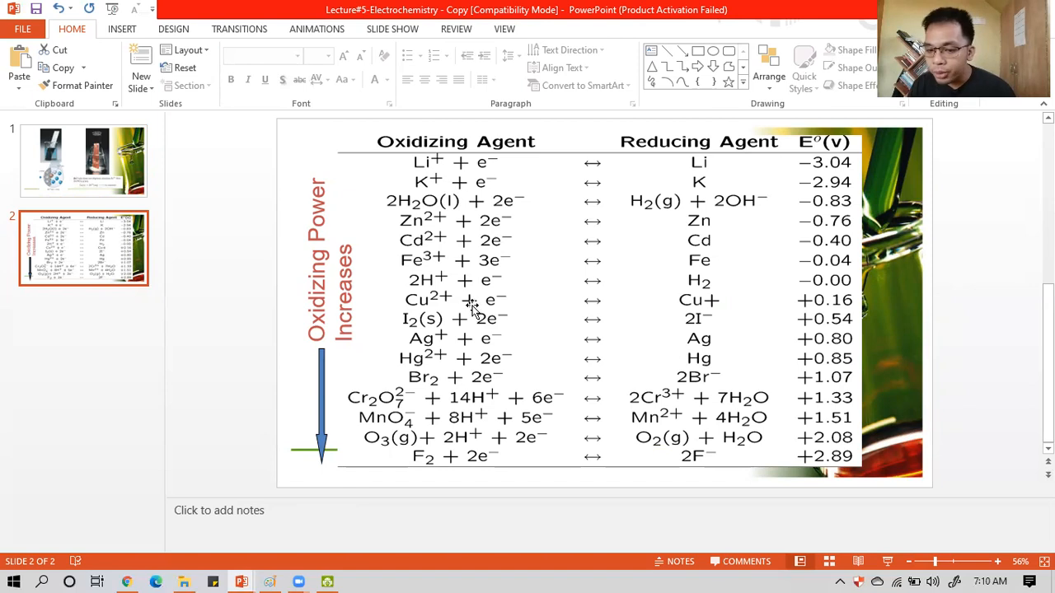
pyautogui.moveTo(402, 237)
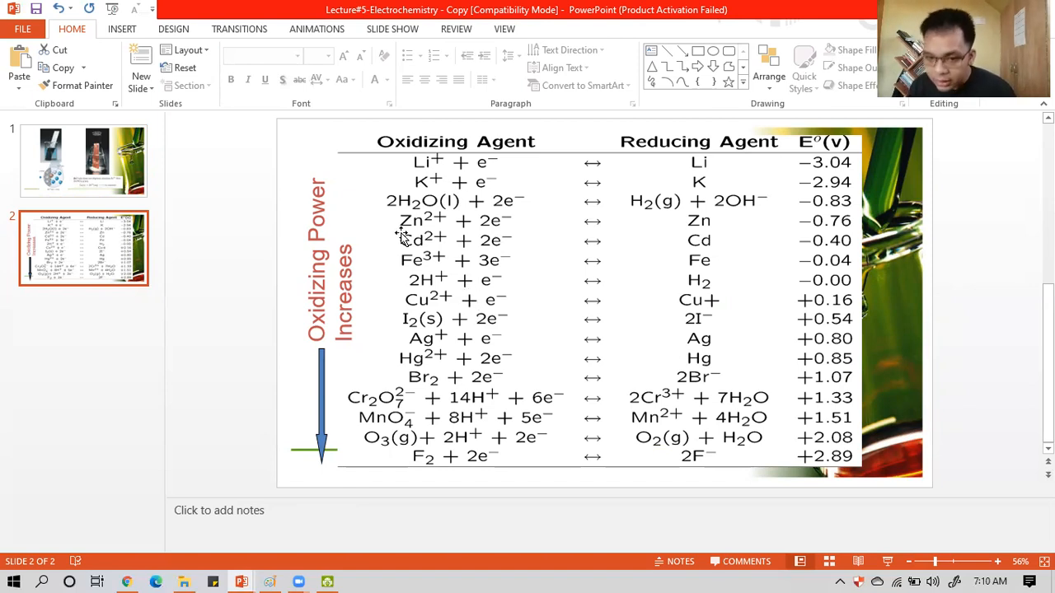
pyautogui.moveTo(826, 221)
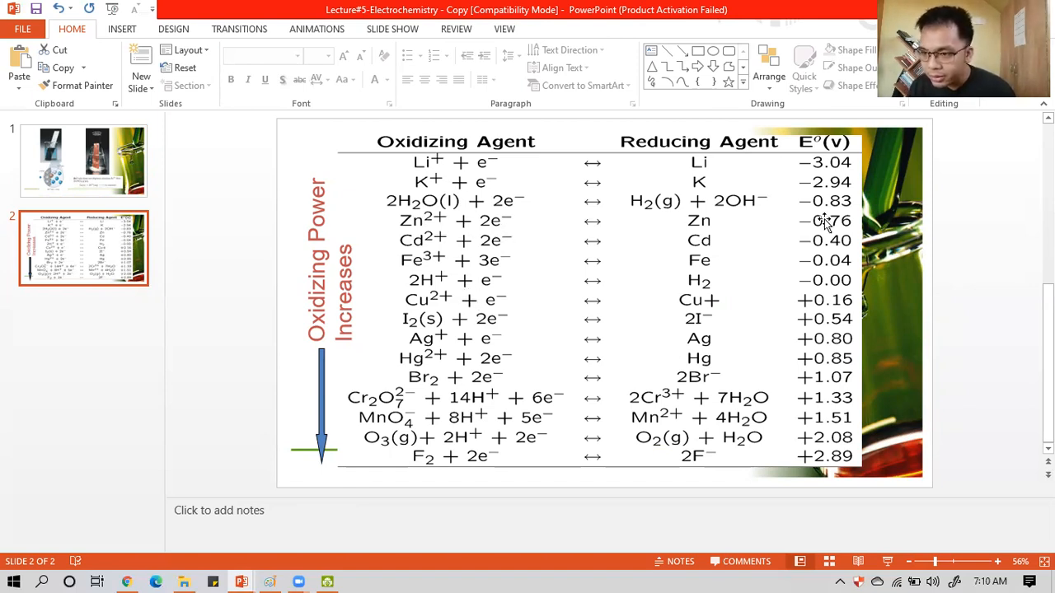
pyautogui.moveTo(429, 316)
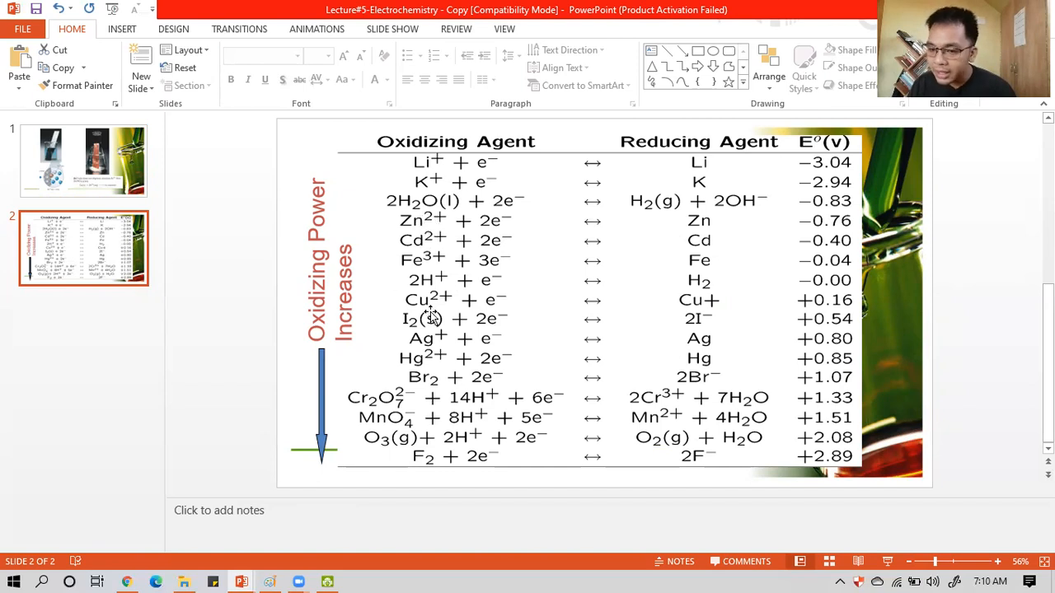
pyautogui.moveTo(837, 222)
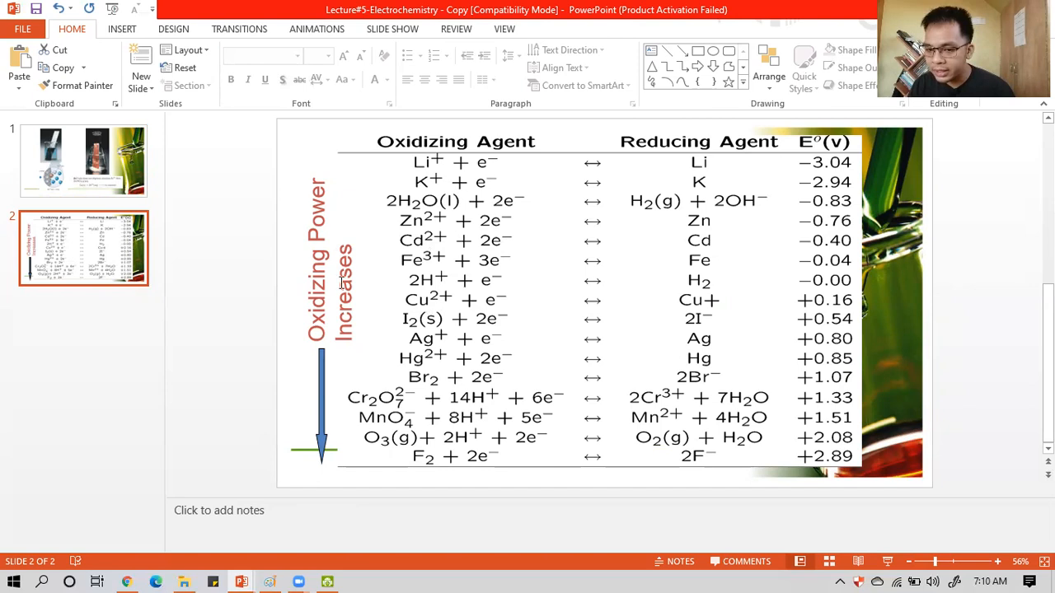
pyautogui.moveTo(491, 305)
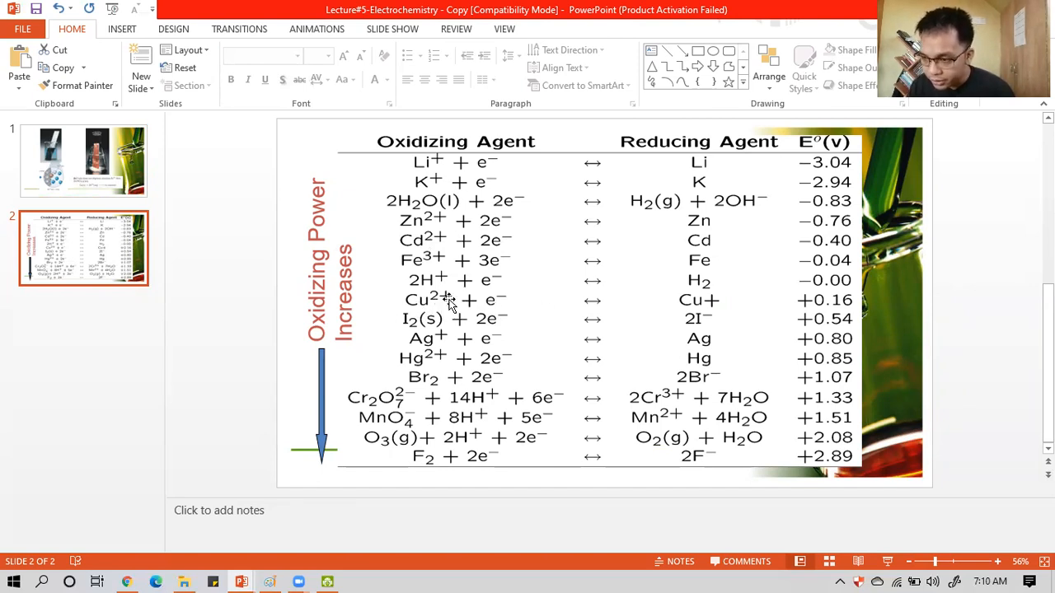
pyautogui.moveTo(389, 218)
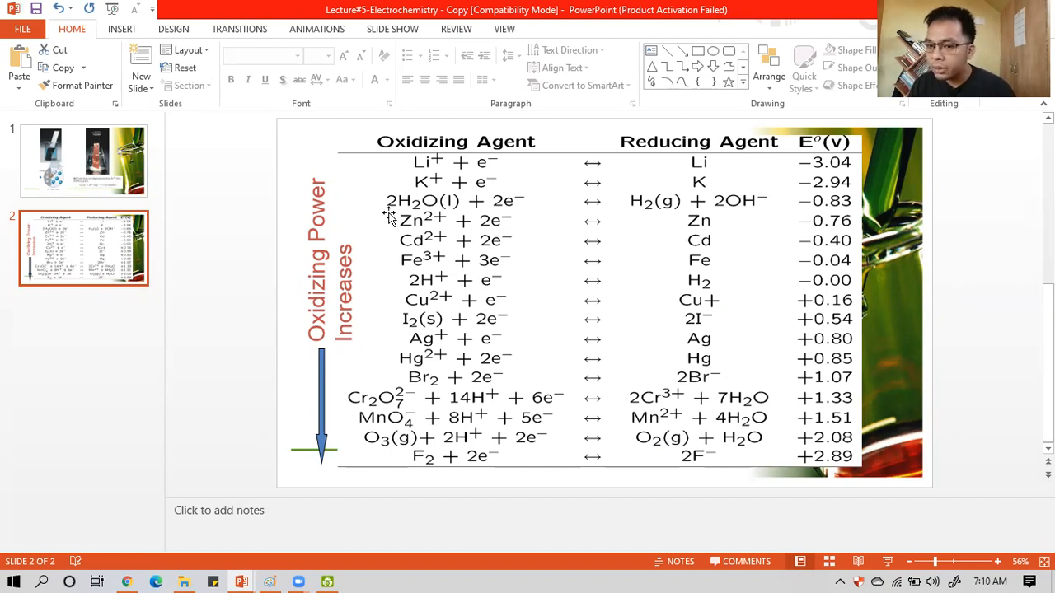
pyautogui.moveTo(396, 305)
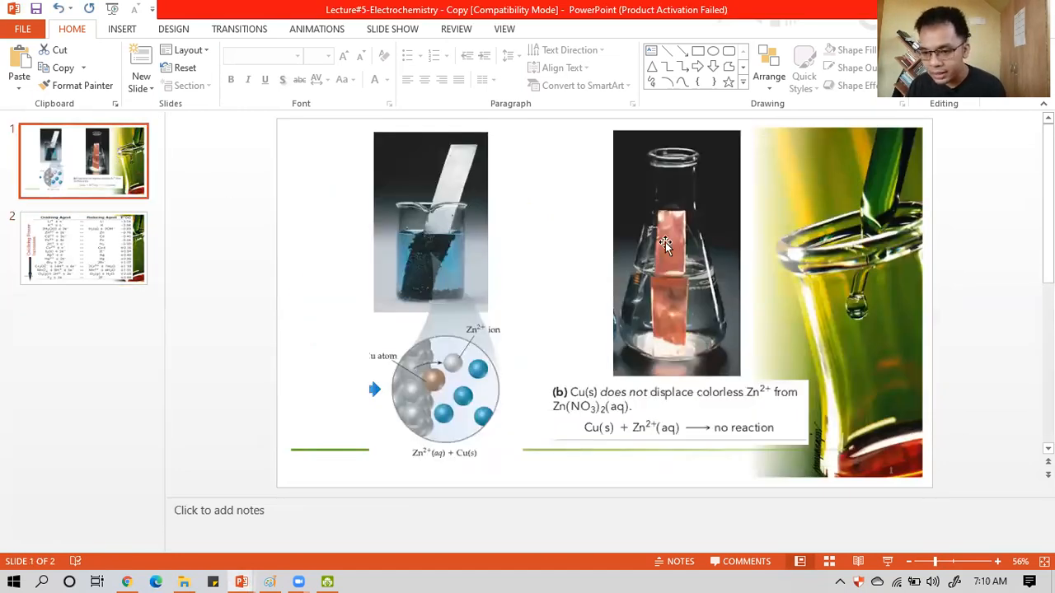
# Switch back to the Lecture#4 deck showing the Zn and Cu2+ slide.
pyautogui.press('Alt+Tab')
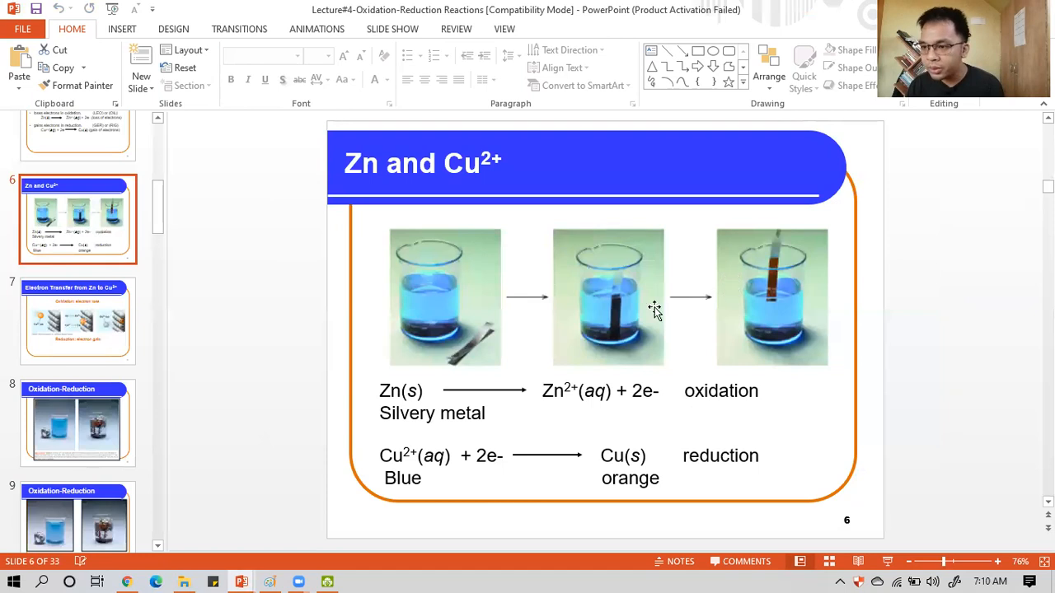
pyautogui.moveTo(466, 332)
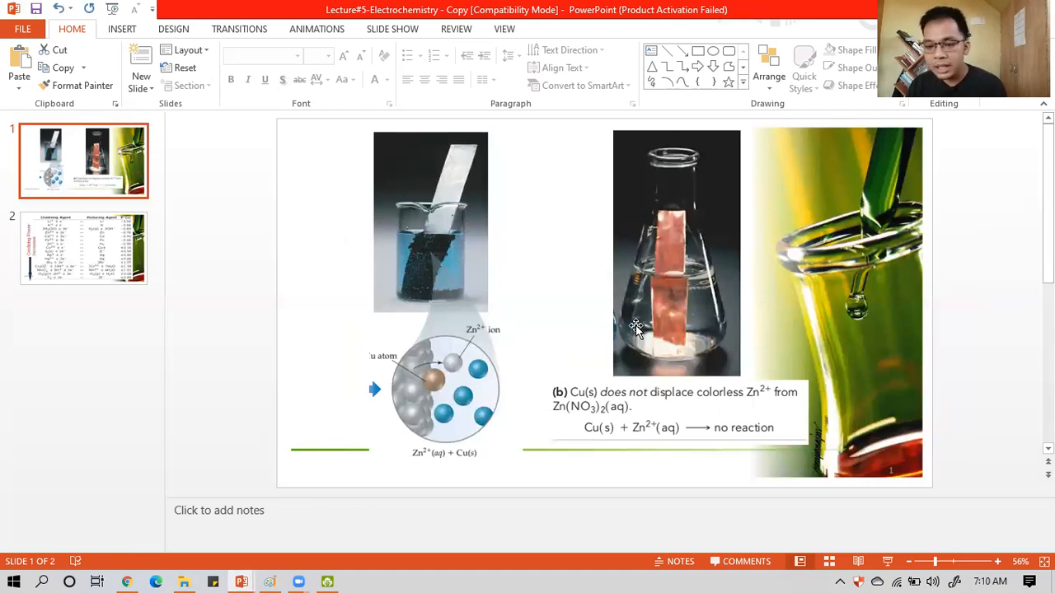
pyautogui.moveTo(630, 290)
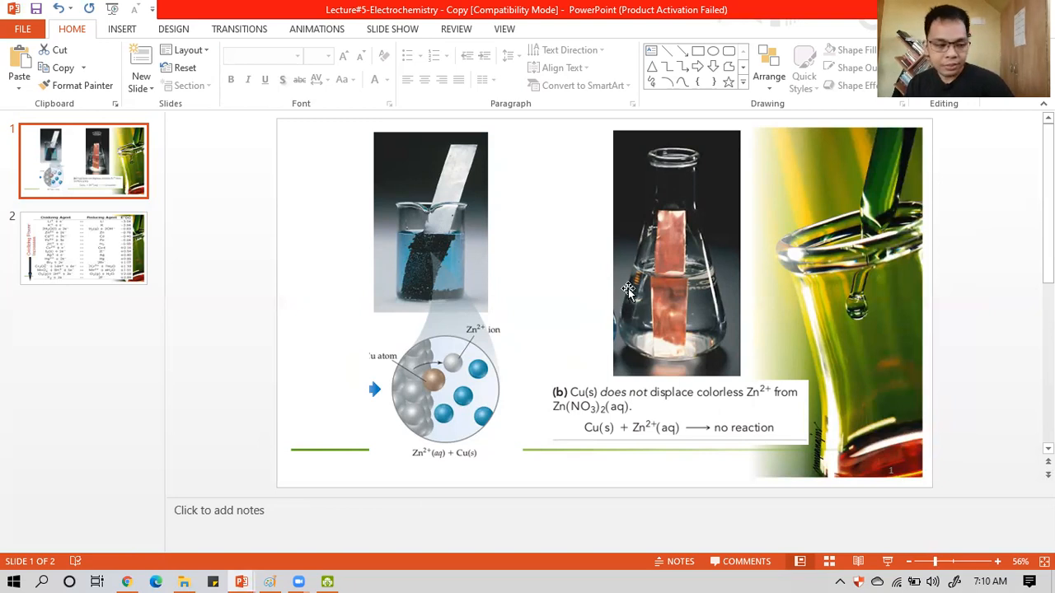
pyautogui.moveTo(676, 234)
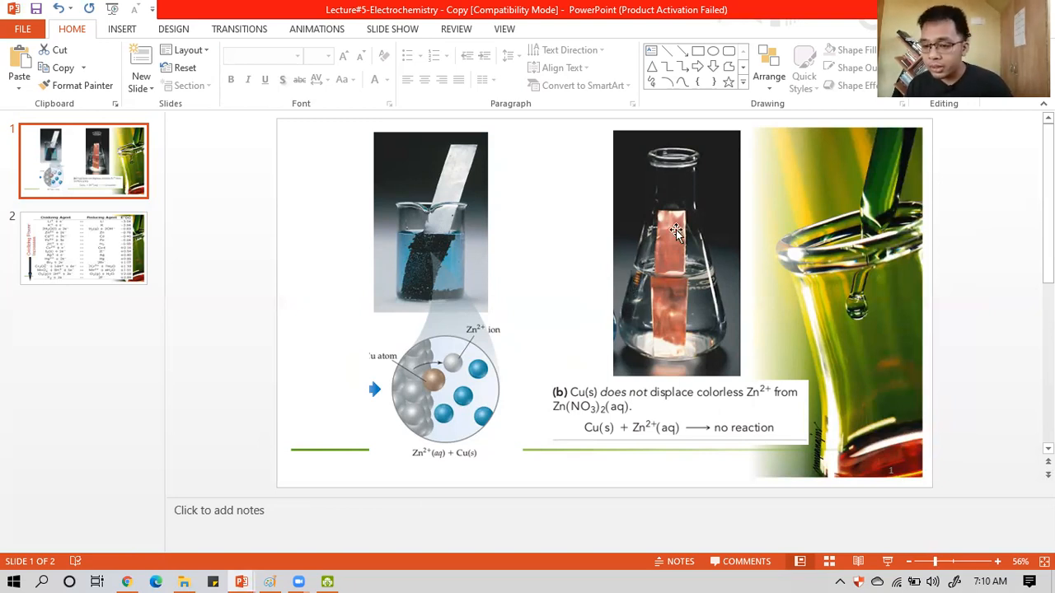
pyautogui.moveTo(662, 301)
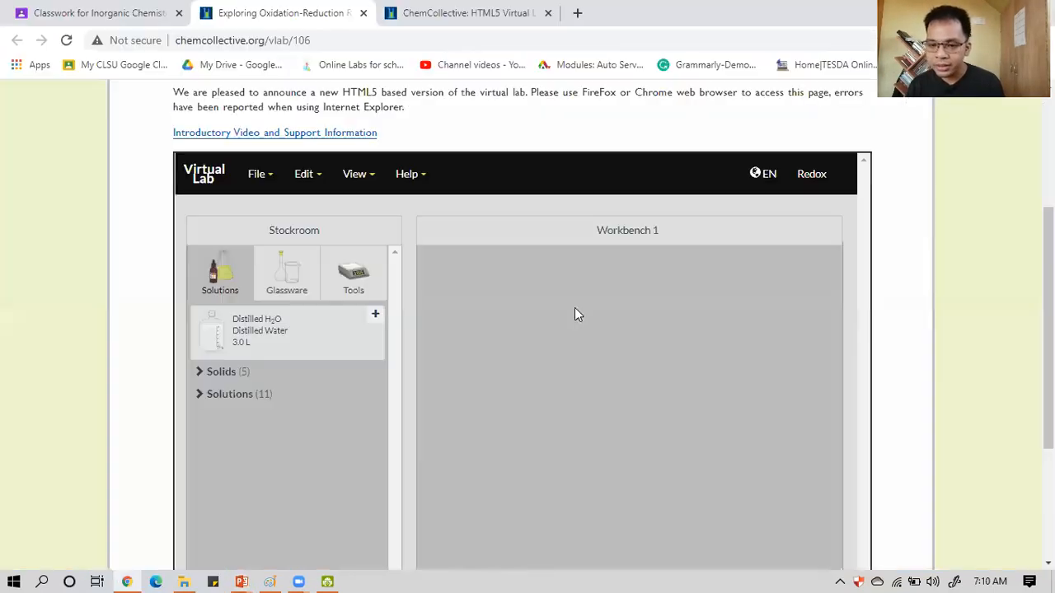
# Browse Glassware, return to the stockroom and expand Solids to find zinc and 0.10 M Cu(NO3)2.
pyautogui.click(287, 273)
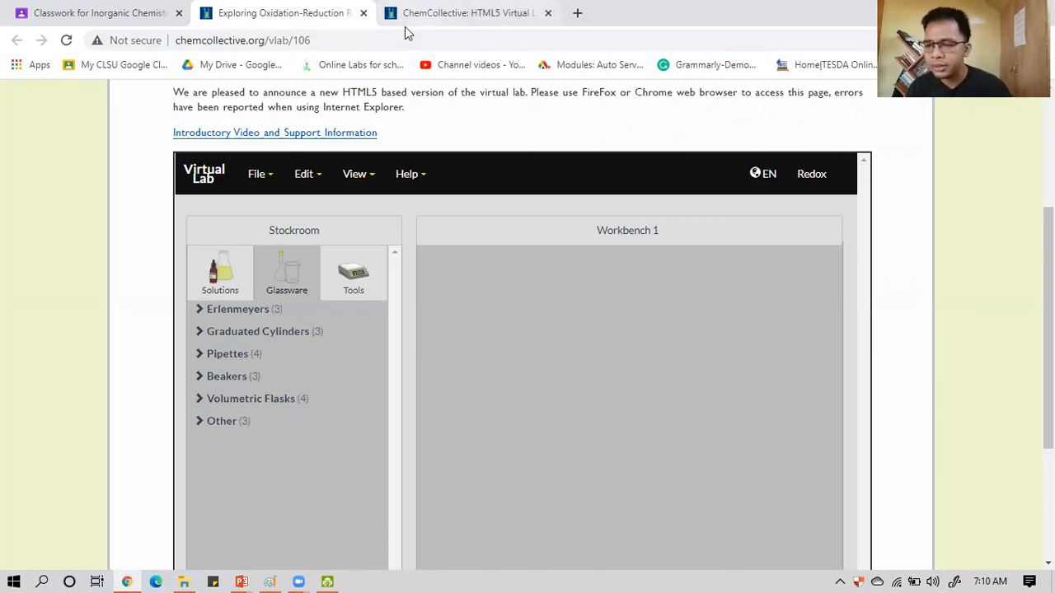
pyautogui.click(352, 274)
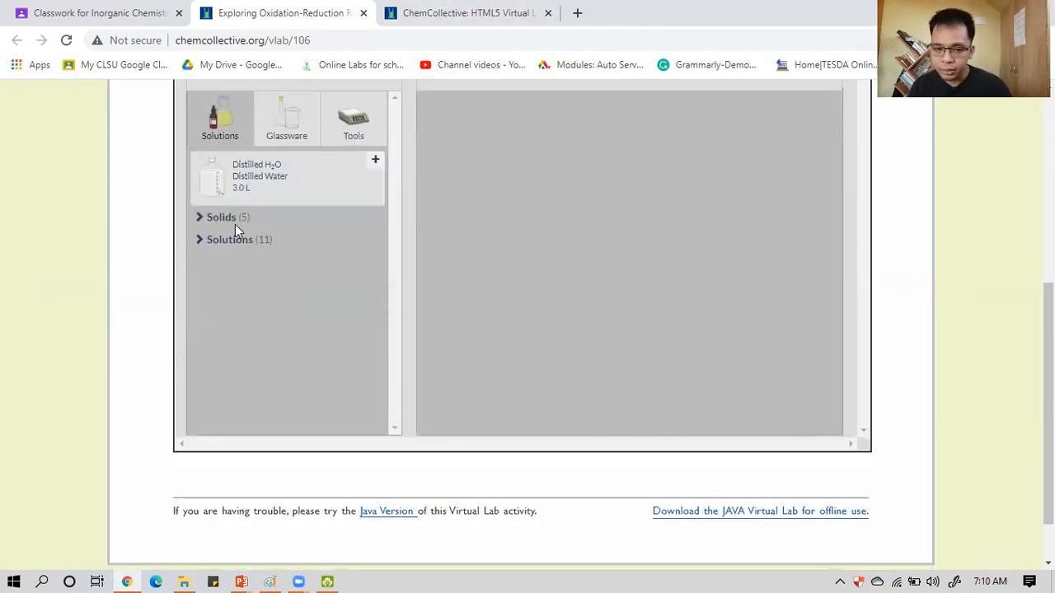
pyautogui.click(220, 218)
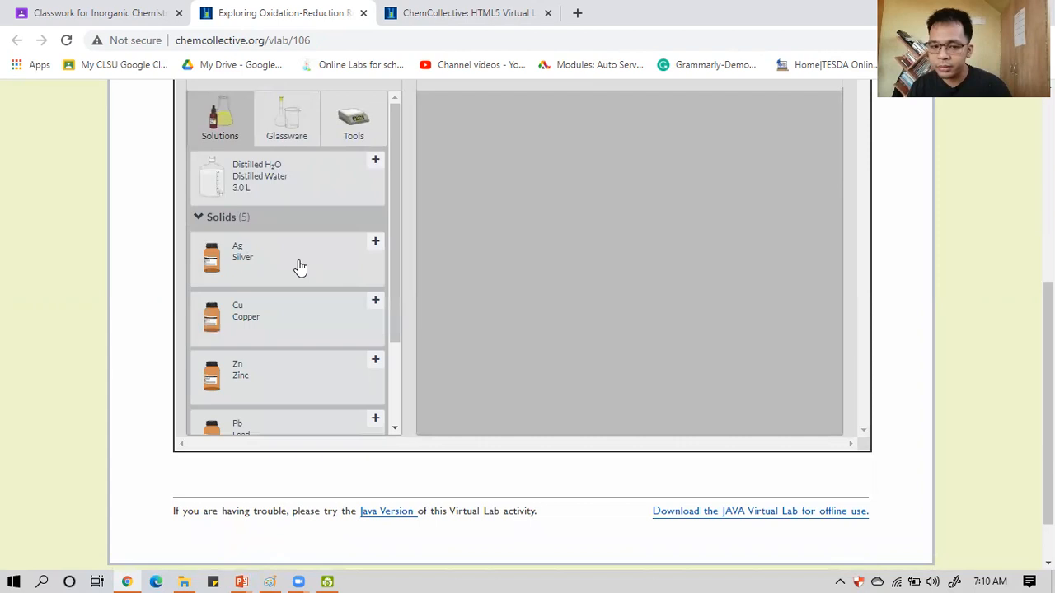
pyautogui.scroll(-3)
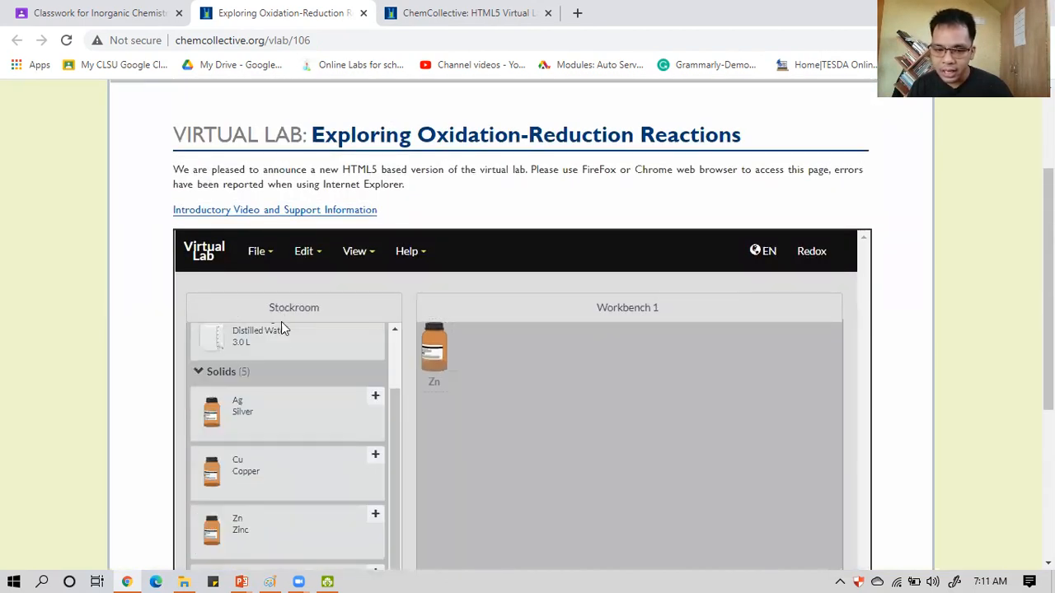
pyautogui.scroll(-3)
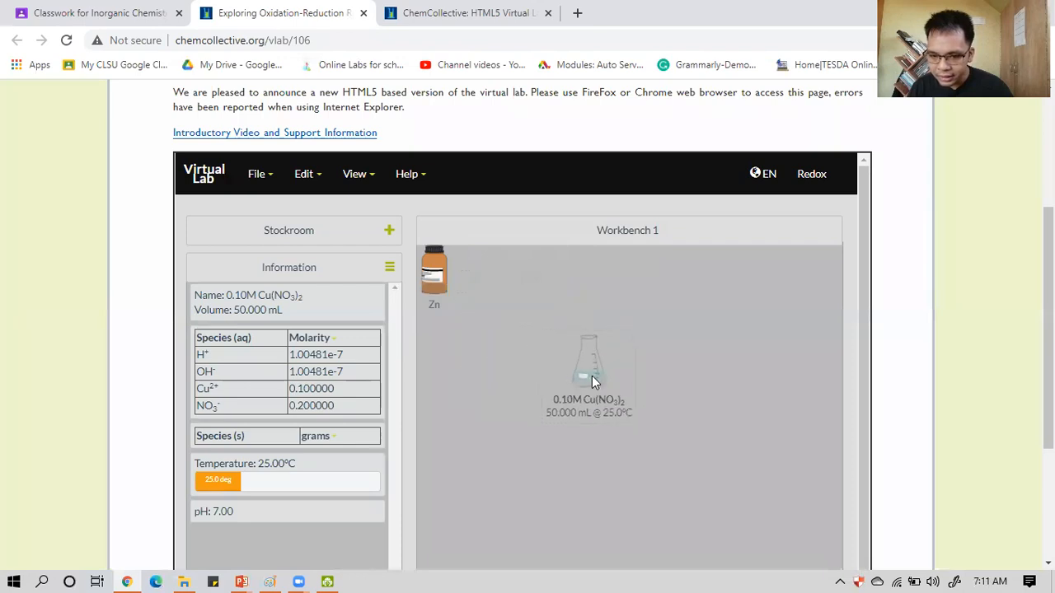
# Pour 0.5 g of zinc into the 0.10 M Cu(NO3)2 flask, producing Zn2+ and solid copper.
pyautogui.click(434, 272)
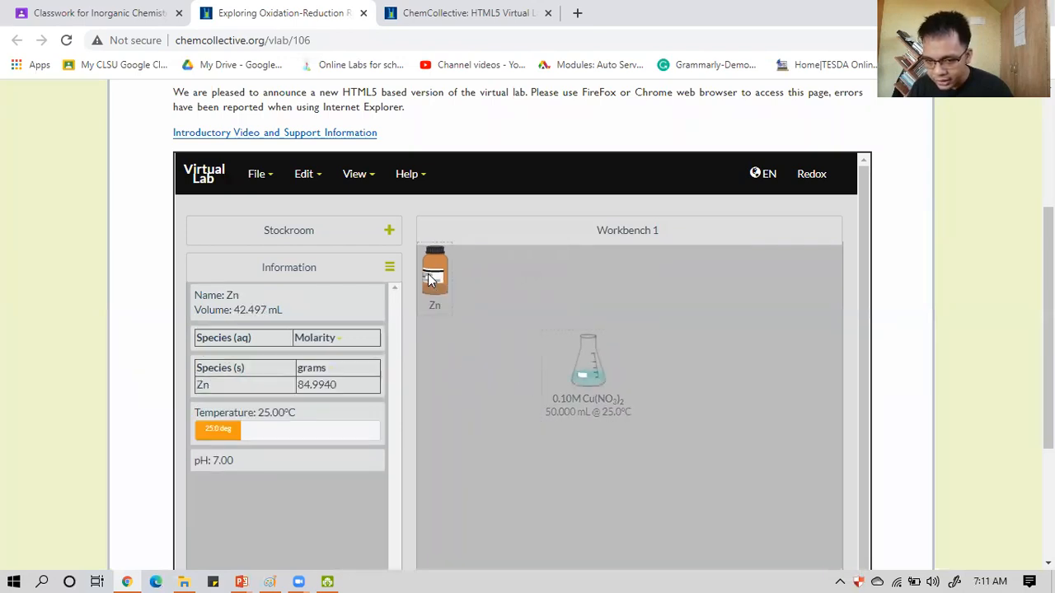
pyautogui.moveTo(435, 277); pyautogui.dragTo(576, 366)
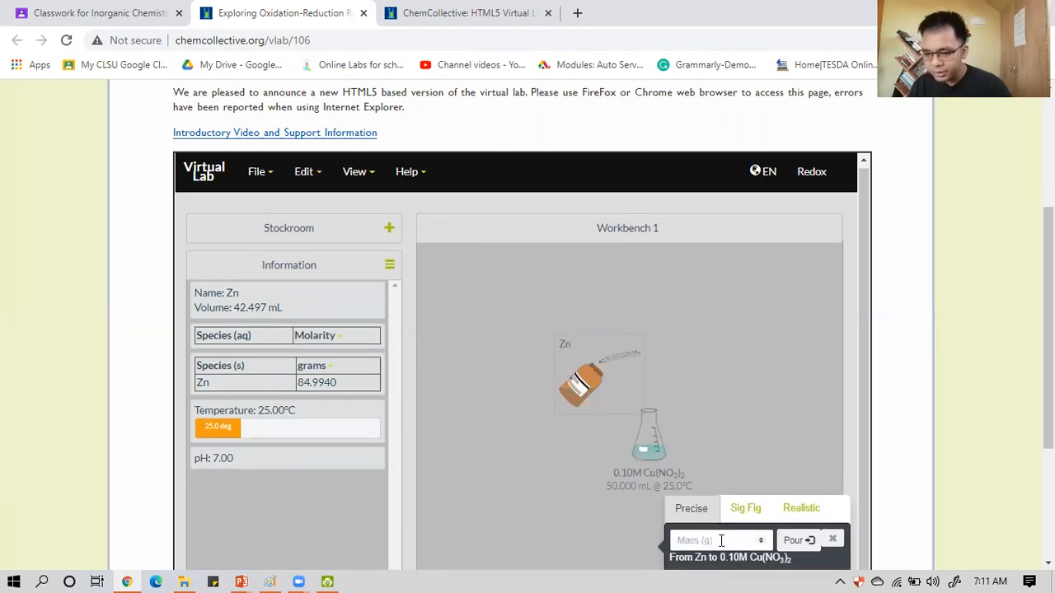
pyautogui.write('0.5')
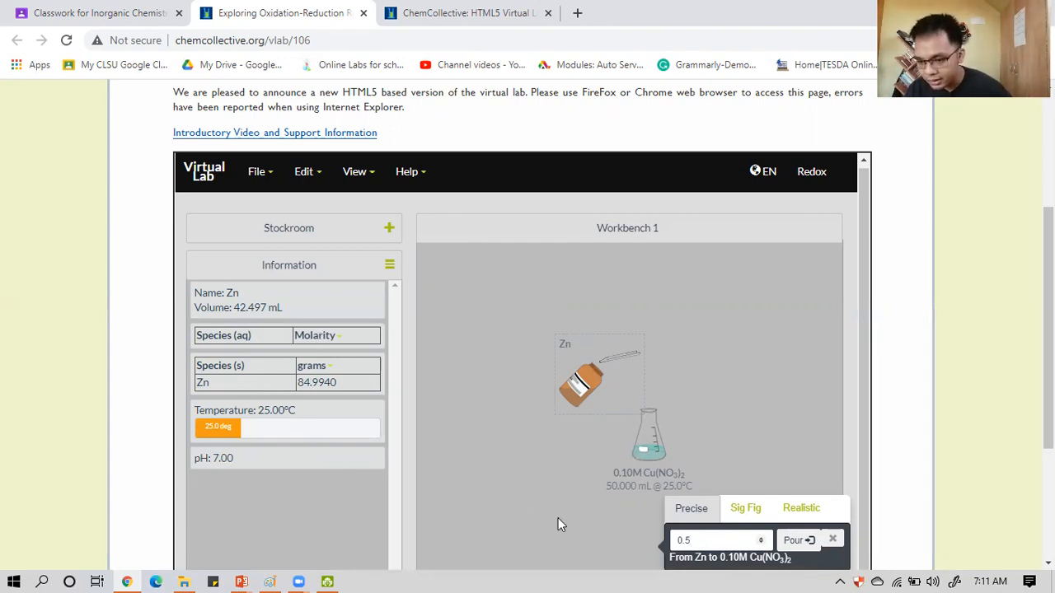
pyautogui.moveTo(527, 496)
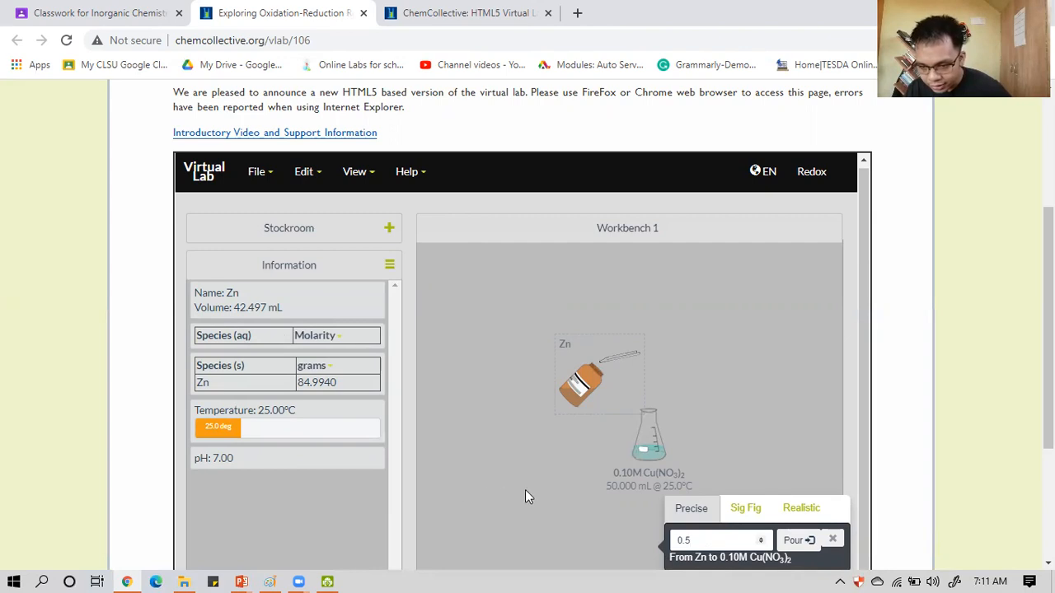
pyautogui.moveTo(668, 468)
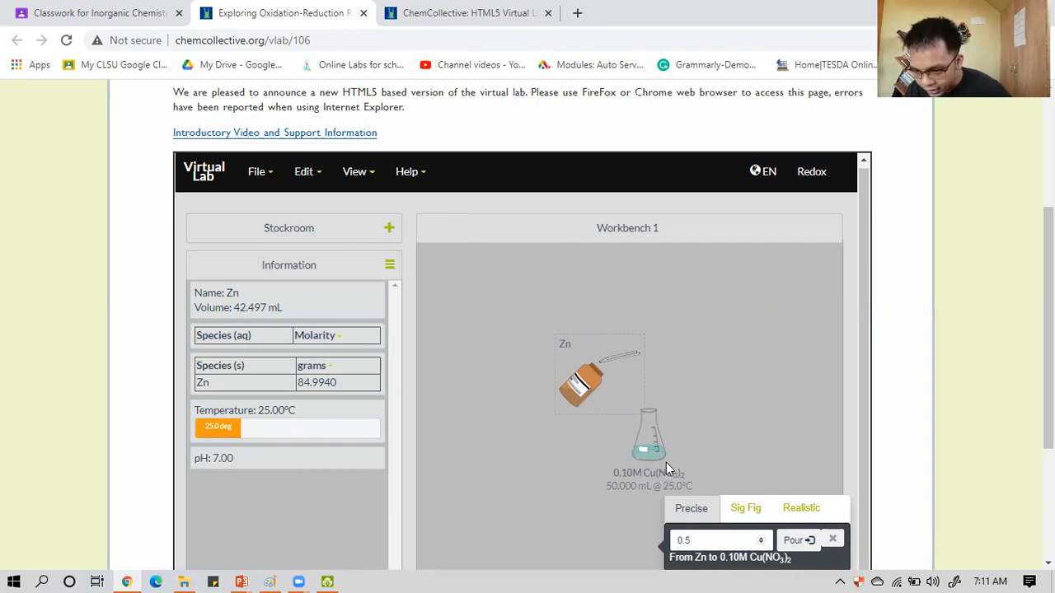
pyautogui.click(797, 541)
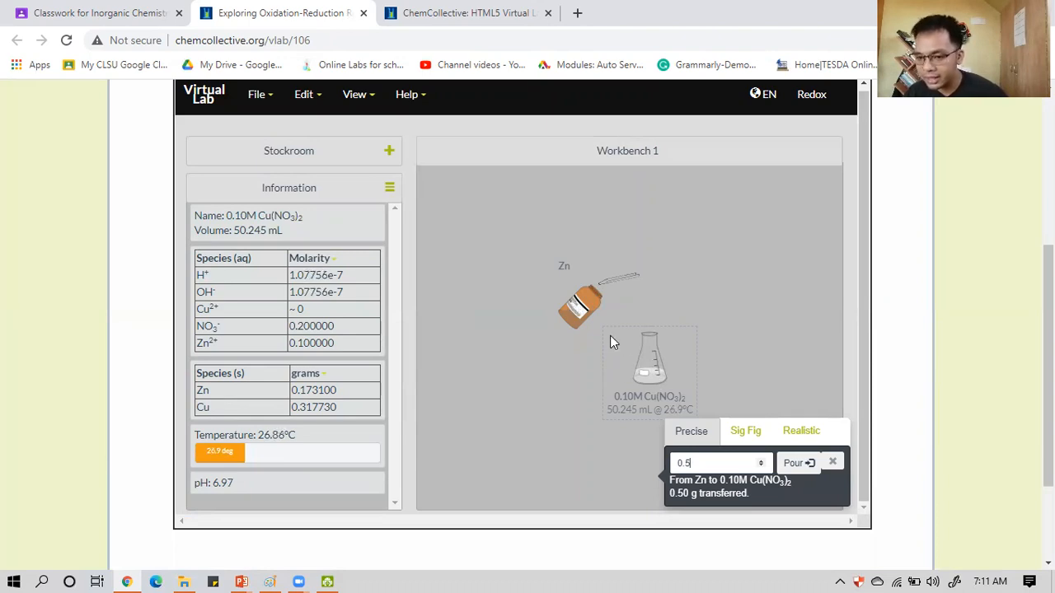
# Remove the zinc bottle from Workbench 1.
pyautogui.rightClick(650, 363)
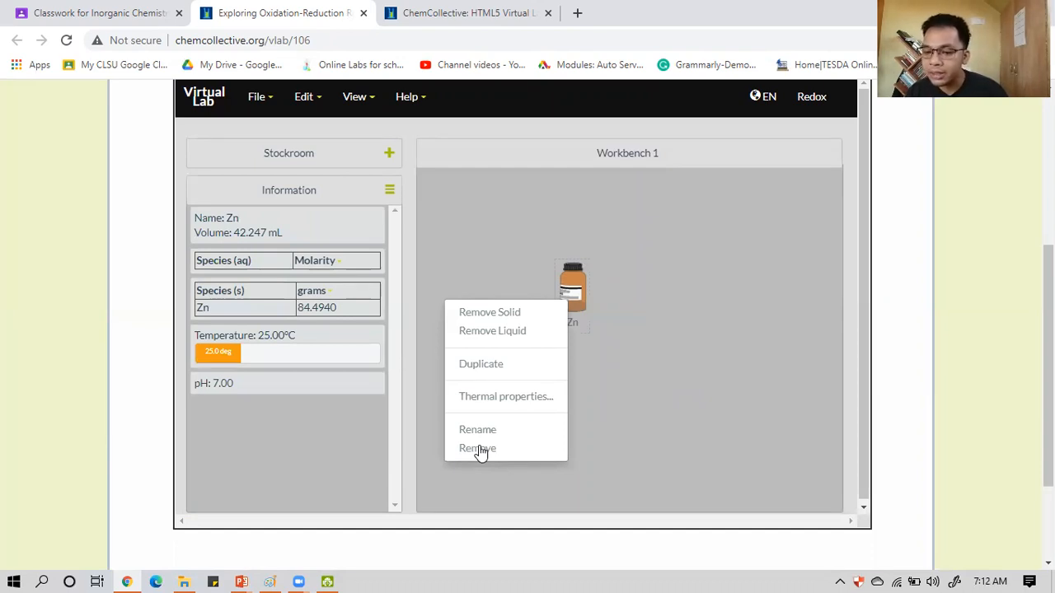
pyautogui.click(478, 448)
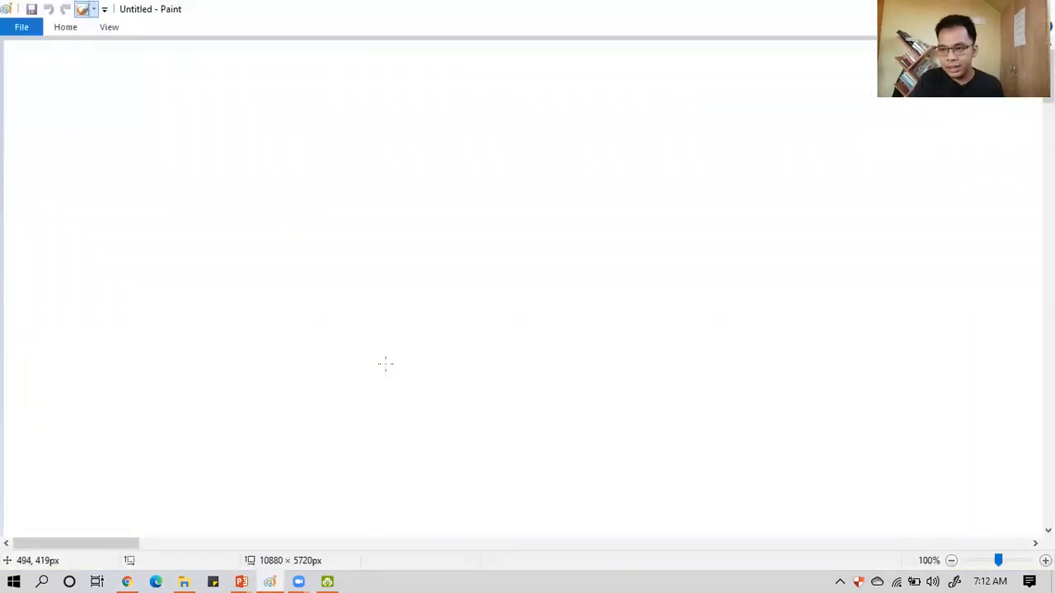
pyautogui.moveTo(224, 152)
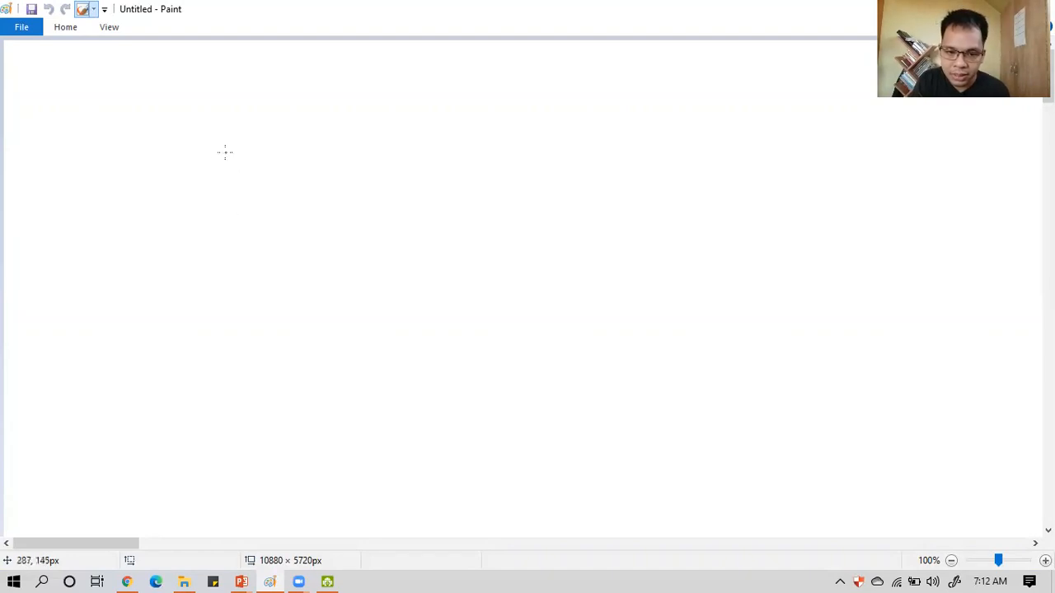
# Handwrite the heading 'Single displacement reaction' across the top of the canvas.
pyautogui.moveTo(231, 152); pyautogui.dragTo(264, 185)
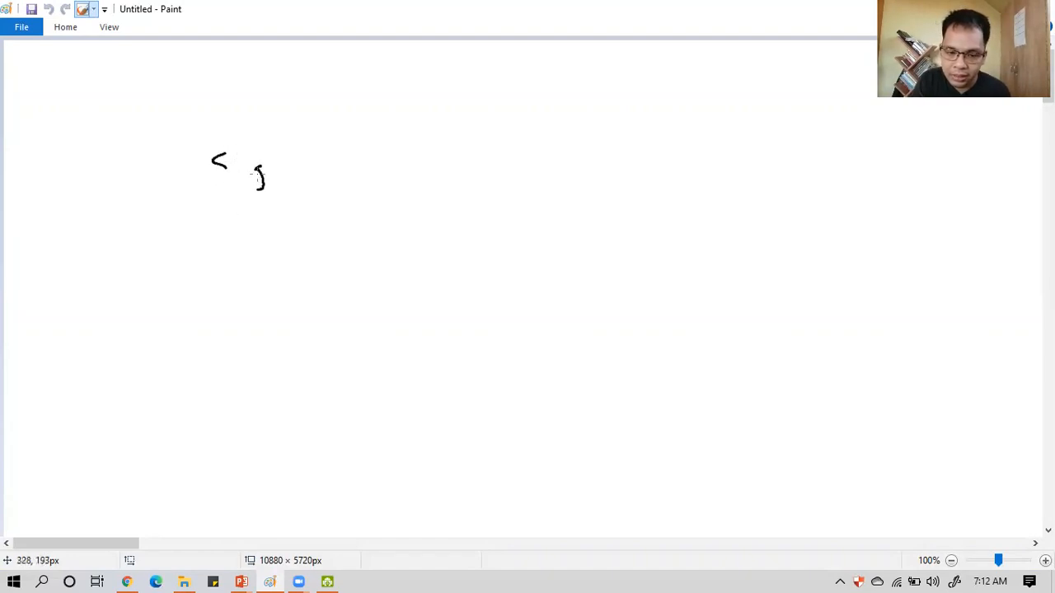
pyautogui.moveTo(247, 165); pyautogui.dragTo(296, 173)
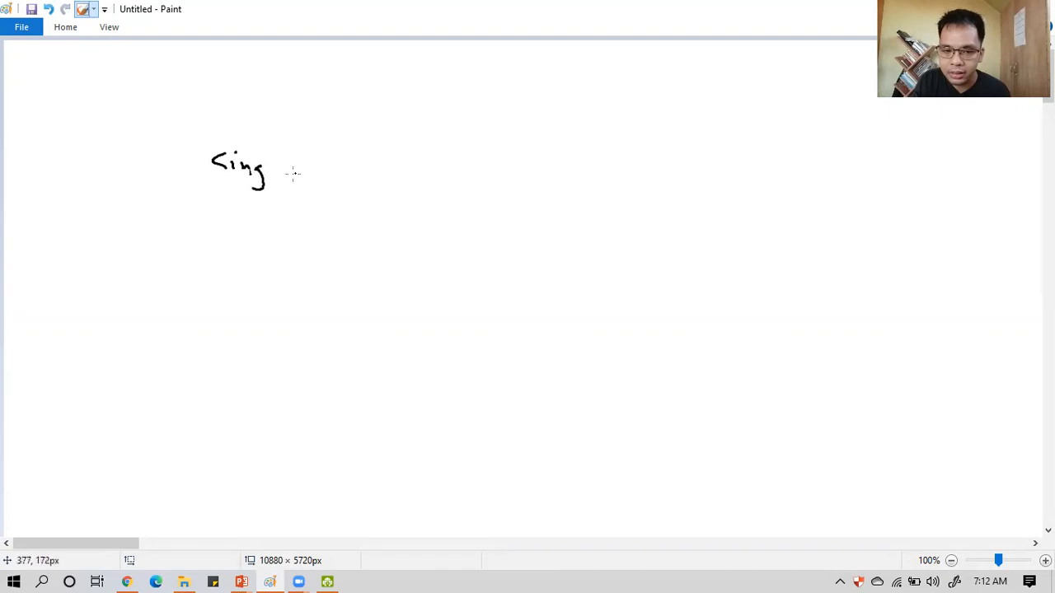
pyautogui.moveTo(272, 173); pyautogui.dragTo(338, 168)
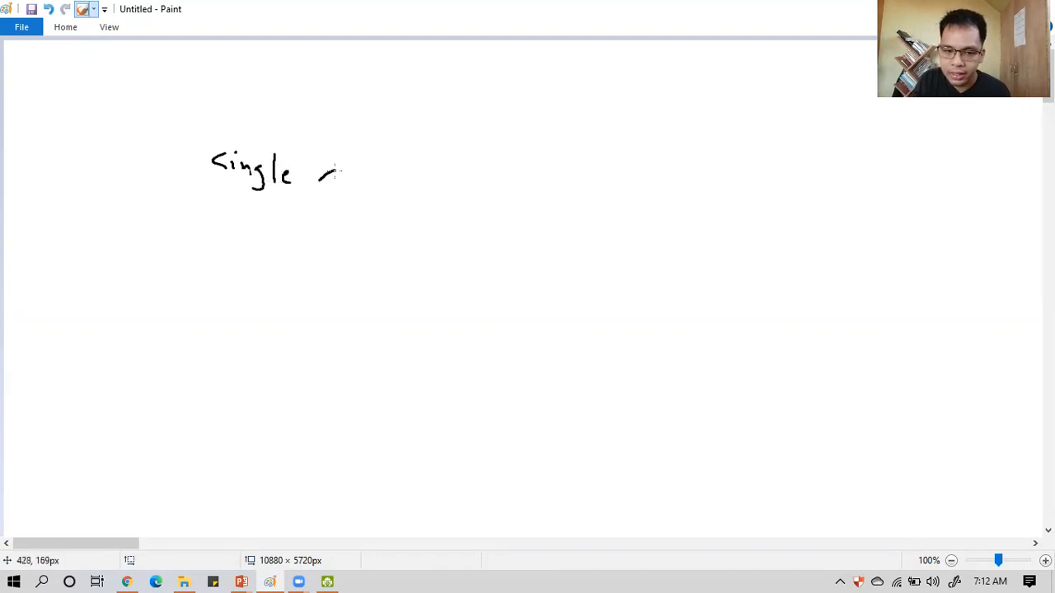
pyautogui.moveTo(317, 173); pyautogui.dragTo(388, 173)
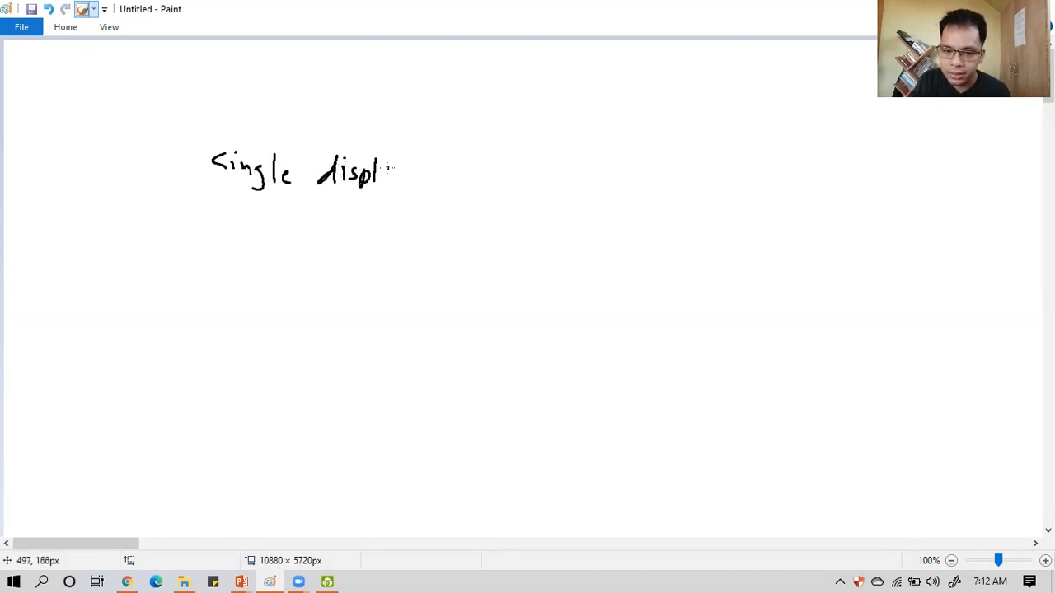
pyautogui.moveTo(371, 173); pyautogui.dragTo(458, 173)
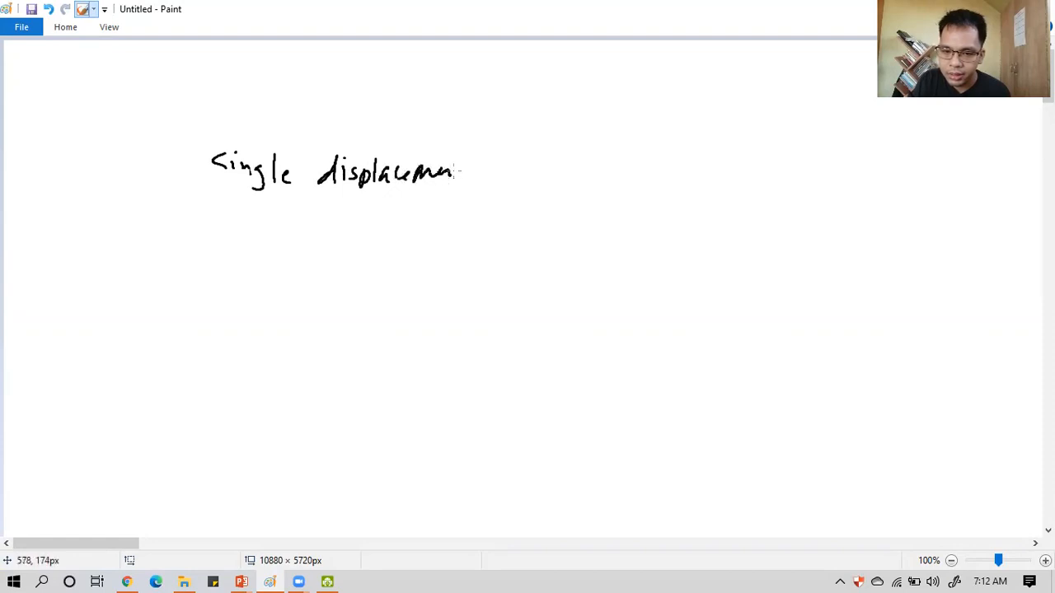
pyautogui.moveTo(475, 174); pyautogui.dragTo(535, 168)
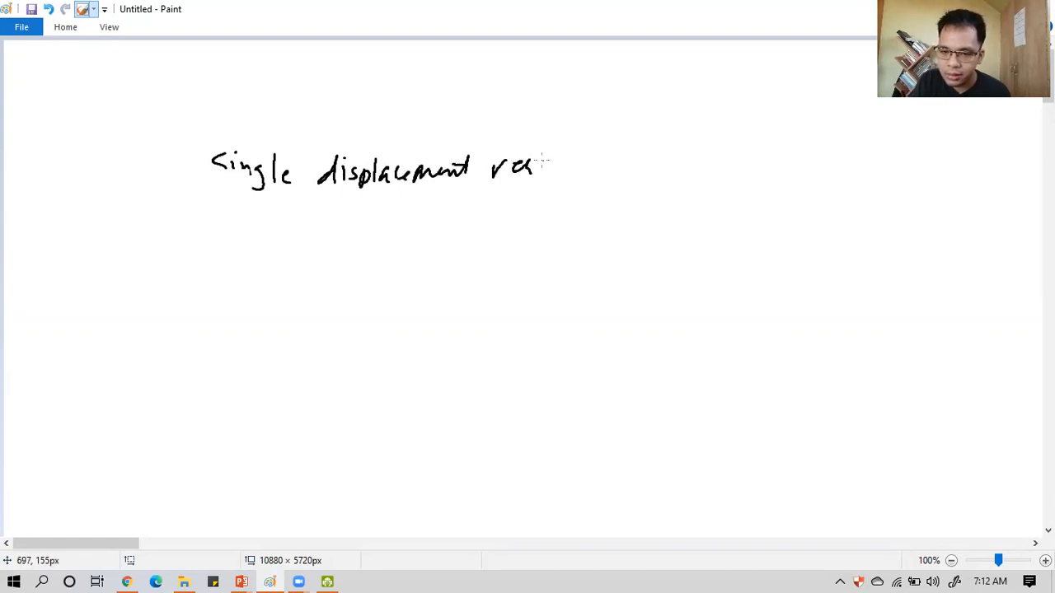
pyautogui.moveTo(536, 168); pyautogui.dragTo(593, 164)
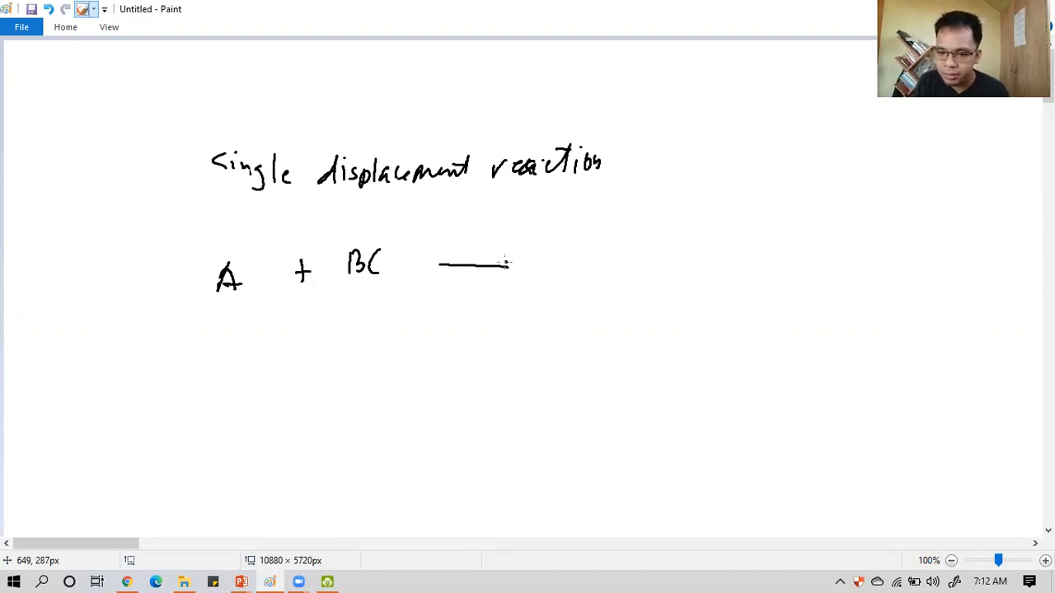
# Write the general forms A + BC → AC + B and A + BC → NR, crossing out a line.
pyautogui.moveTo(507, 263); pyautogui.dragTo(561, 251)
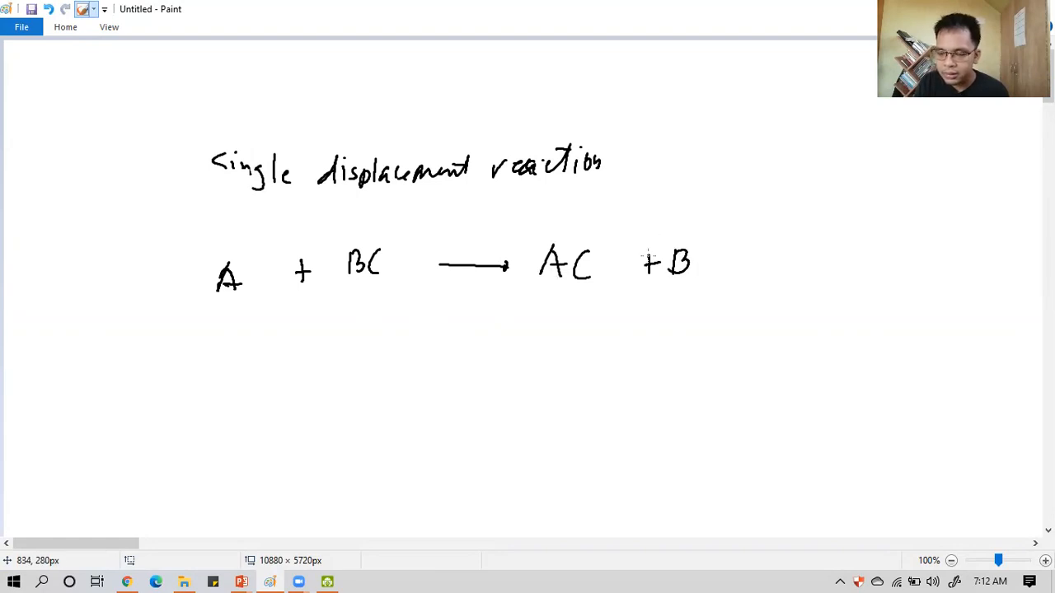
pyautogui.moveTo(257, 321)
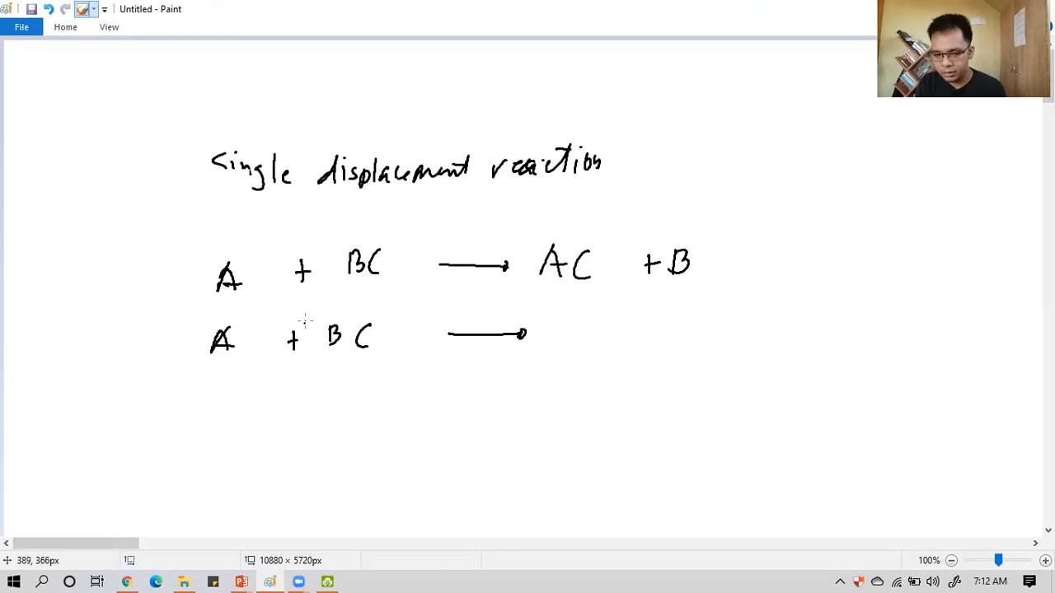
pyautogui.moveTo(239, 354)
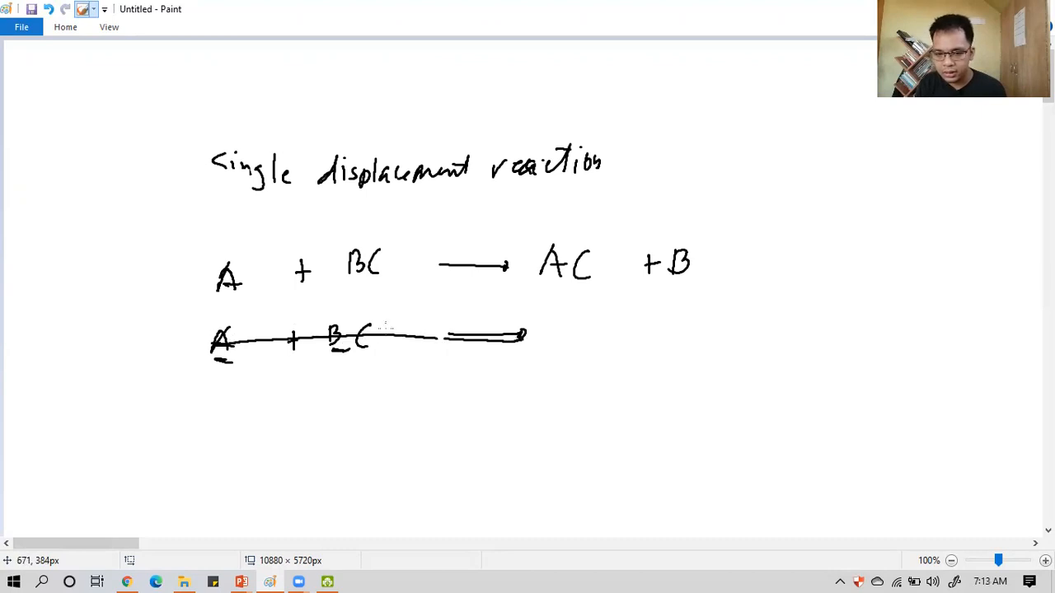
pyautogui.moveTo(247, 333); pyautogui.dragTo(527, 341)
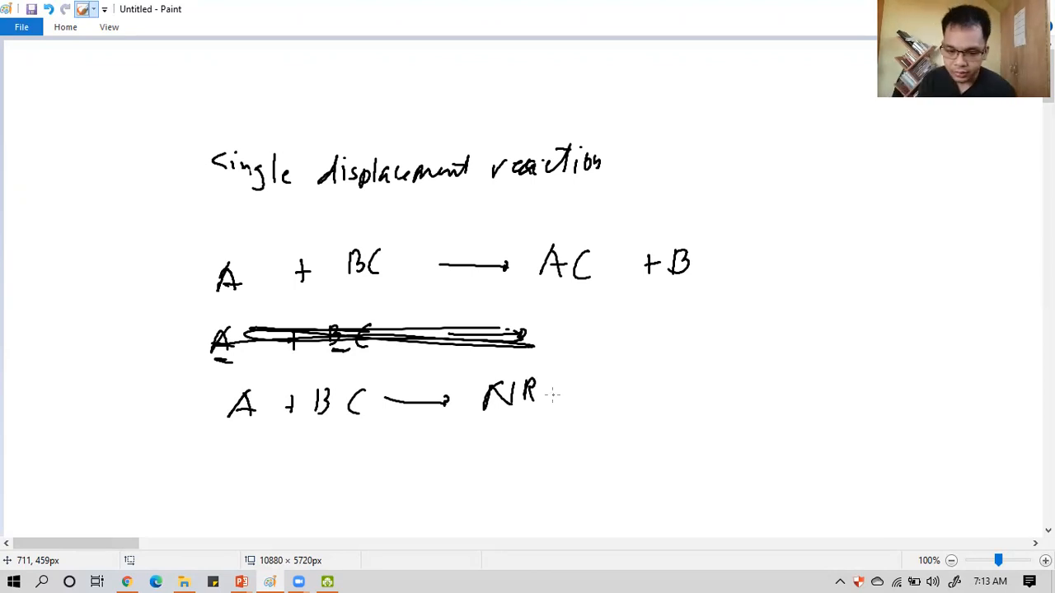
pyautogui.moveTo(267, 462); pyautogui.dragTo(250, 481)
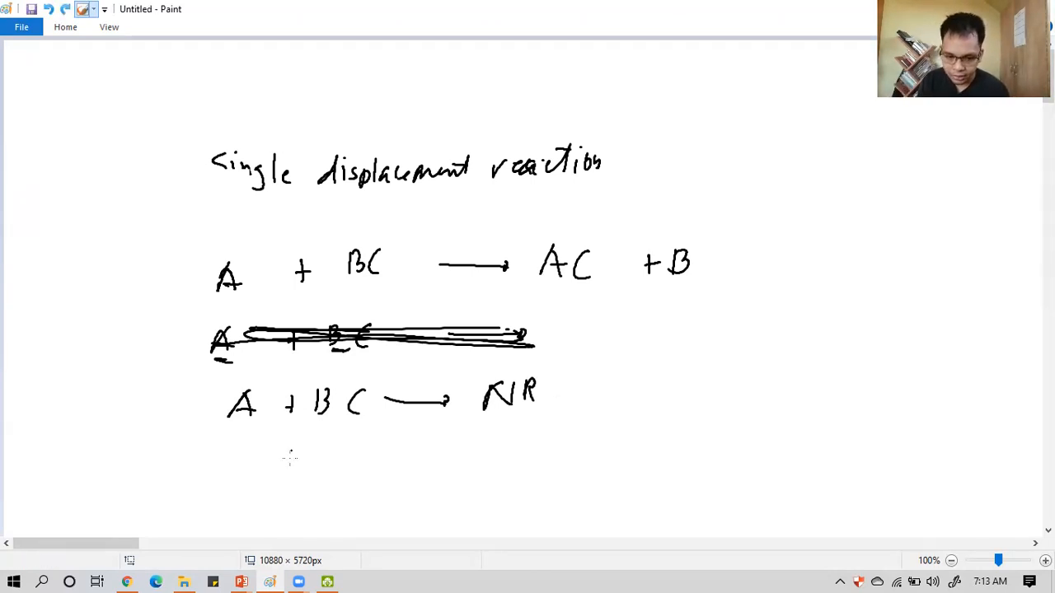
# Write the equation Zn(s) + CuSO4(aq) → ZnSO4(aq) + below the general forms.
pyautogui.moveTo(272, 453); pyautogui.dragTo(297, 475)
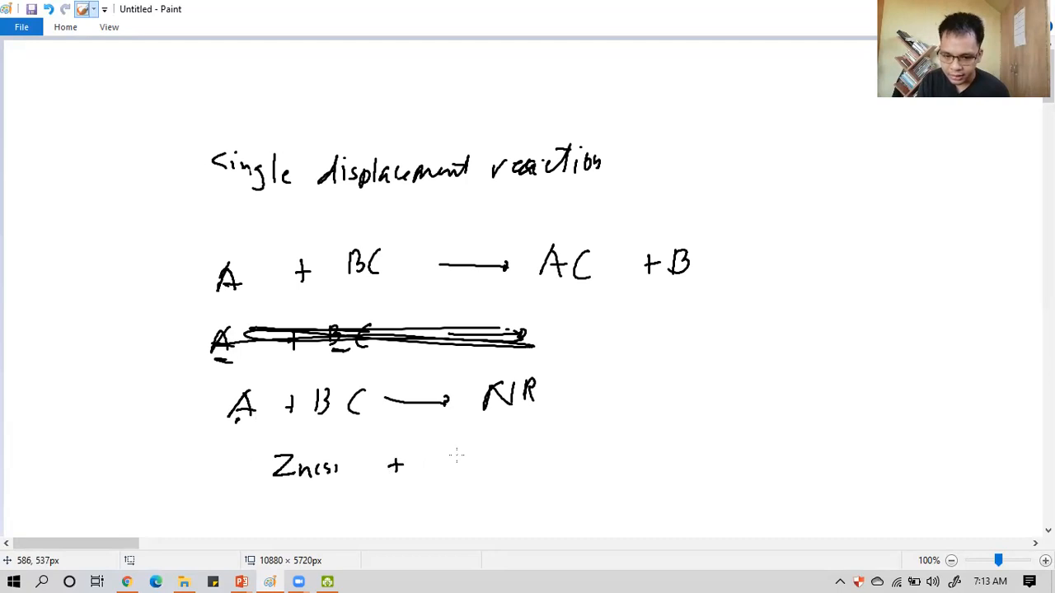
pyautogui.moveTo(445, 461); pyautogui.dragTo(508, 469)
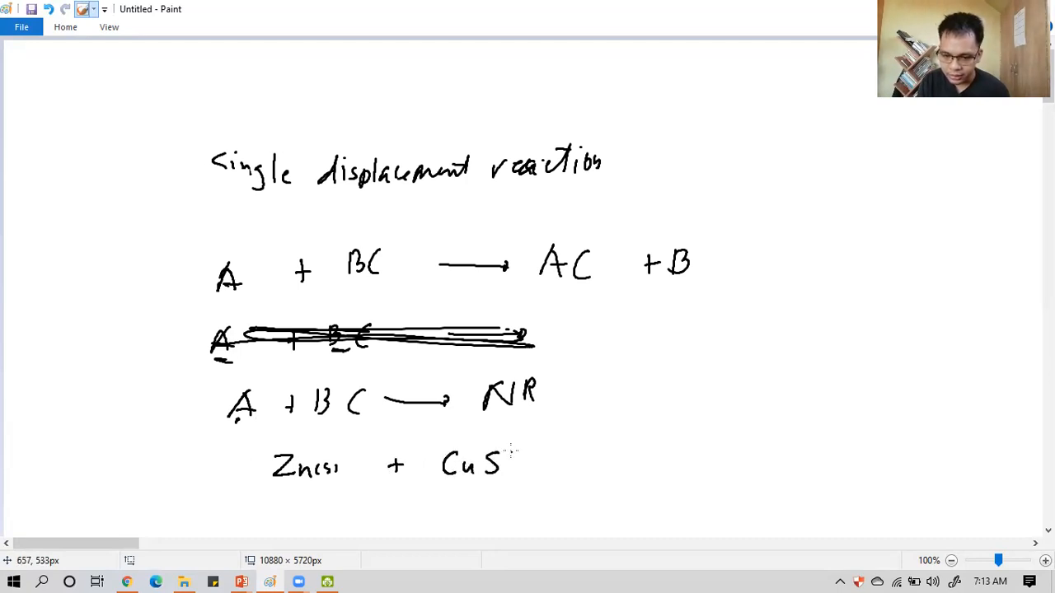
pyautogui.moveTo(508, 461); pyautogui.dragTo(557, 465)
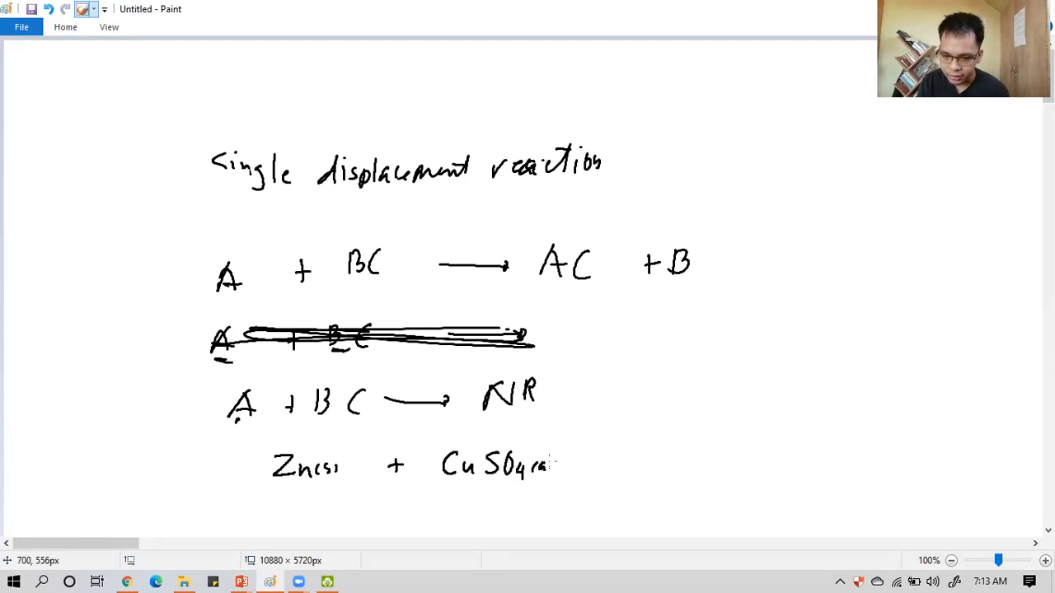
pyautogui.moveTo(577, 465); pyautogui.dragTo(655, 461)
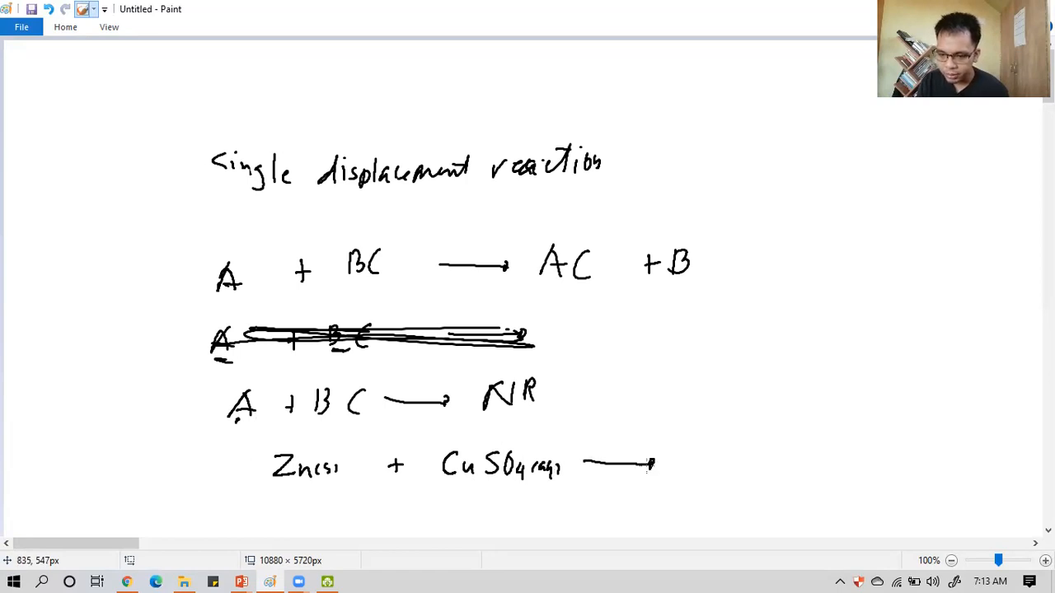
pyautogui.moveTo(626, 478)
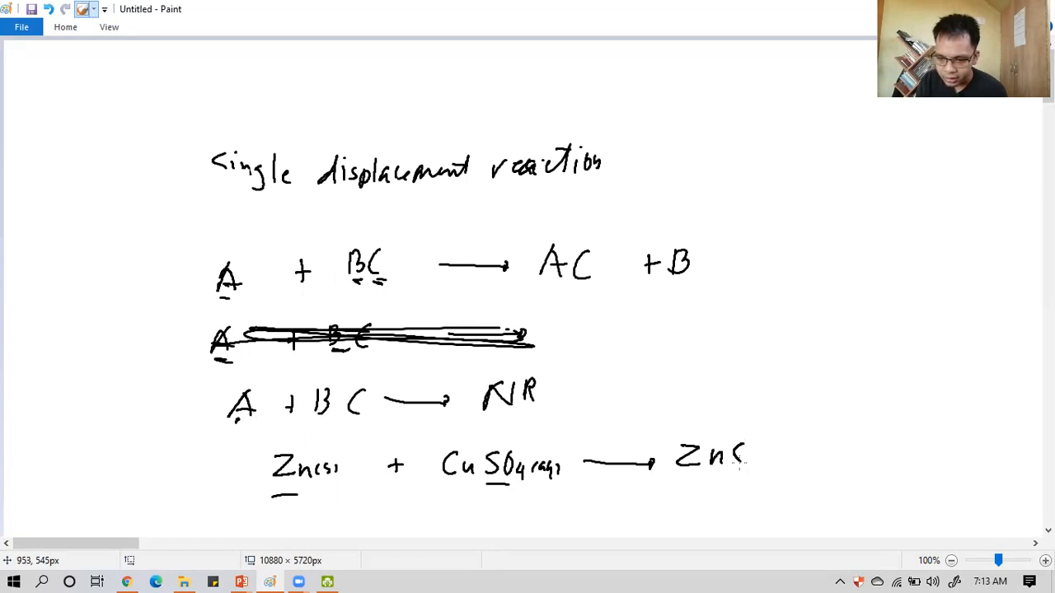
pyautogui.moveTo(741, 459); pyautogui.dragTo(791, 462)
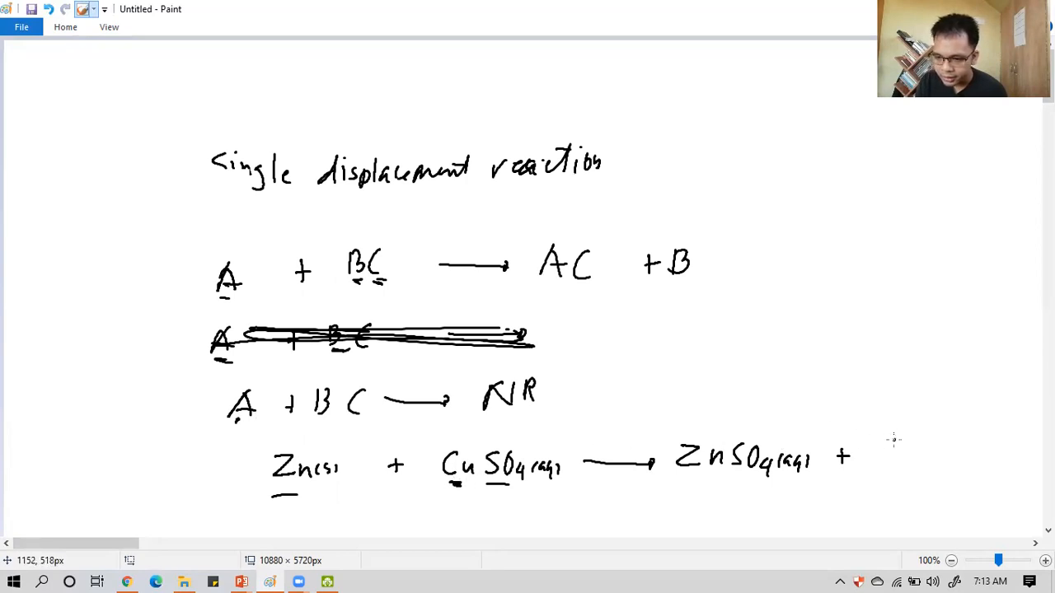
pyautogui.moveTo(873, 448); pyautogui.dragTo(936, 461)
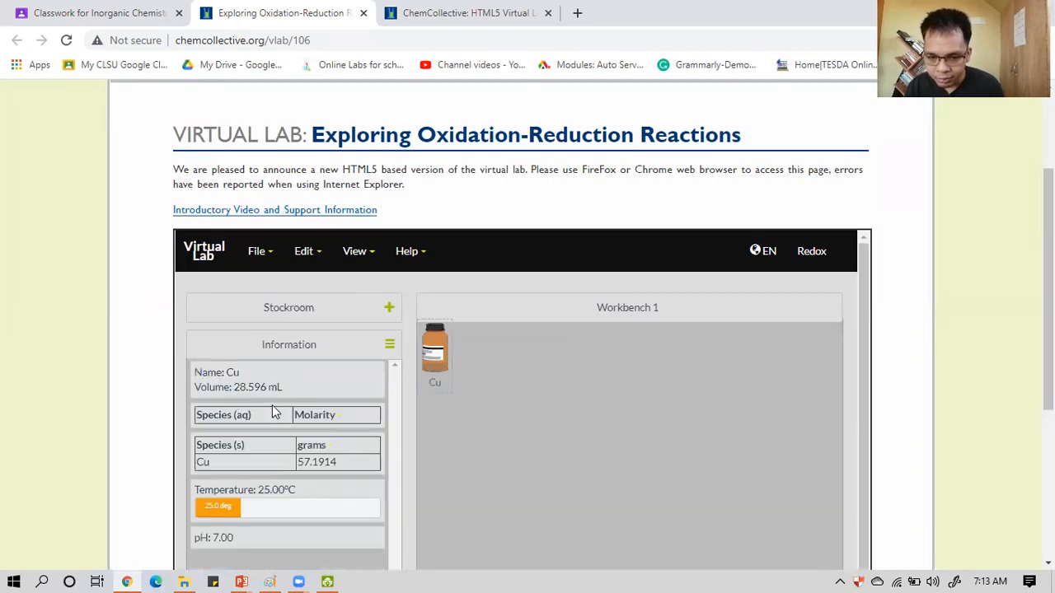
pyautogui.moveTo(245, 392)
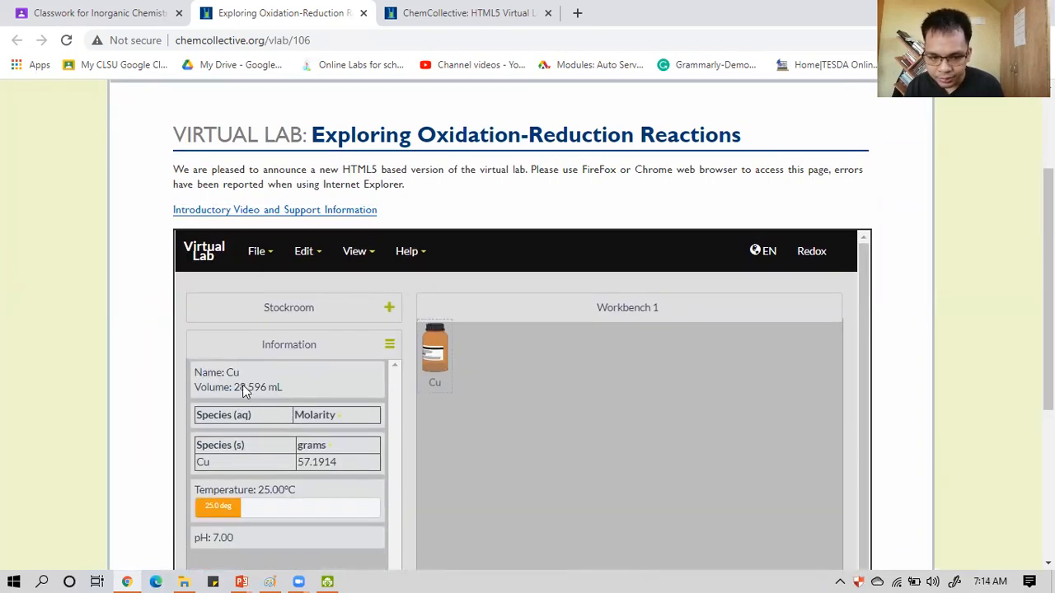
# Add a 0.10 M Zn(NO3)2 flask from the stockroom and tip the copper over it.
pyautogui.click(294, 309)
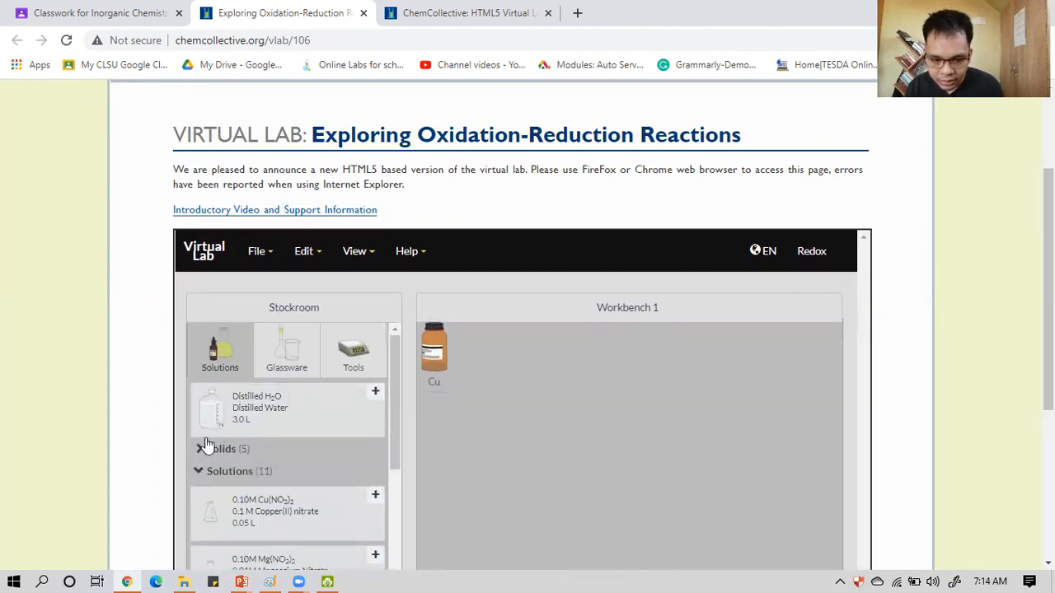
pyautogui.scroll(-3)
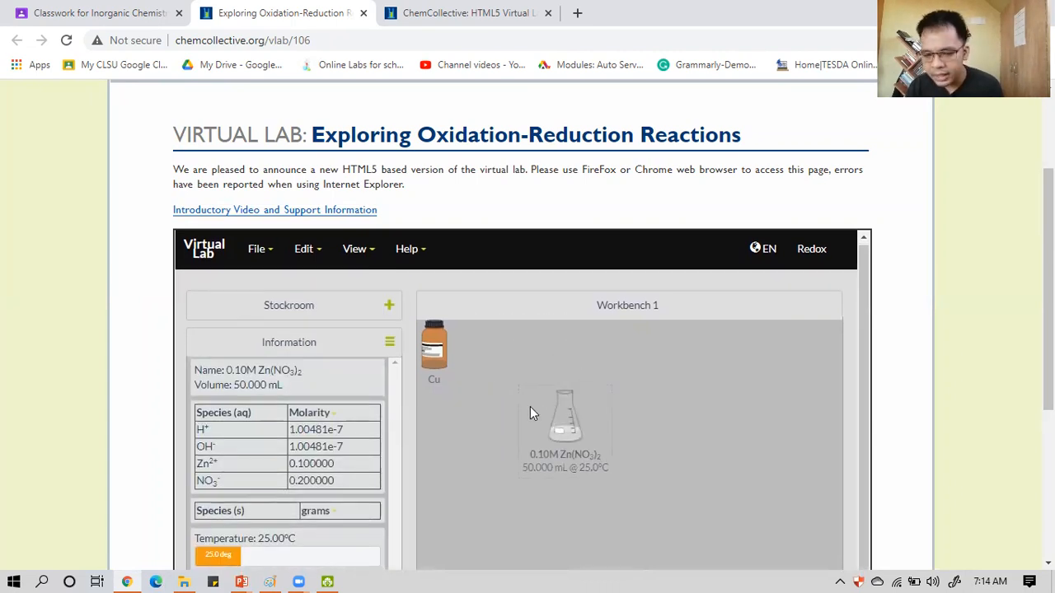
pyautogui.moveTo(433, 341); pyautogui.dragTo(531, 395)
pyautogui.write('0.5')
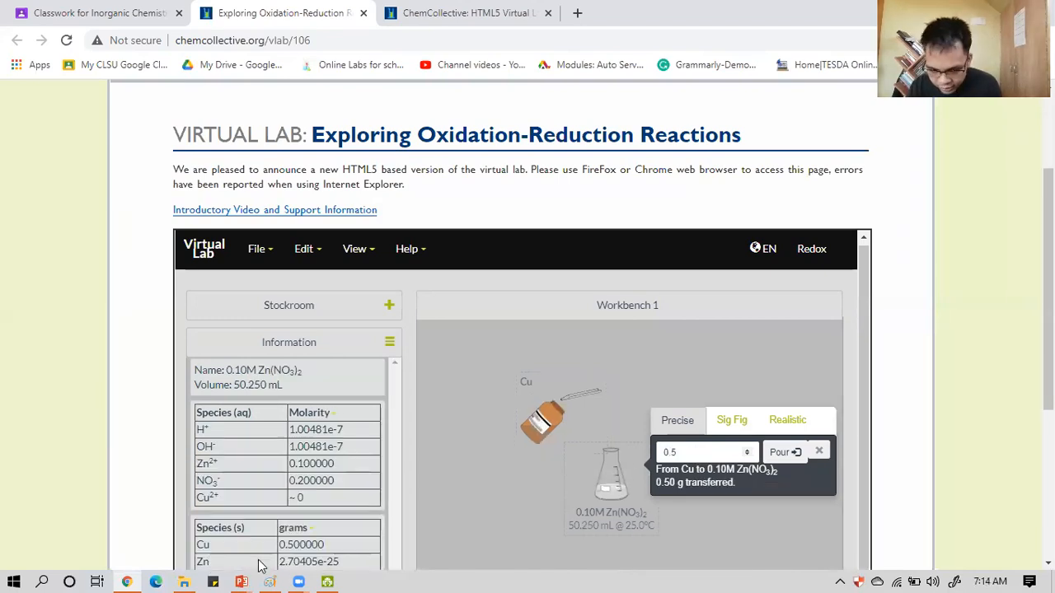
# Pour repeated 0.5 g portions of Cu into the Zn(NO3)2 flask, leaving Zn2+ at 0.100000 and no Cu2+.
pyautogui.scroll(-3)
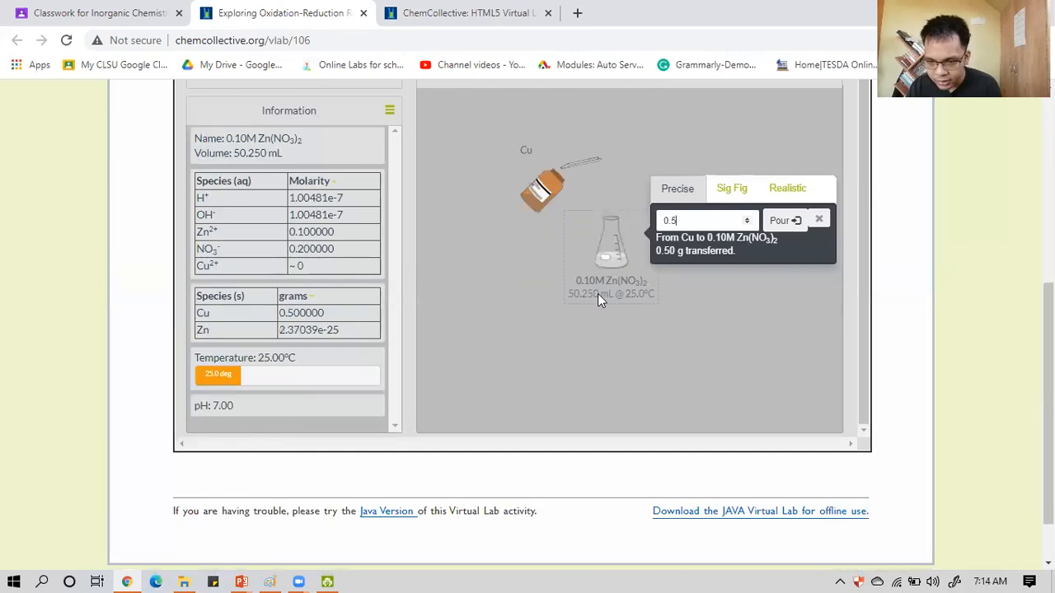
pyautogui.click(785, 220)
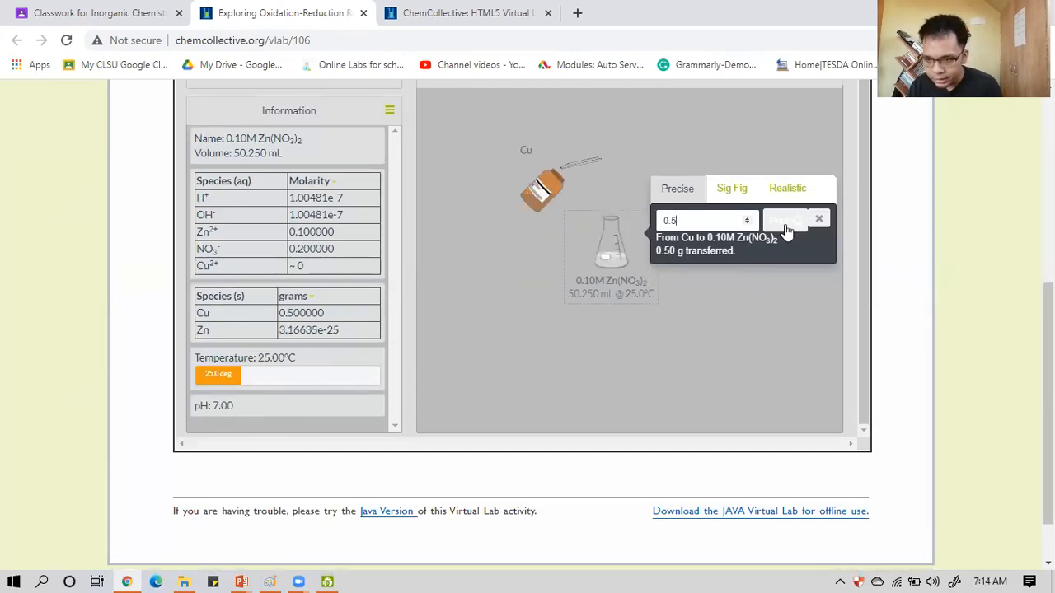
pyautogui.click(786, 218)
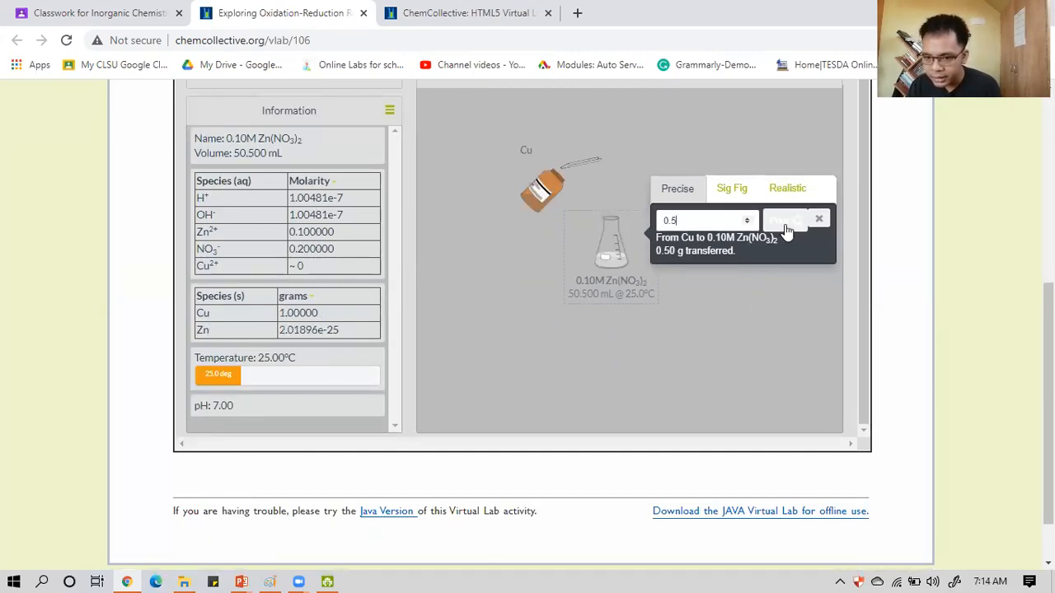
pyautogui.click(784, 221)
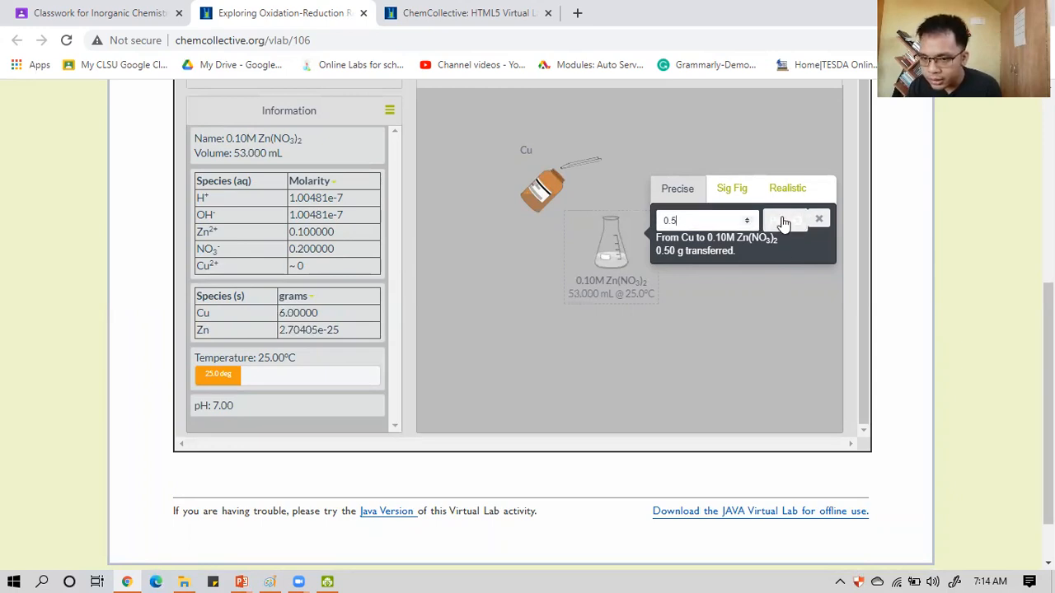
pyautogui.click(787, 221)
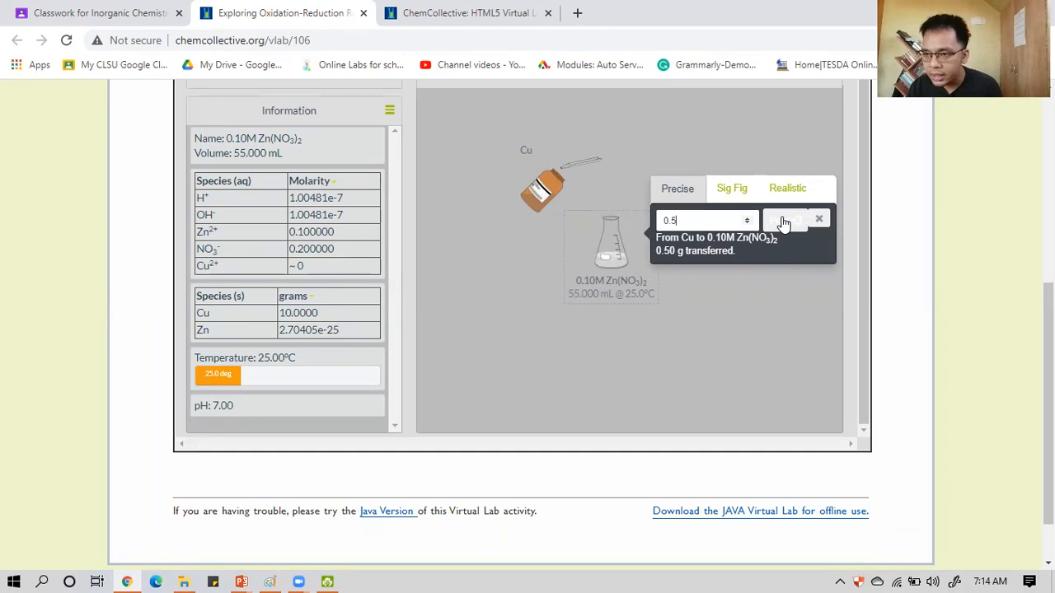
pyautogui.click(783, 221)
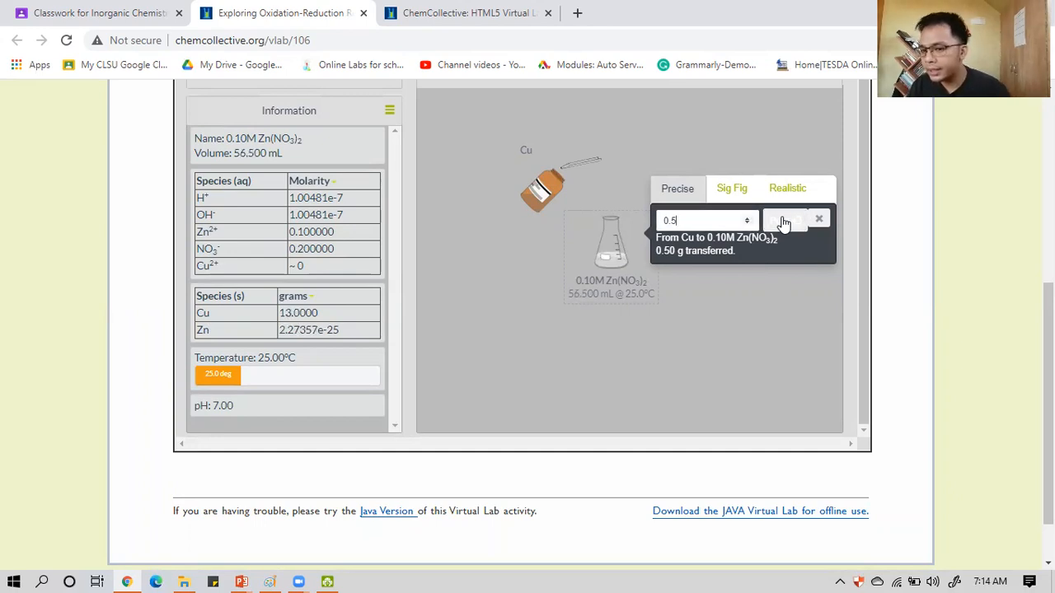
pyautogui.click(784, 220)
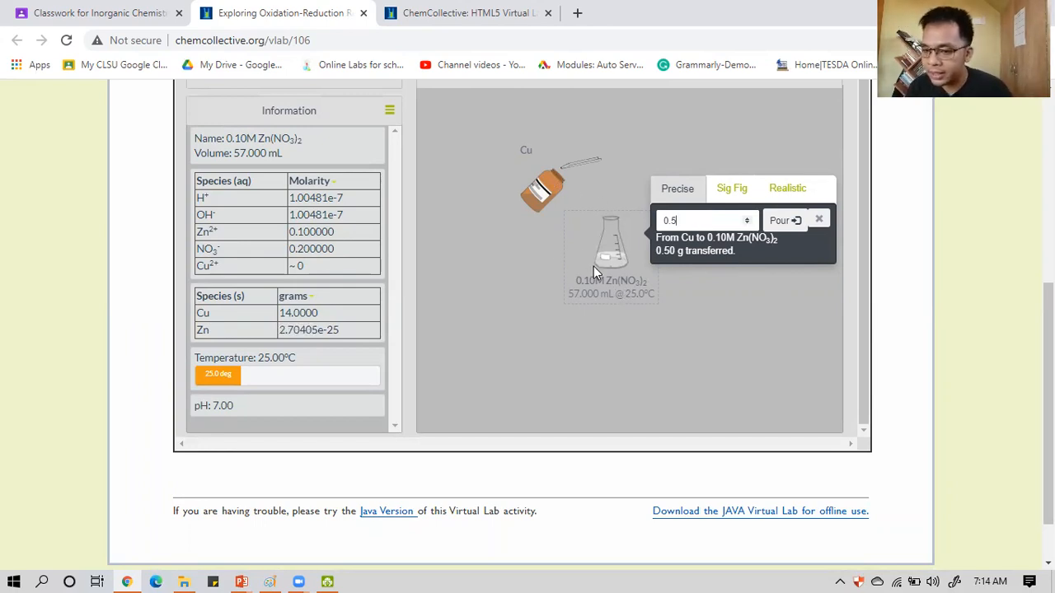
pyautogui.rightClick(597, 264)
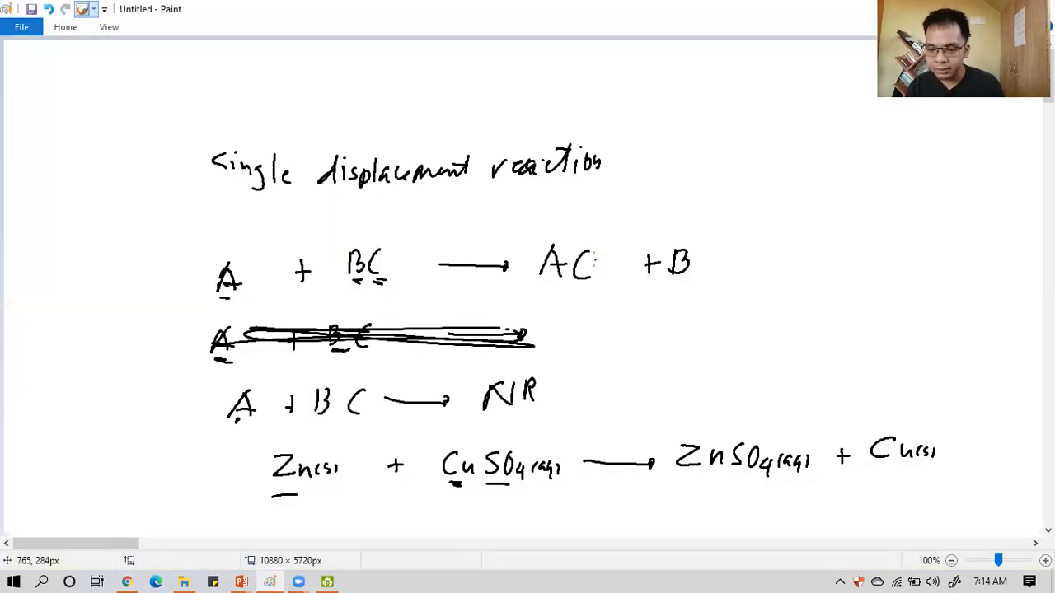
# Handwrite Cu(s) + ZnSO4(aq) → NR below the zinc–copper sulfate equation in Paint.
pyautogui.scroll(-3)
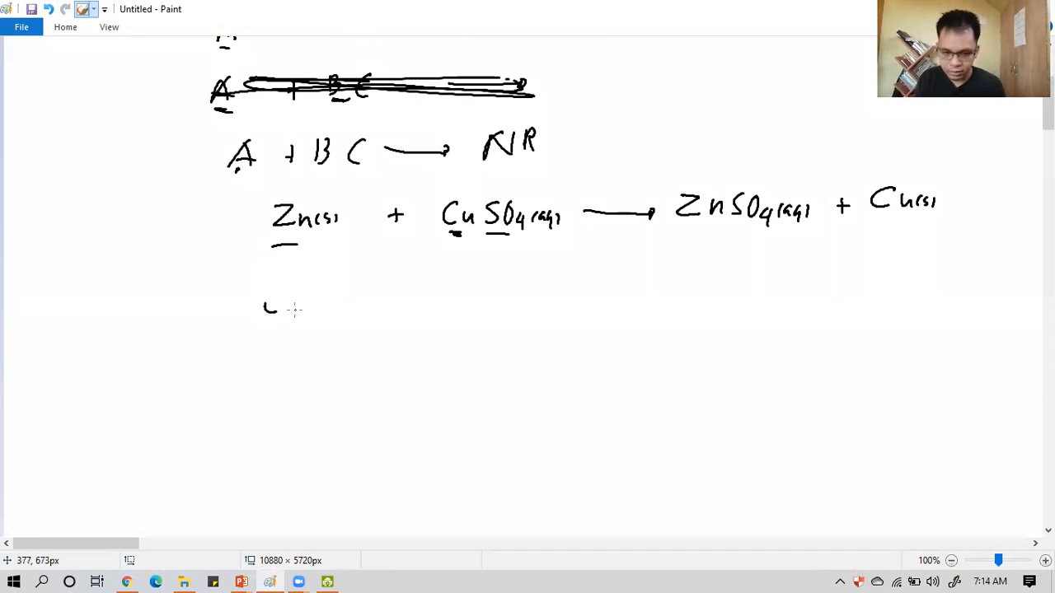
pyautogui.moveTo(288, 296); pyautogui.dragTo(338, 305)
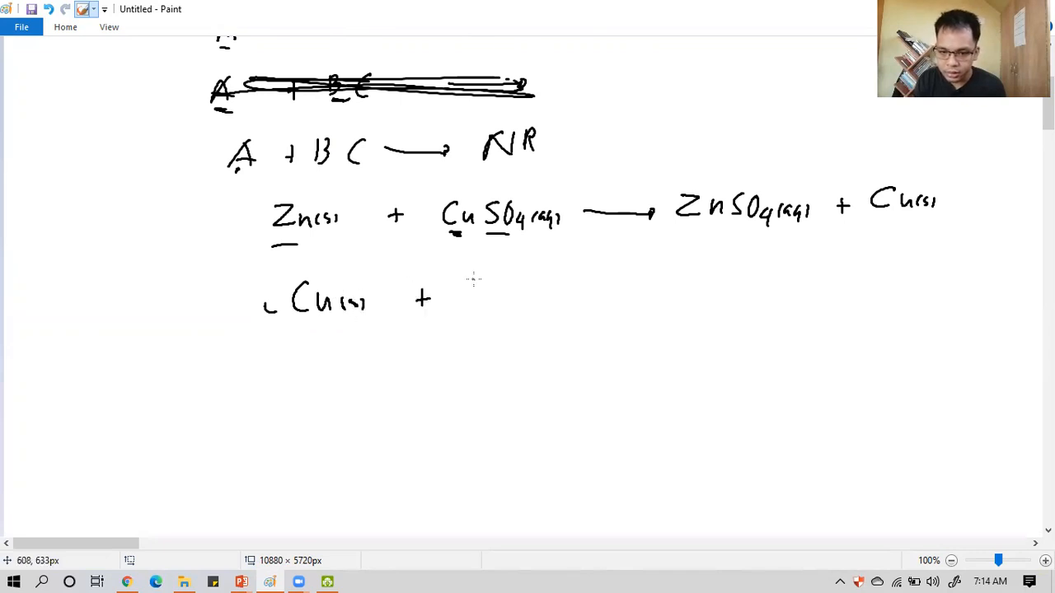
pyautogui.moveTo(470, 296); pyautogui.dragTo(547, 296)
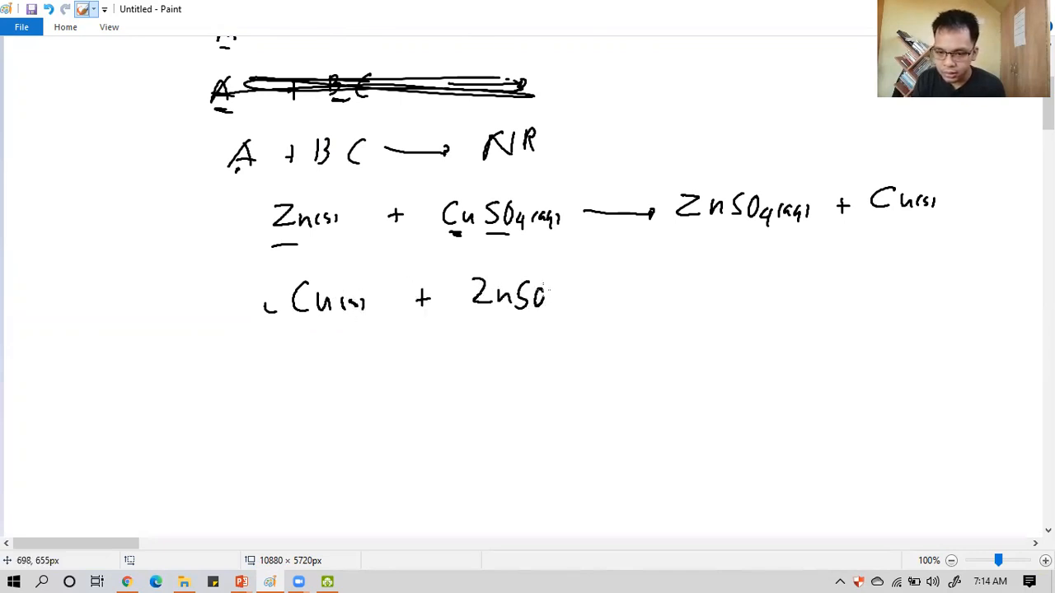
pyautogui.moveTo(540, 296); pyautogui.dragTo(626, 296)
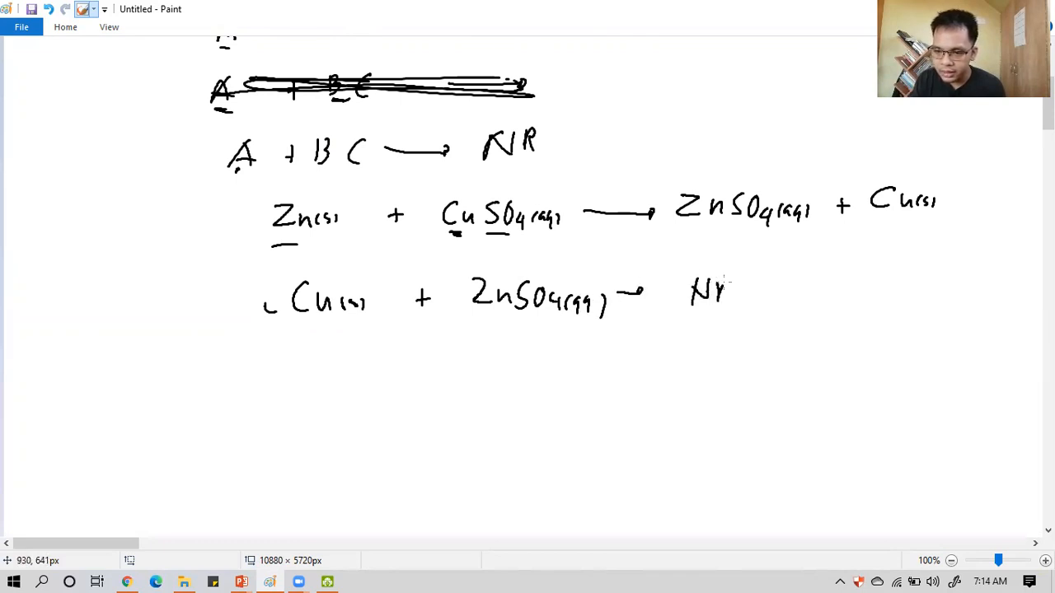
# Strike out the word 'no', underline Cu(s) and ZnSO4(aq), and return to the Virtual Lab.
pyautogui.moveTo(613, 346); pyautogui.dragTo(643, 366)
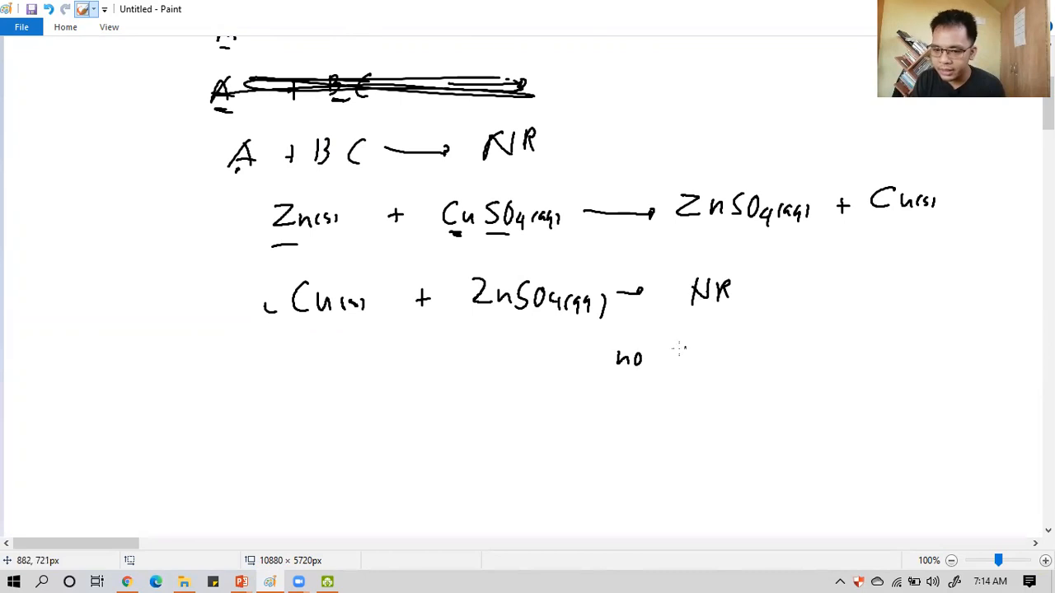
pyautogui.moveTo(610, 359); pyautogui.dragTo(676, 356)
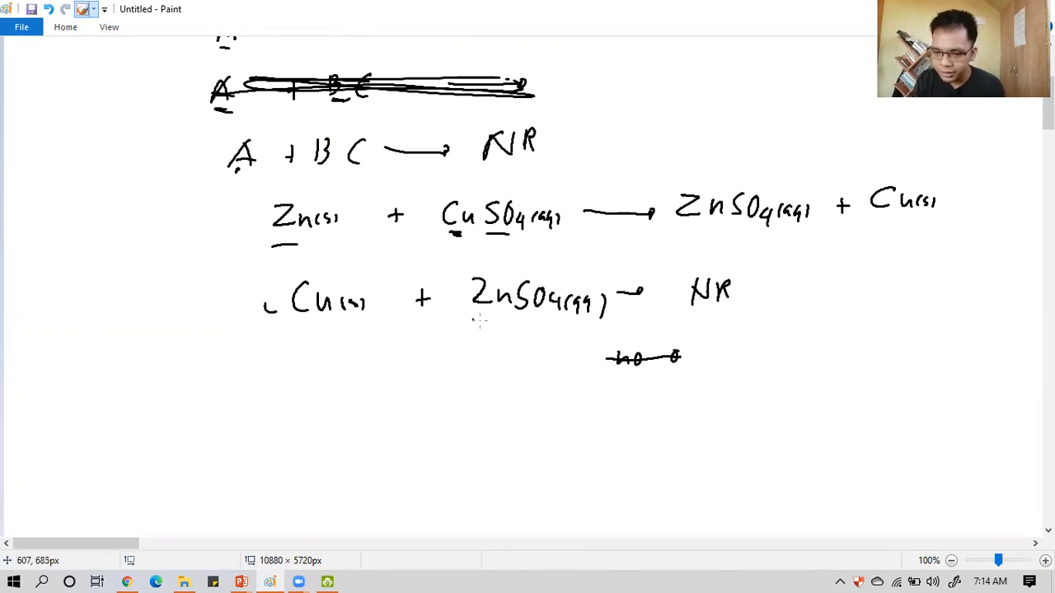
pyautogui.moveTo(478, 320); pyautogui.dragTo(554, 323)
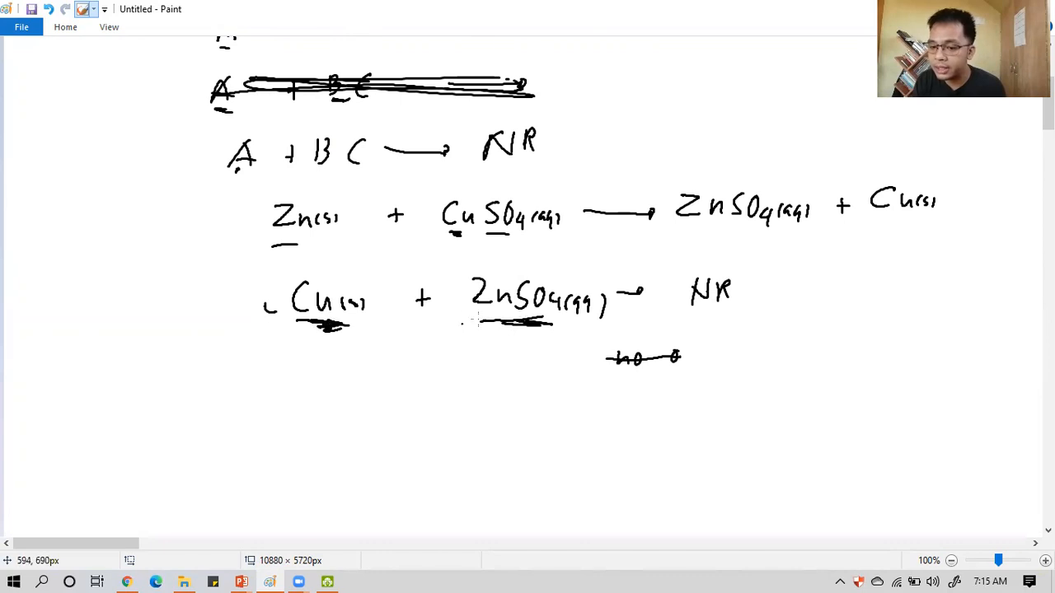
pyautogui.moveTo(476, 329); pyautogui.dragTo(552, 329)
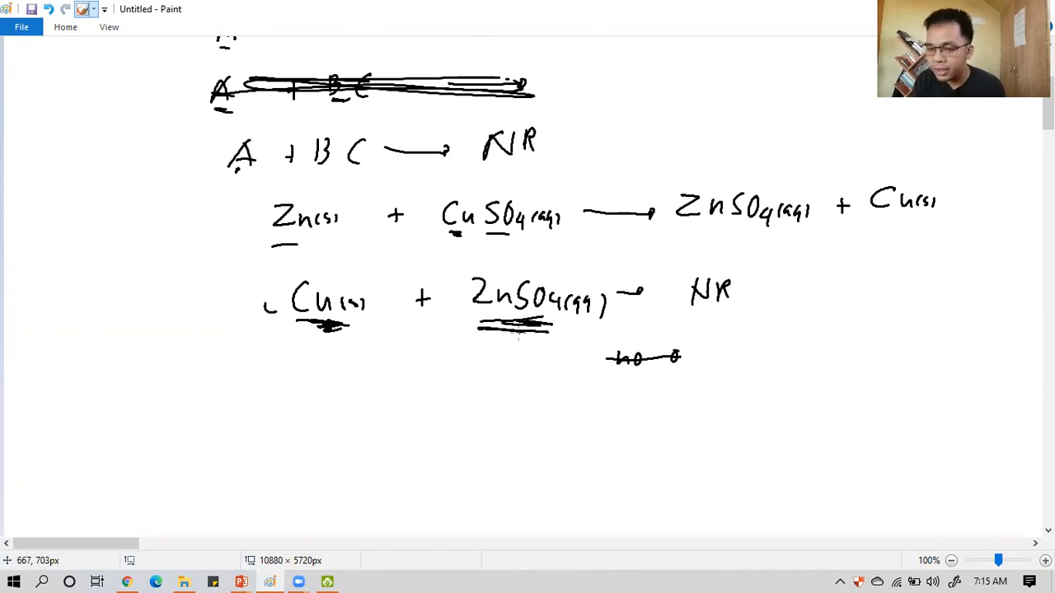
pyautogui.press('alt+tab')
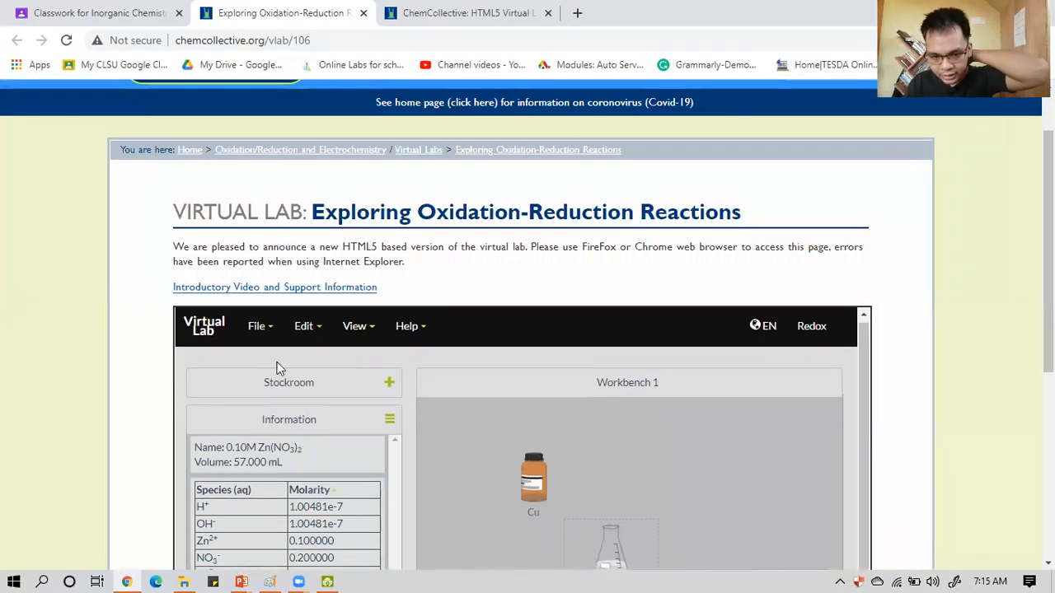
# In the Stockroom, expand then collapse the Solids and Solutions chemical categories.
pyautogui.scroll(-3)
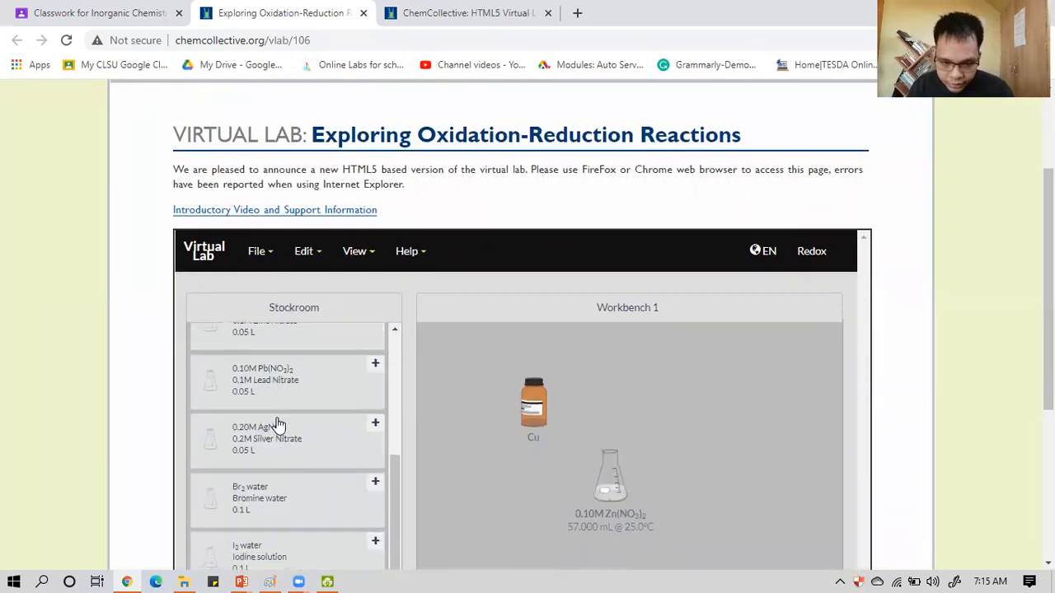
pyautogui.scroll(-3)
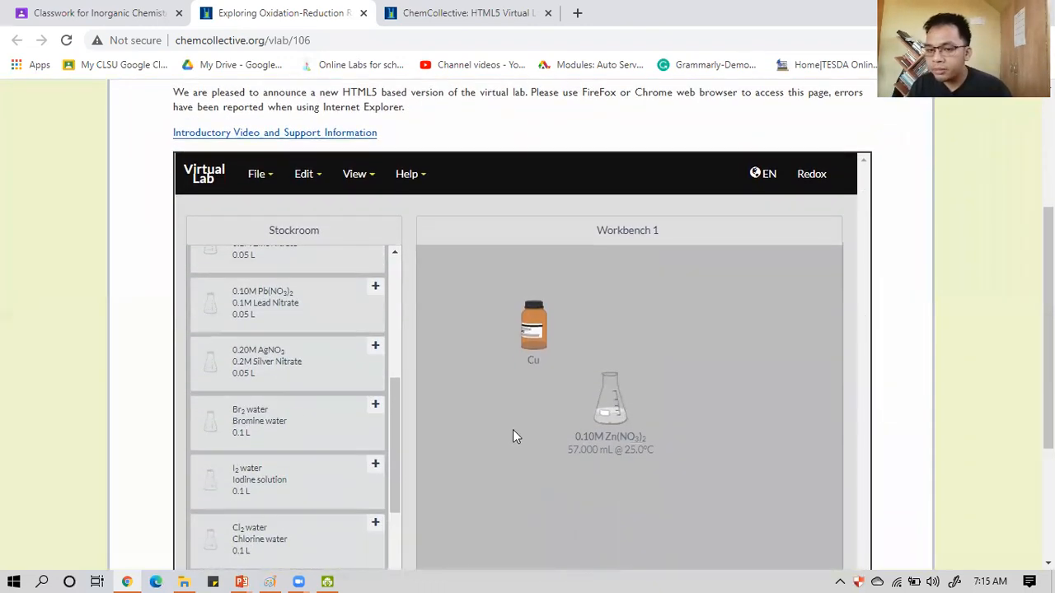
pyautogui.scroll(-3)
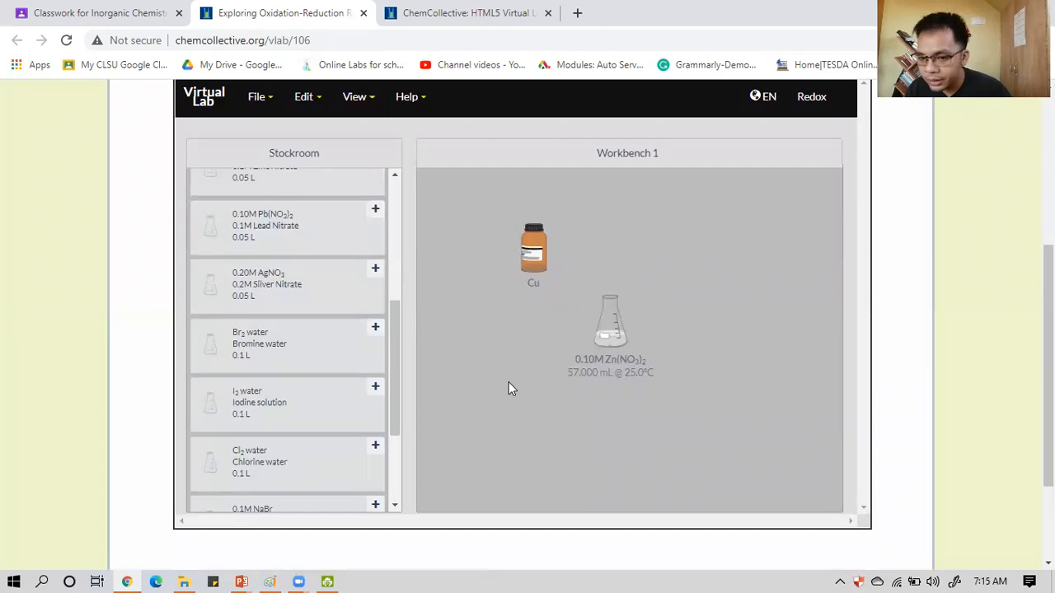
pyautogui.moveTo(518, 286)
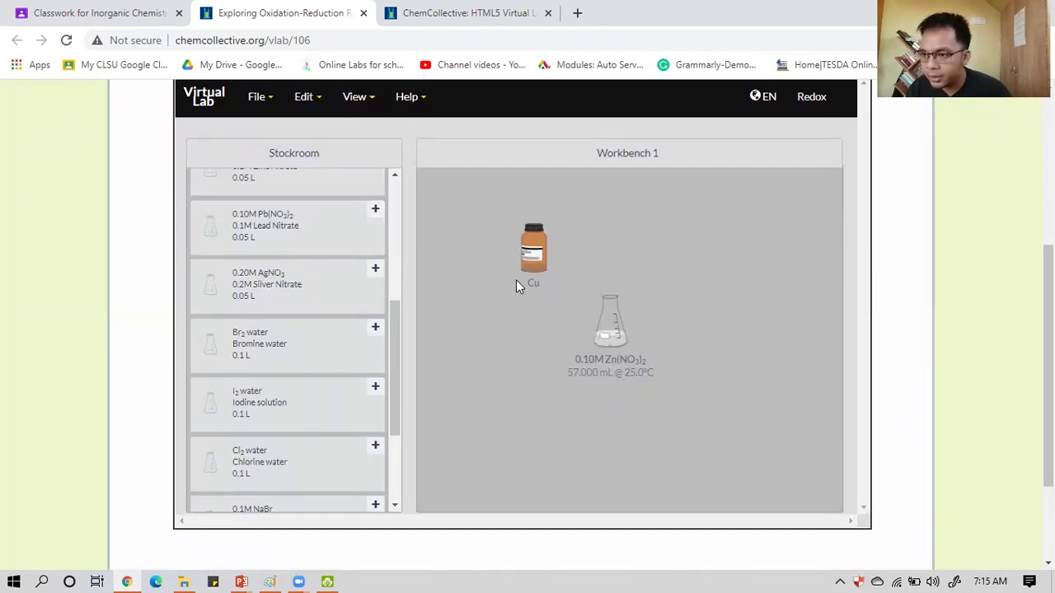
pyautogui.moveTo(511, 283)
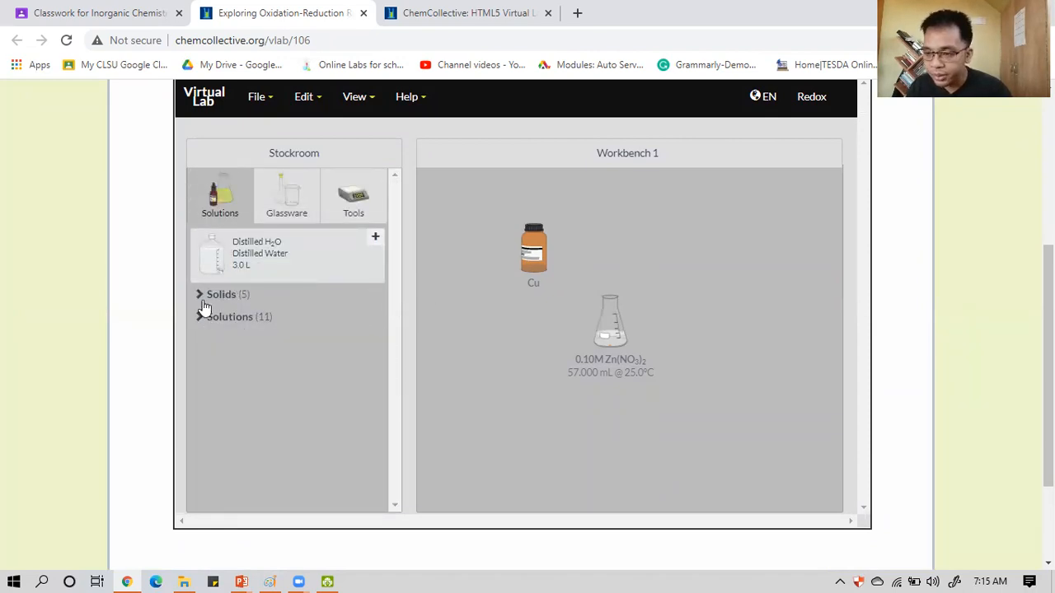
pyautogui.moveTo(211, 305)
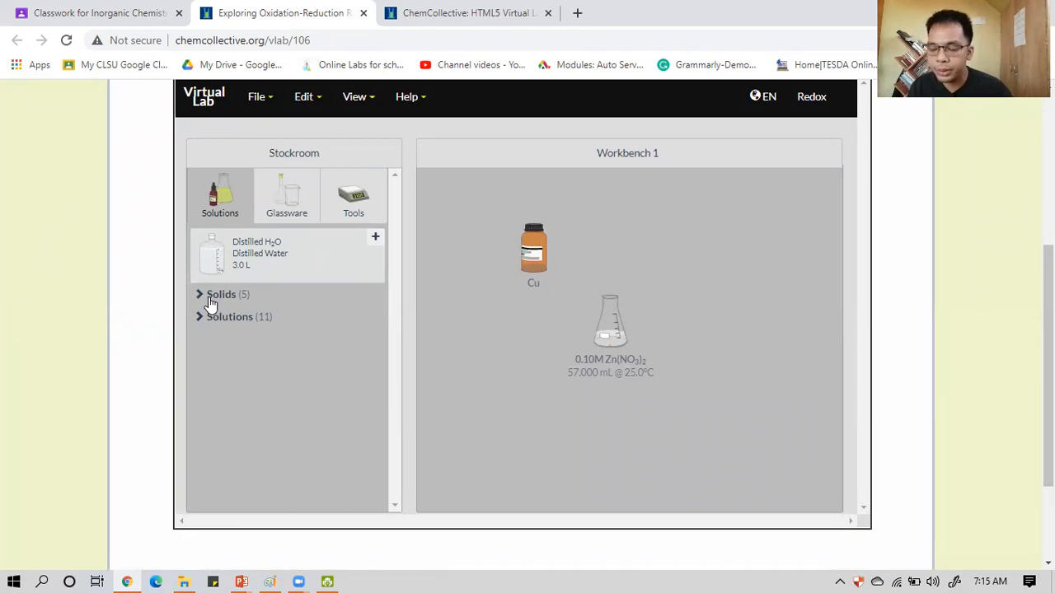
pyautogui.moveTo(217, 300)
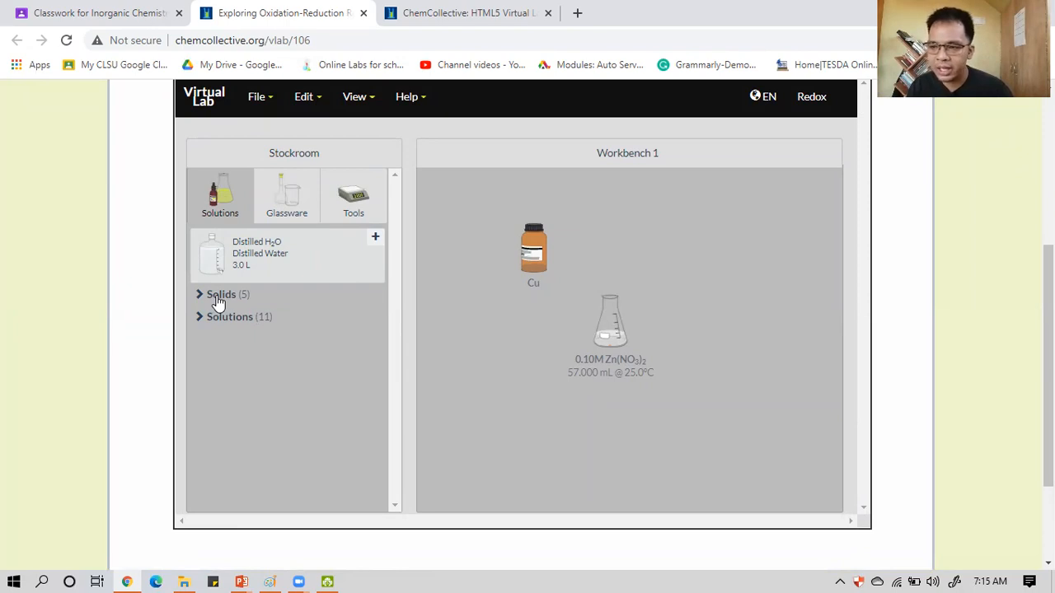
pyautogui.moveTo(231, 326)
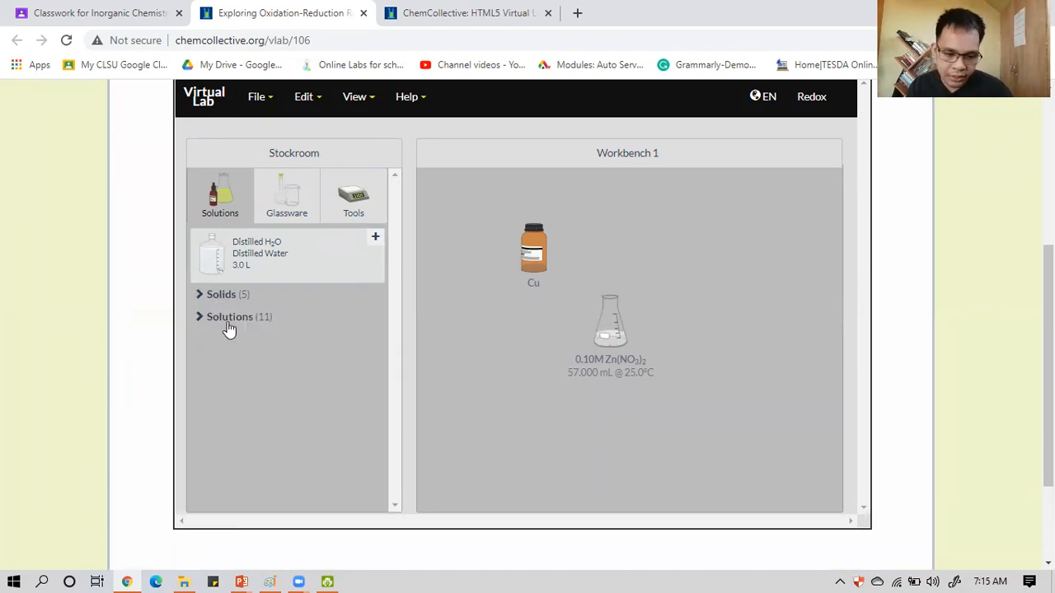
pyautogui.click(220, 293)
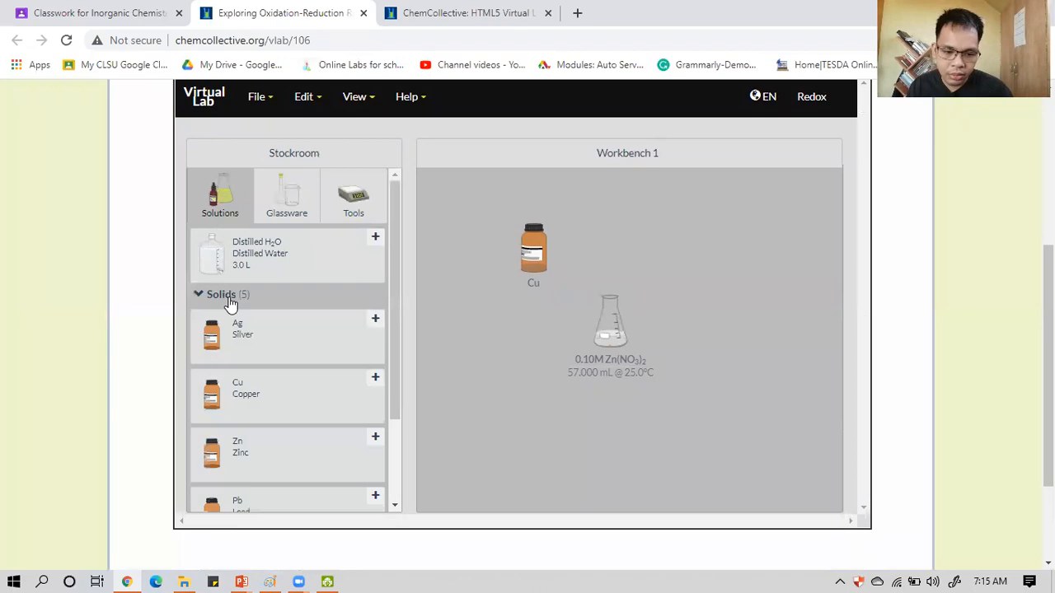
pyautogui.click(221, 293)
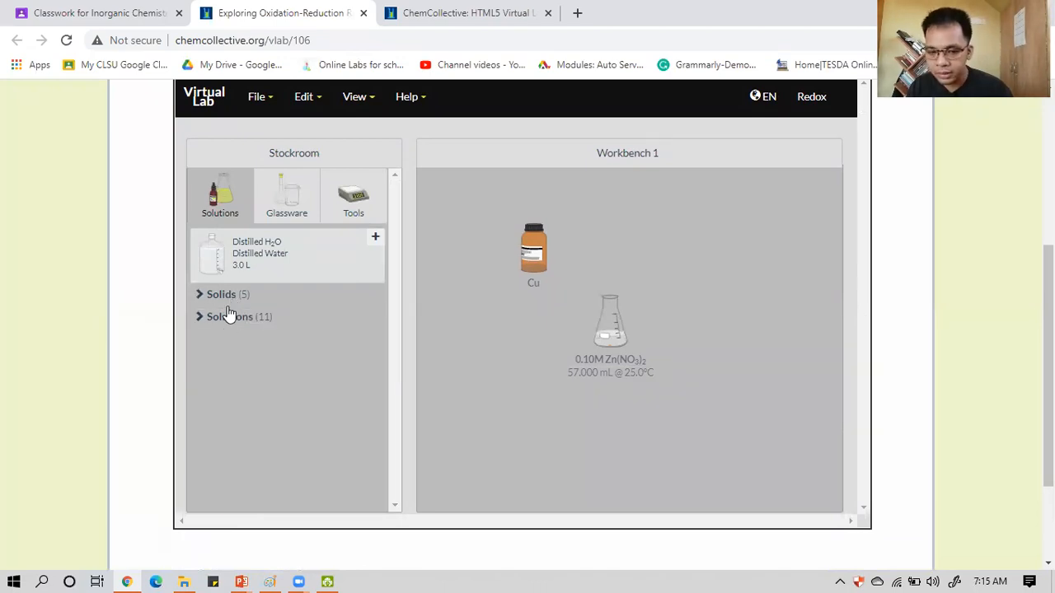
pyautogui.click(221, 293)
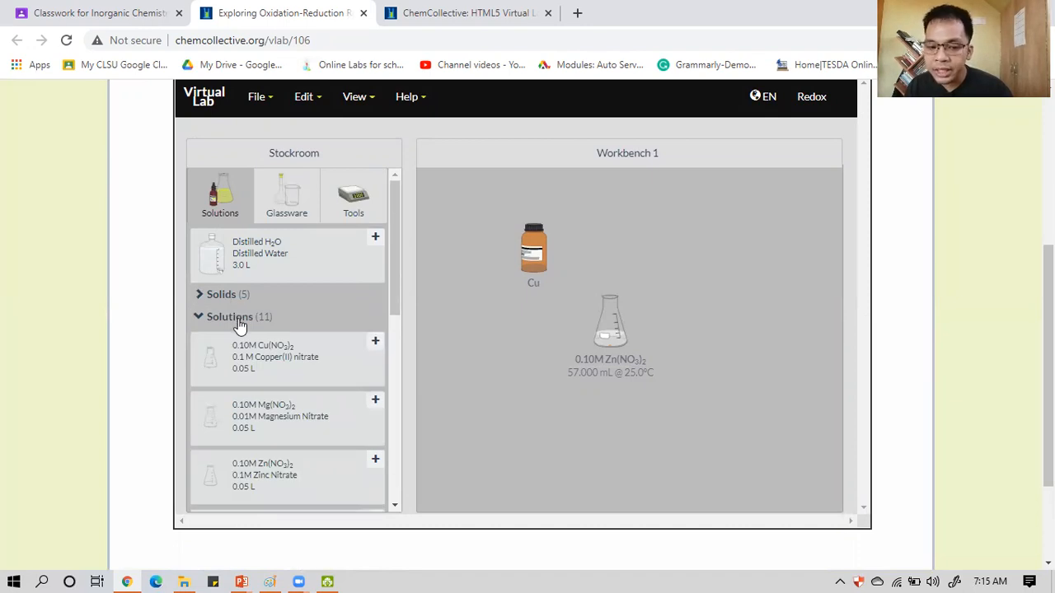
pyautogui.click(231, 316)
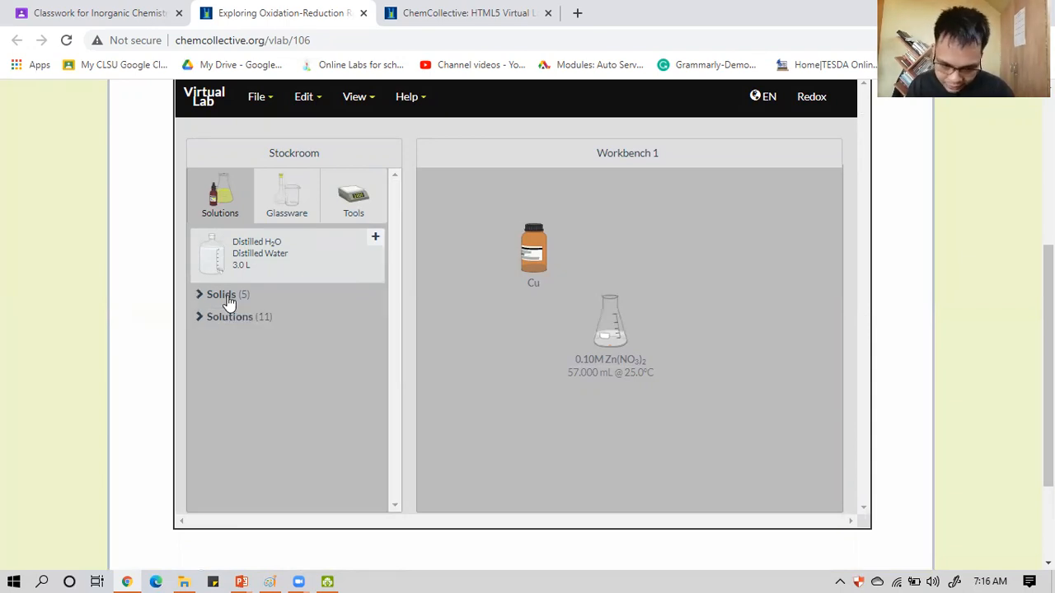
pyautogui.moveTo(379, 382)
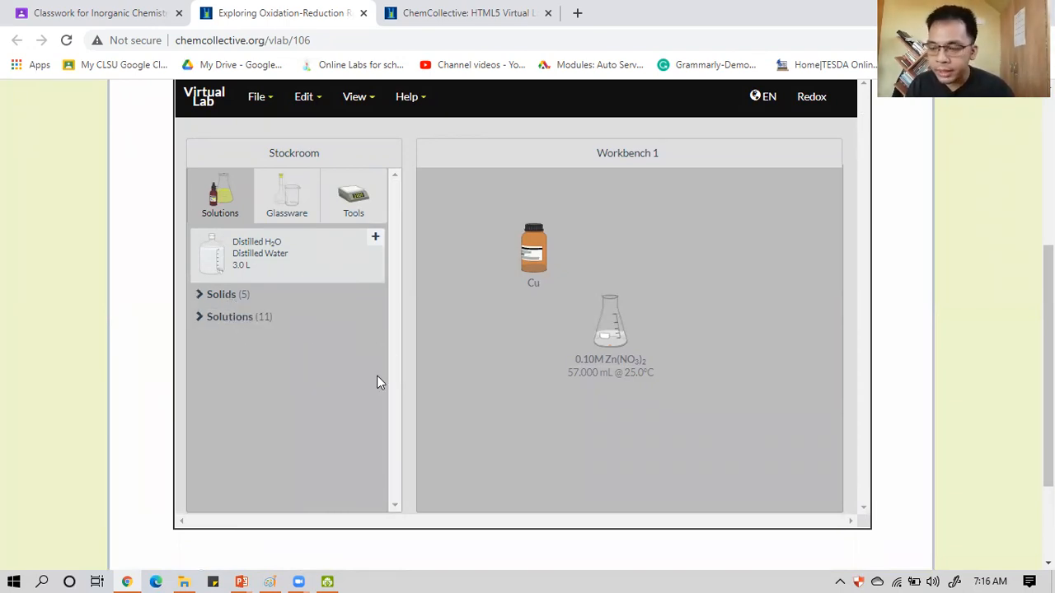
pyautogui.moveTo(191, 290)
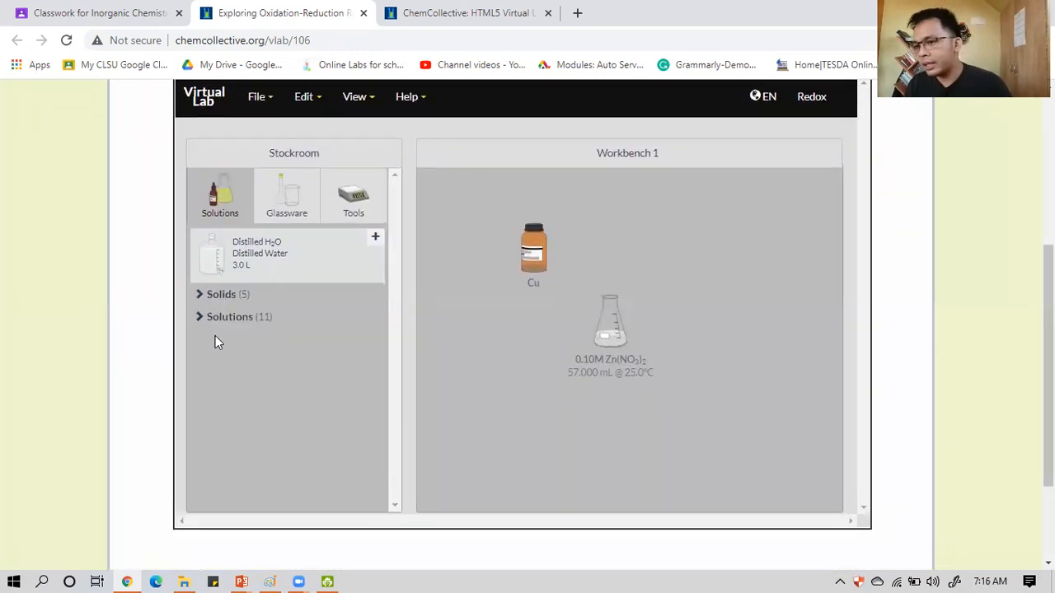
pyautogui.moveTo(378, 179)
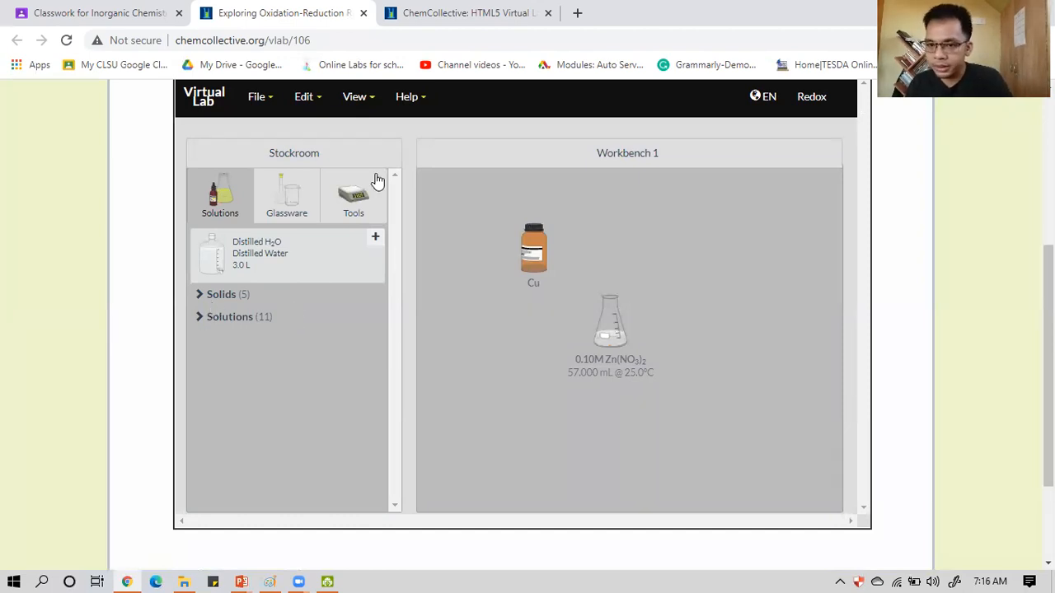